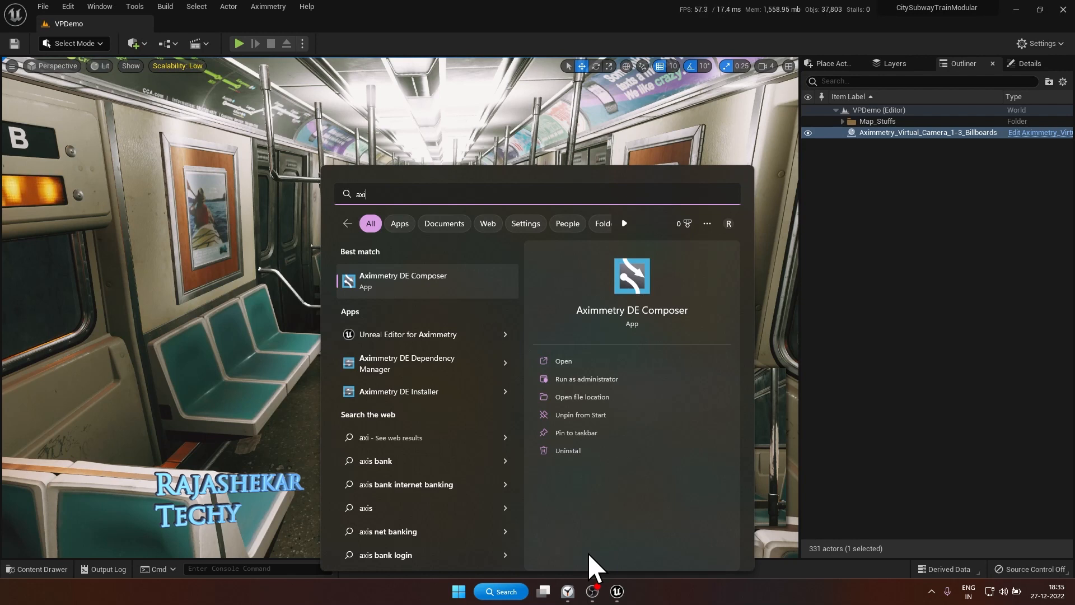
pyautogui.moveTo(443, 305)
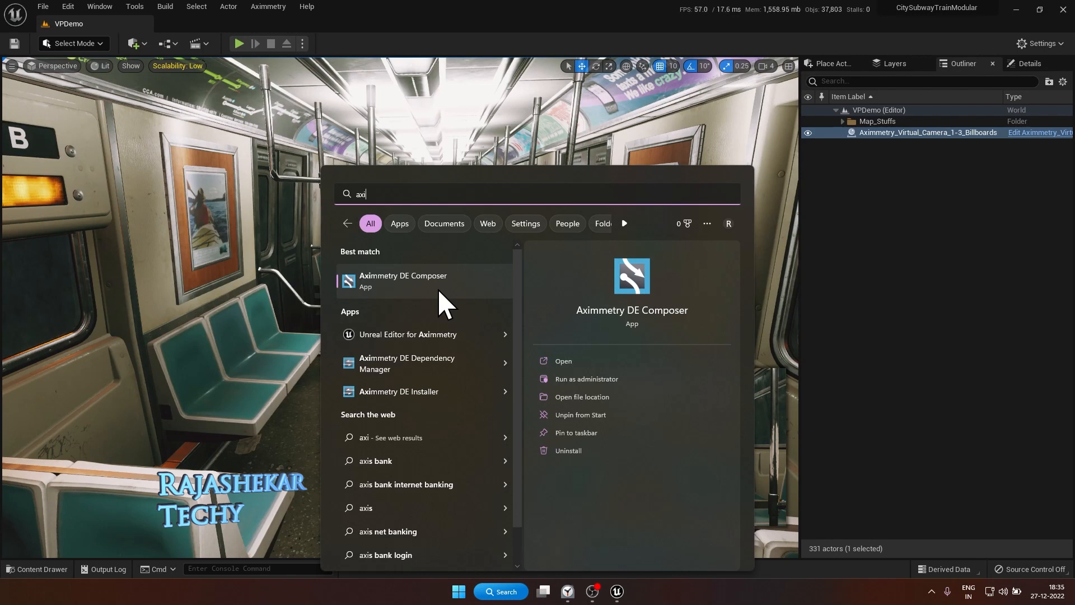
pyautogui.moveTo(515, 17)
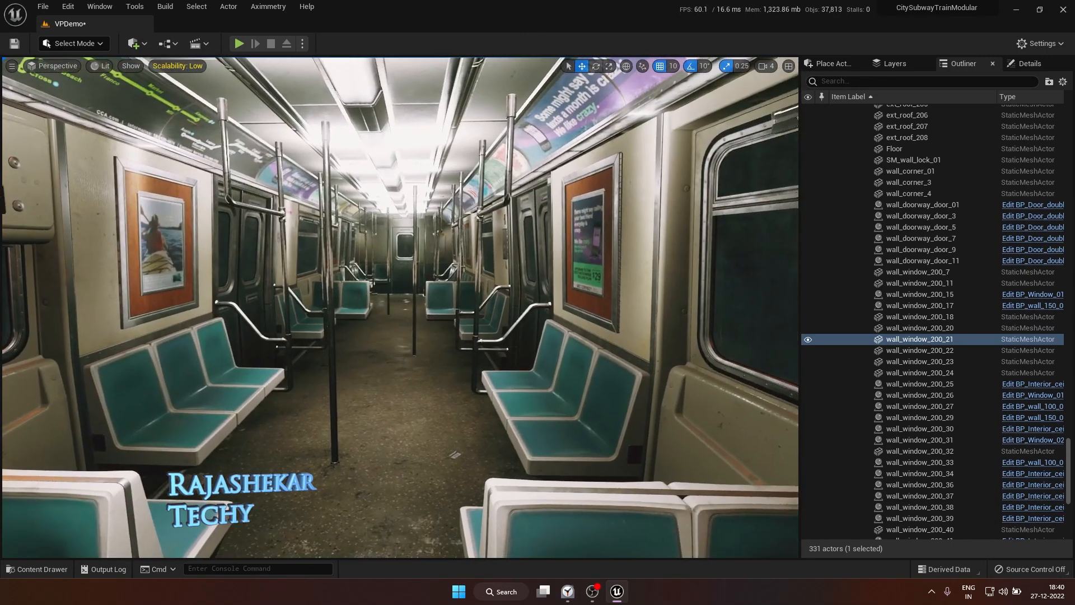
# - Filter the Outliner with 'player' to show only PlayerStart, and open the Aximmetry menu
pyautogui.write('player')
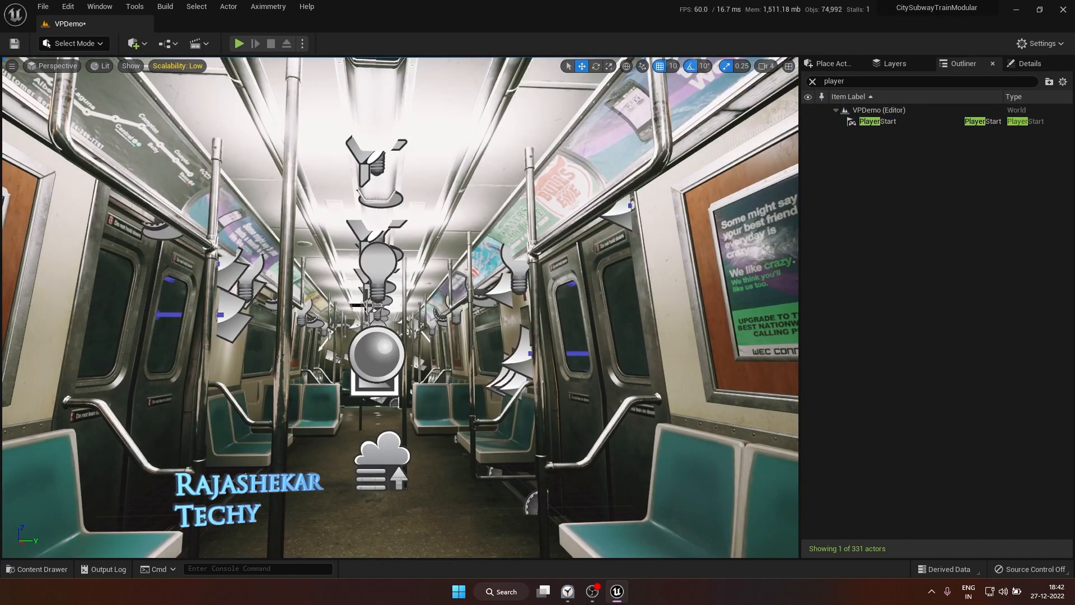
pyautogui.moveTo(398, 278)
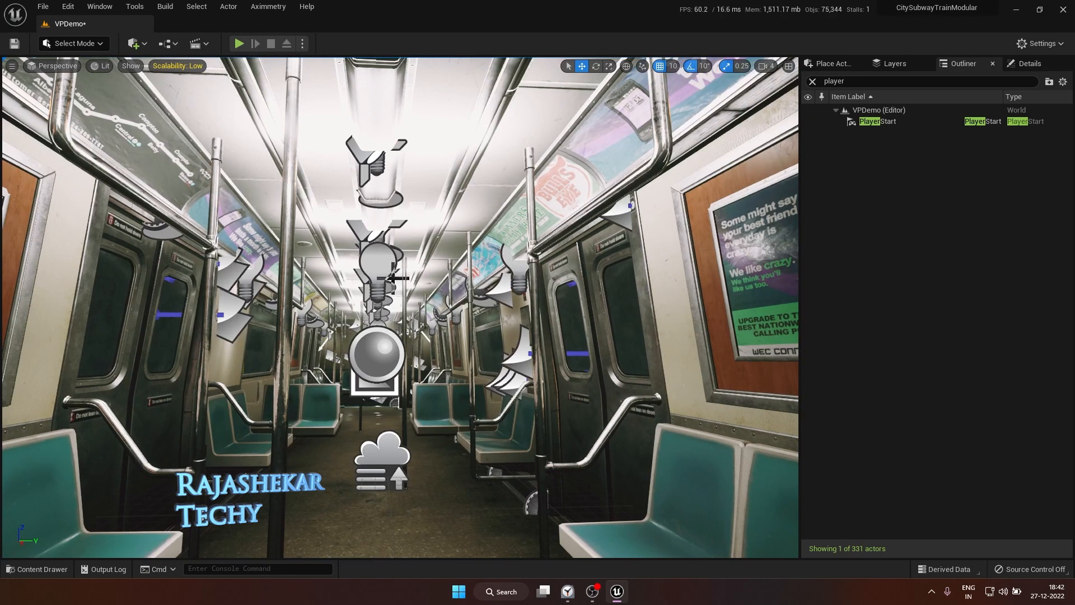
pyautogui.click(267, 6)
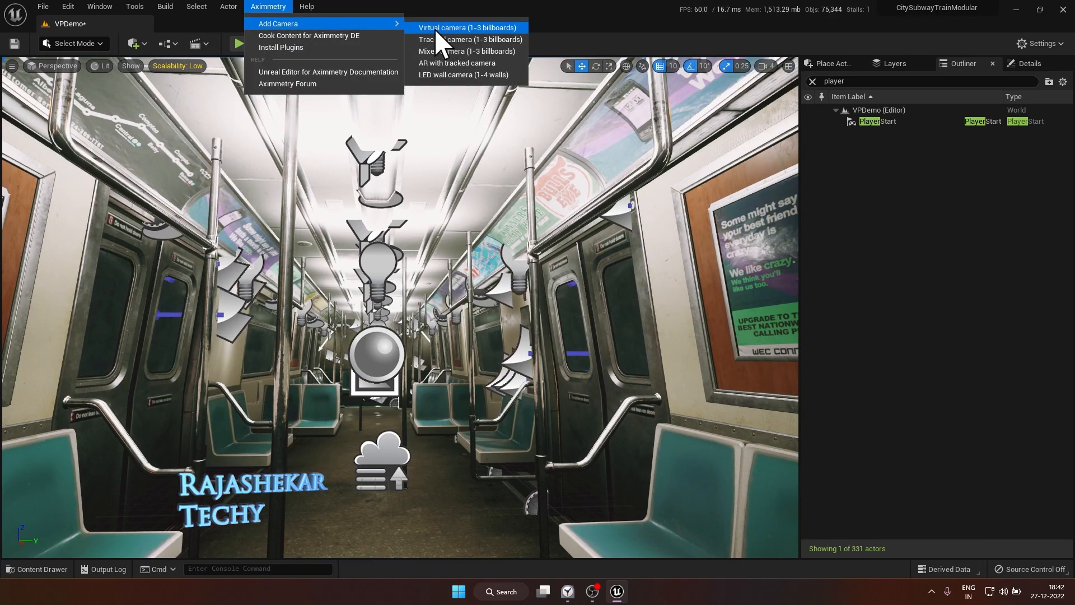
pyautogui.moveTo(487, 34)
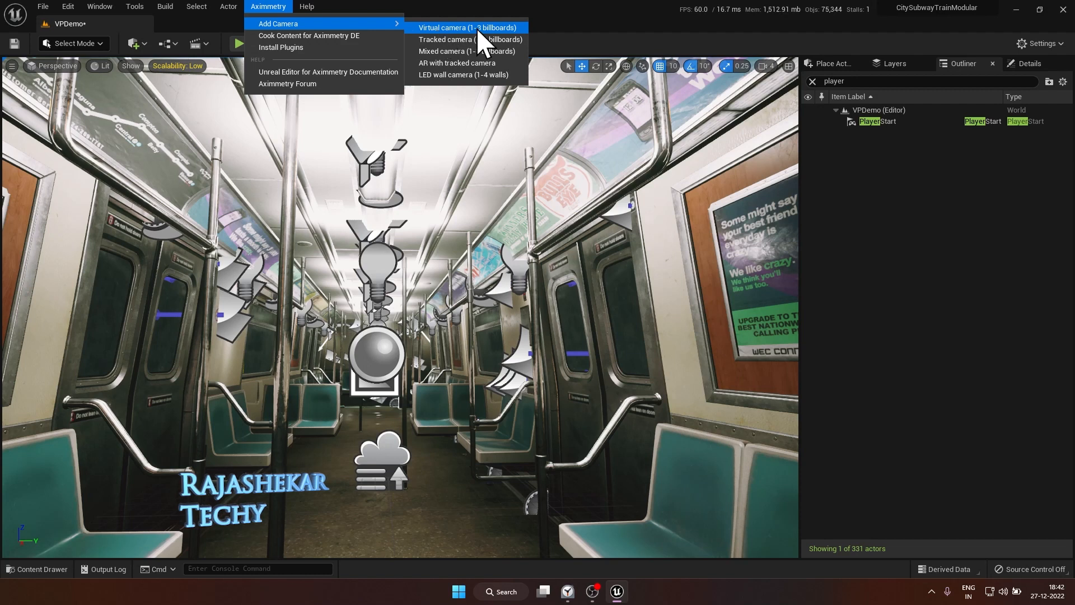
# - Add an Aximmetry Virtual camera (1-3 billboards) to the subway level, confirming with Yes
pyautogui.click(466, 27)
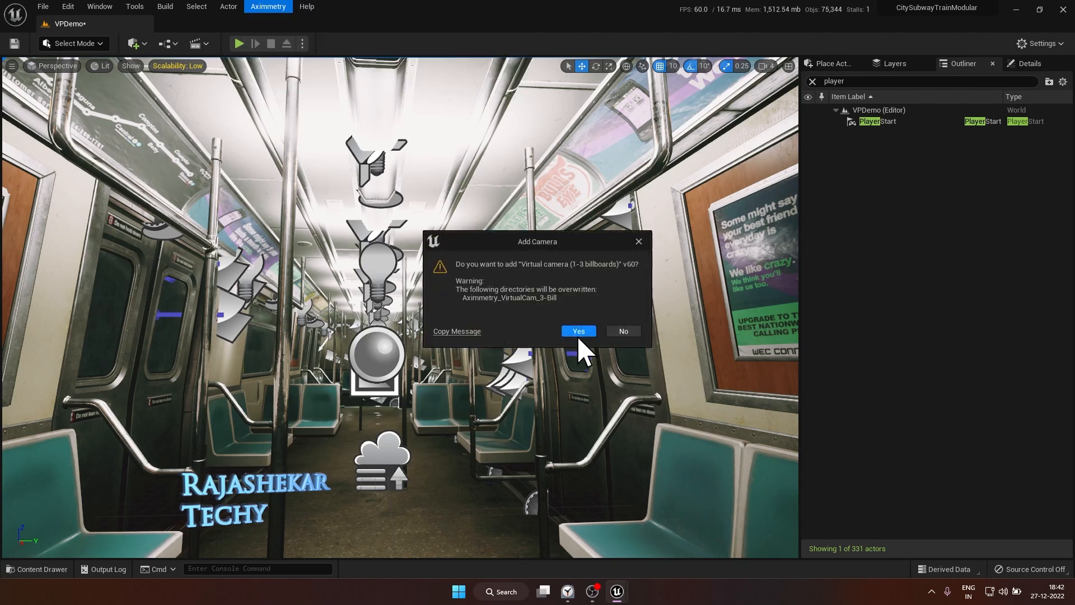
pyautogui.click(578, 331)
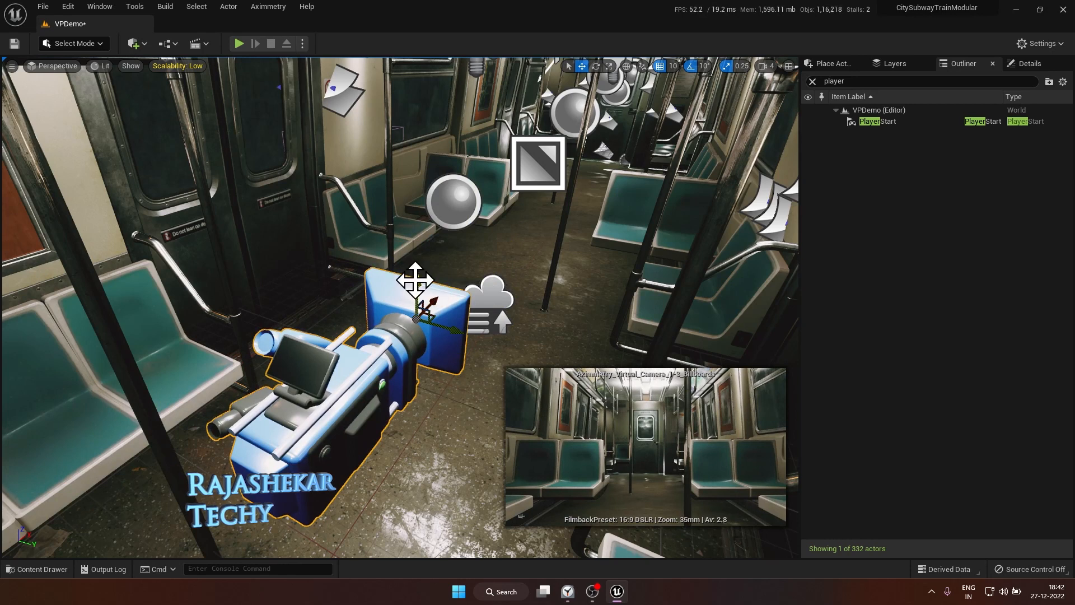
pyautogui.moveTo(43, 6)
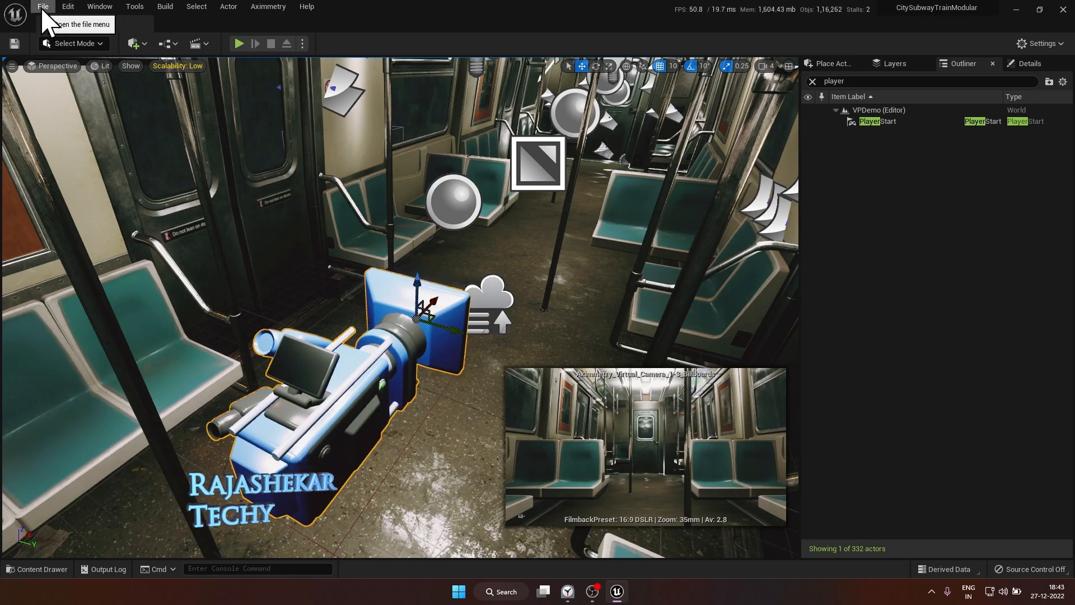
# - Save the current level under the name VPDemo
pyautogui.click(42, 6)
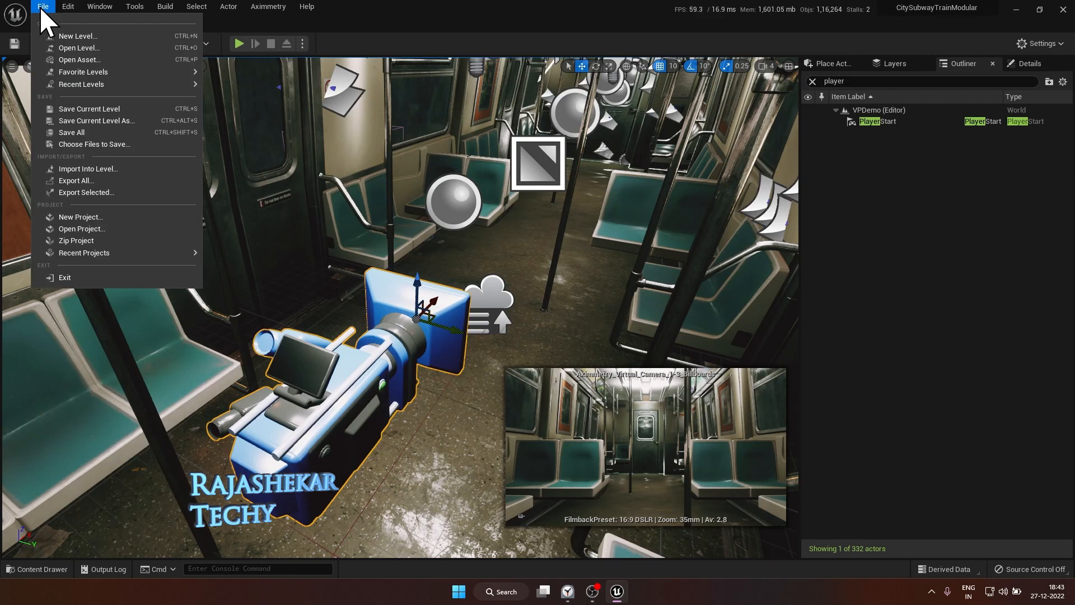
pyautogui.click(96, 121)
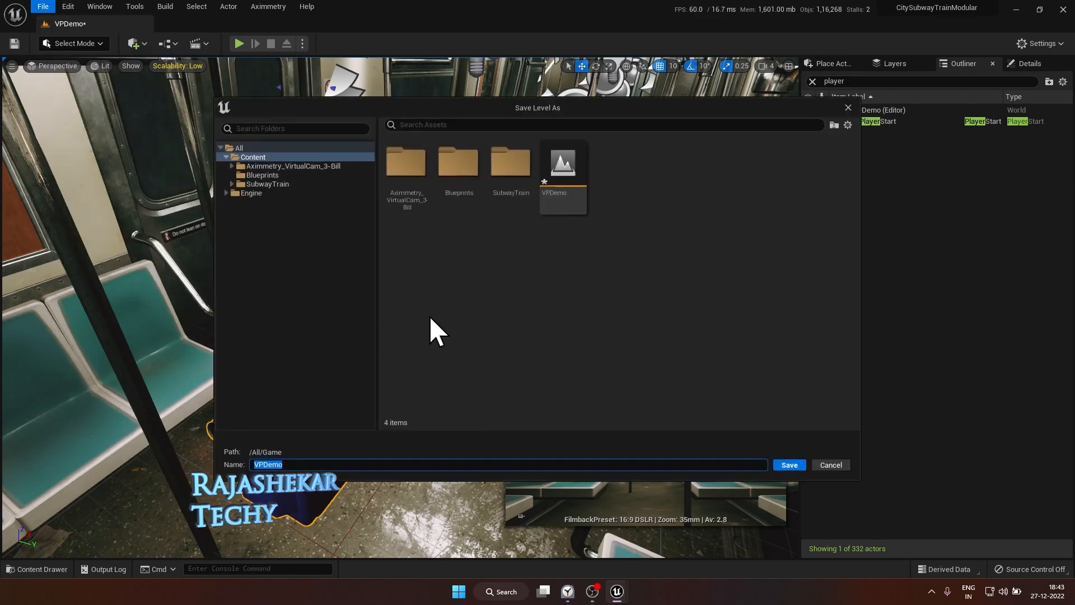
pyautogui.moveTo(357, 470)
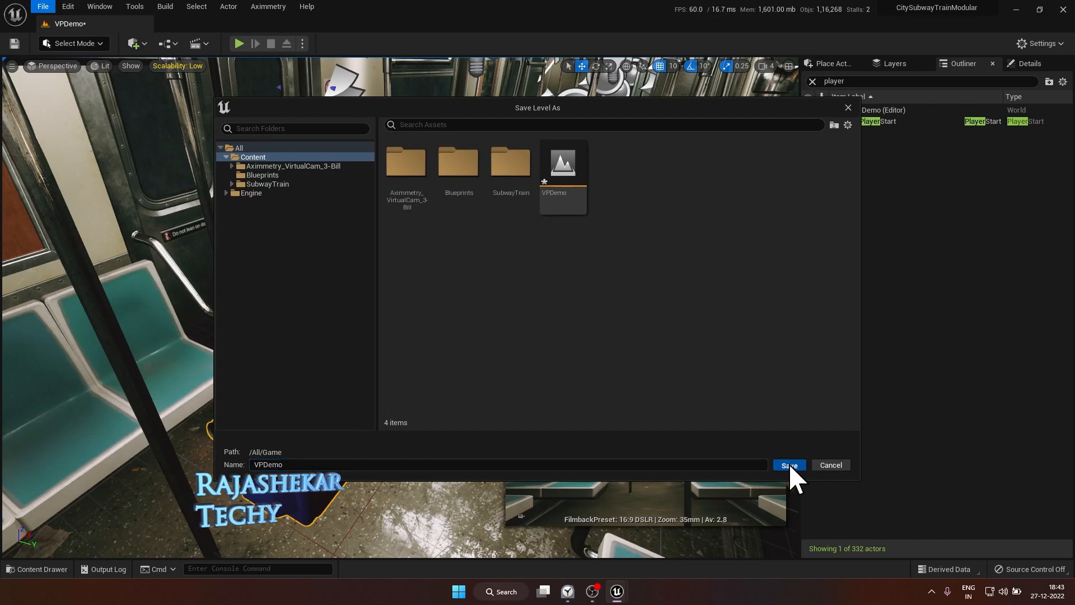
pyautogui.click(788, 465)
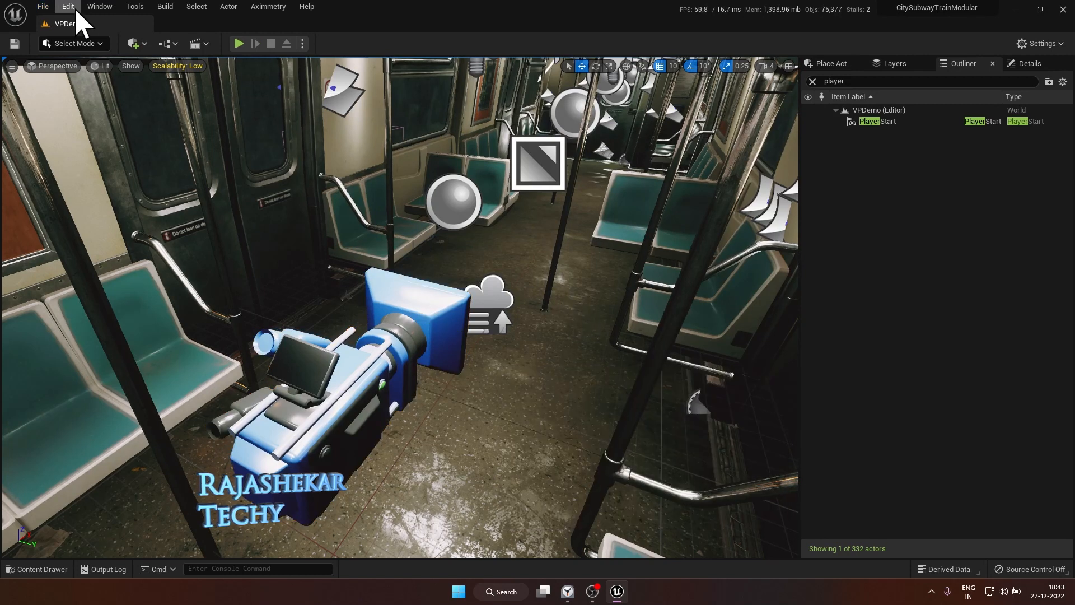
# - In Project Settings, set both Editor Startup Map and Game Default Map to VPDemo
pyautogui.click(67, 7)
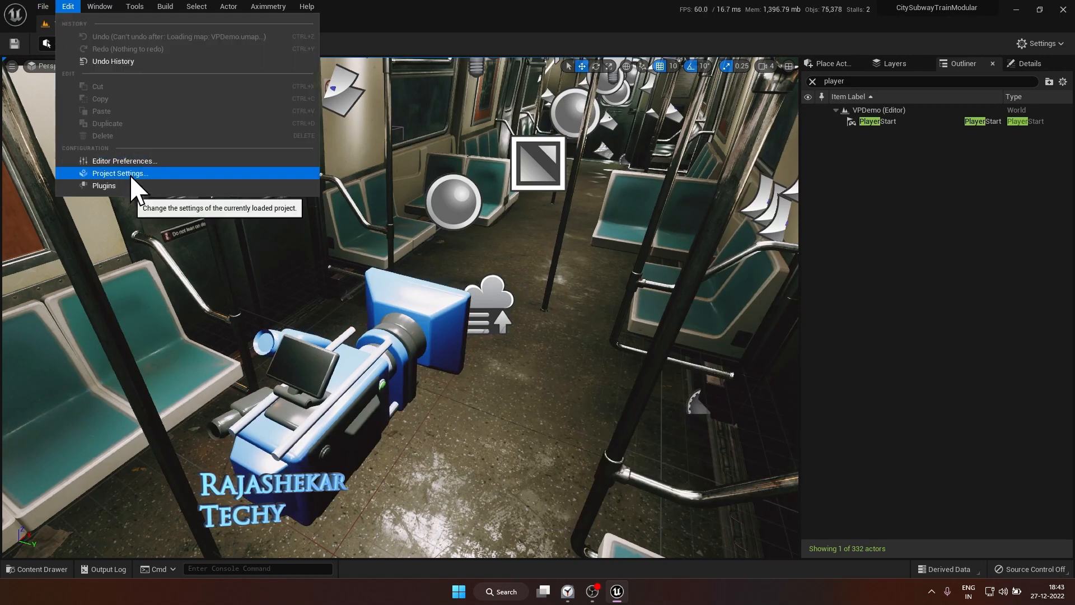
pyautogui.click(119, 173)
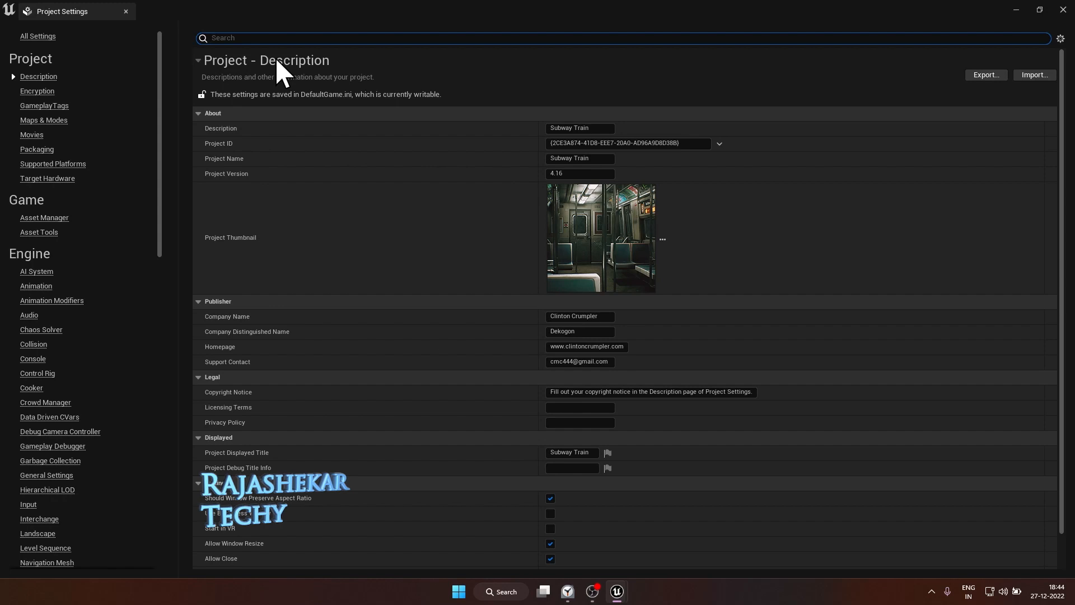
pyautogui.write('map')
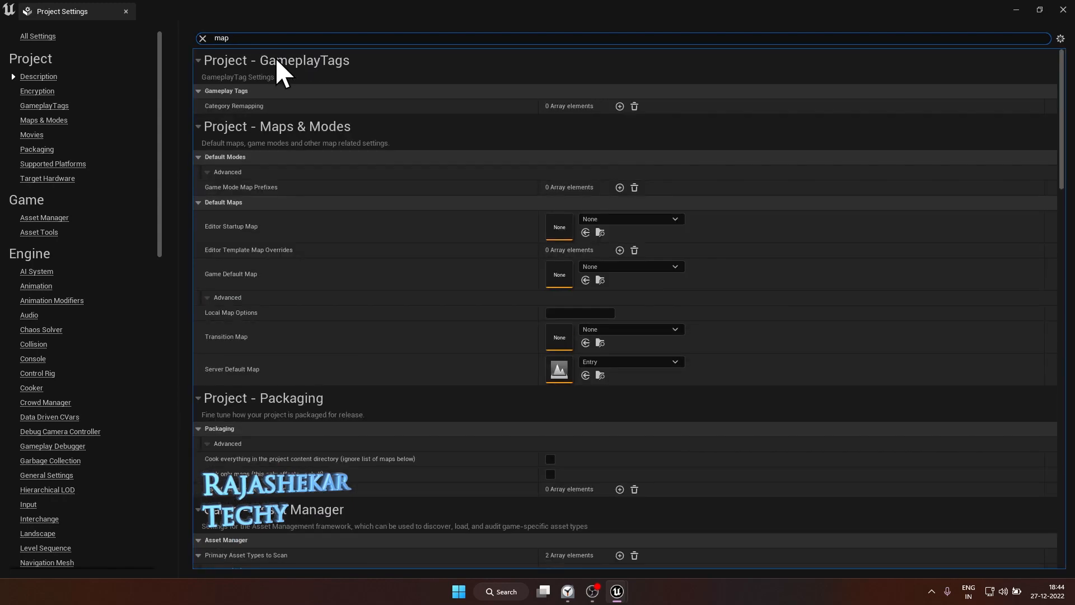
pyautogui.moveTo(218, 250)
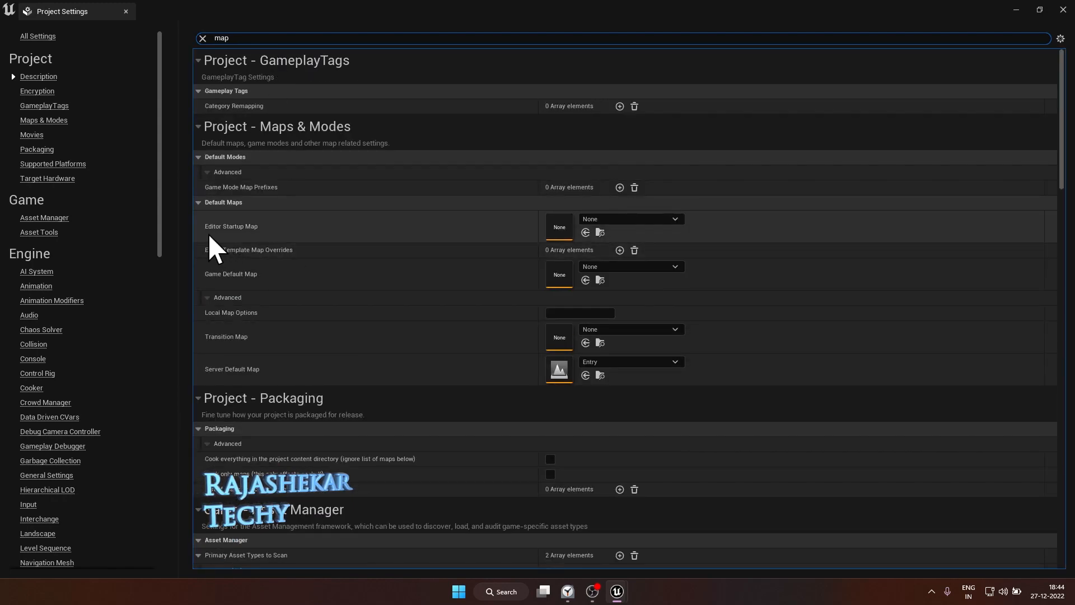
pyautogui.moveTo(253, 281)
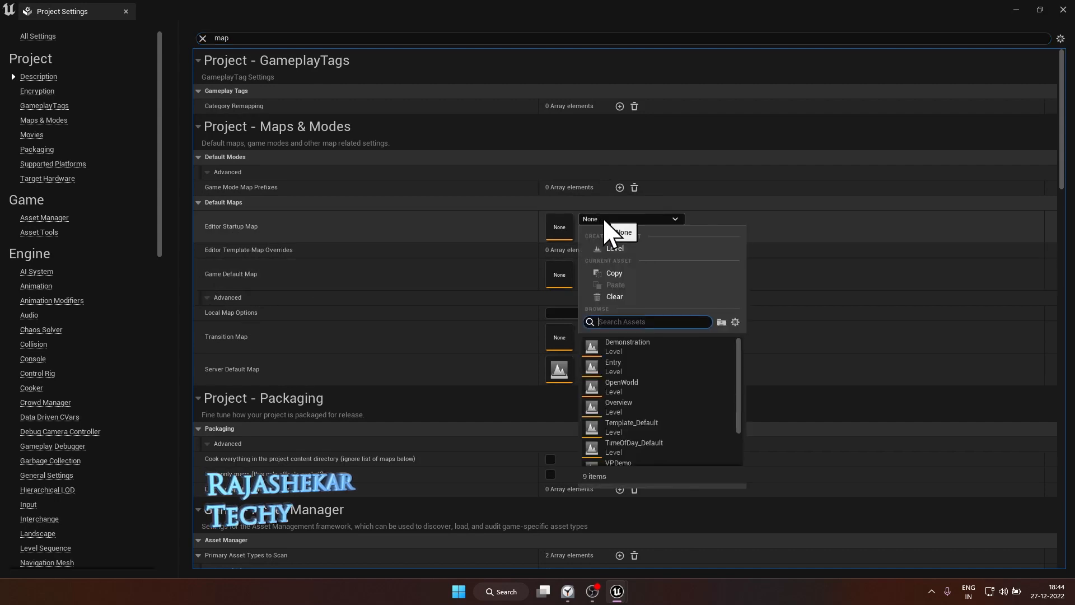
pyautogui.write('vpde')
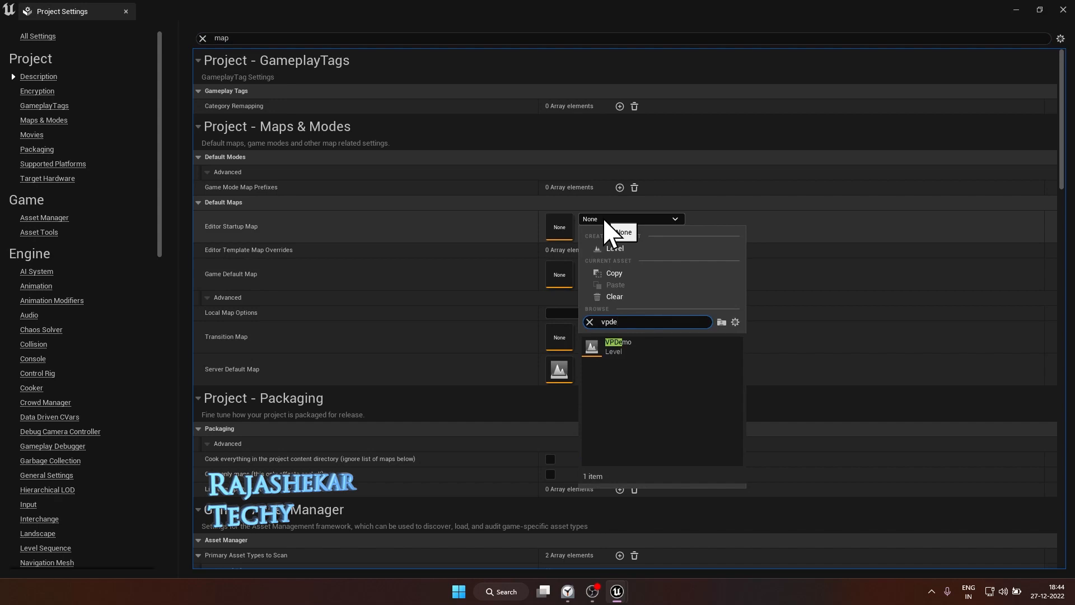
pyautogui.click(618, 347)
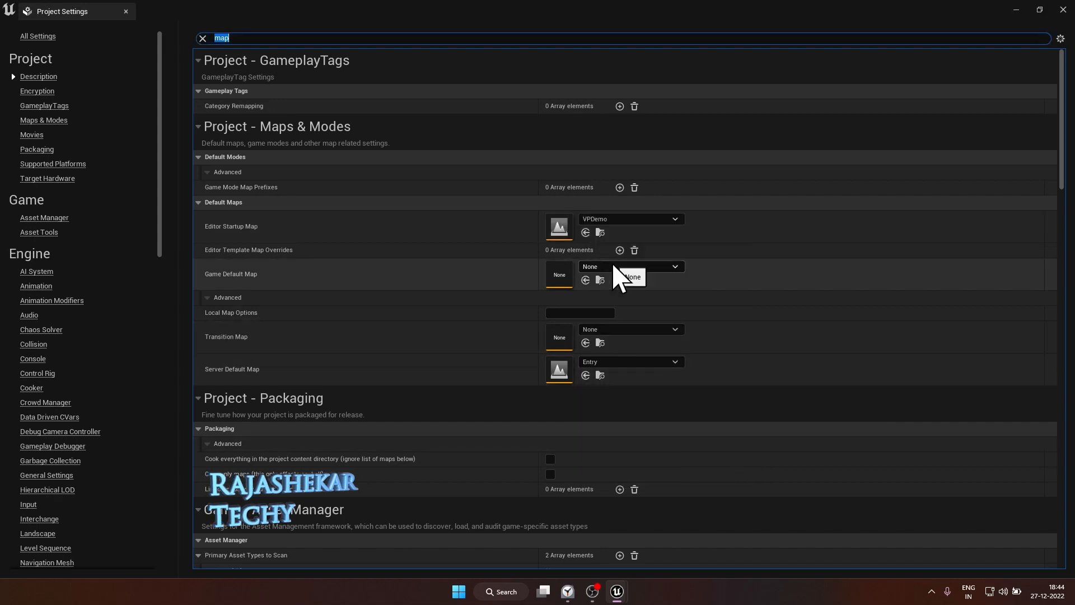
pyautogui.click(673, 267)
pyautogui.write('vpde')
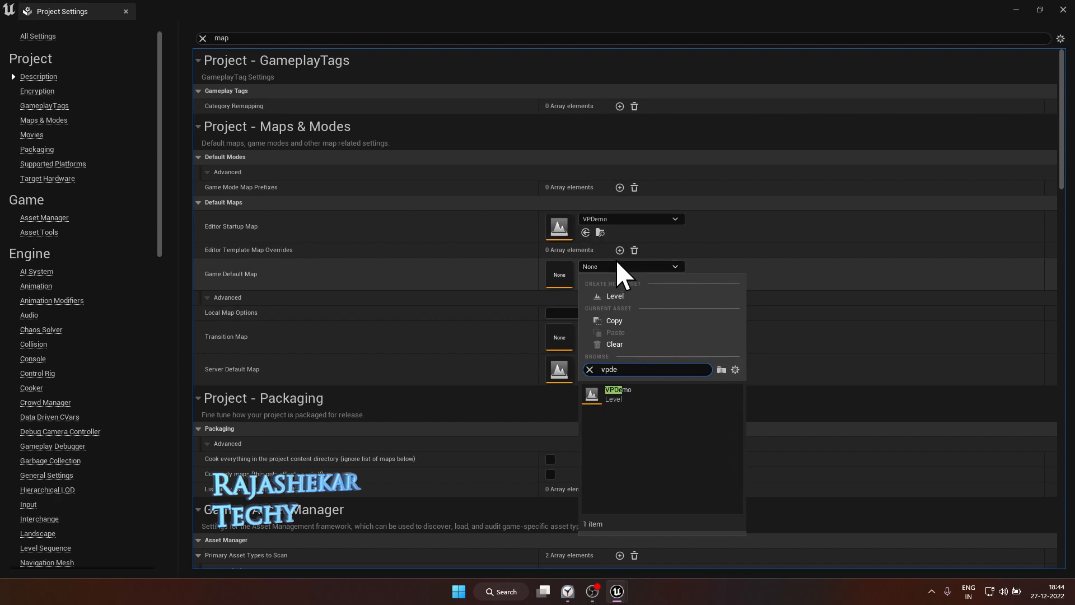
pyautogui.click(617, 392)
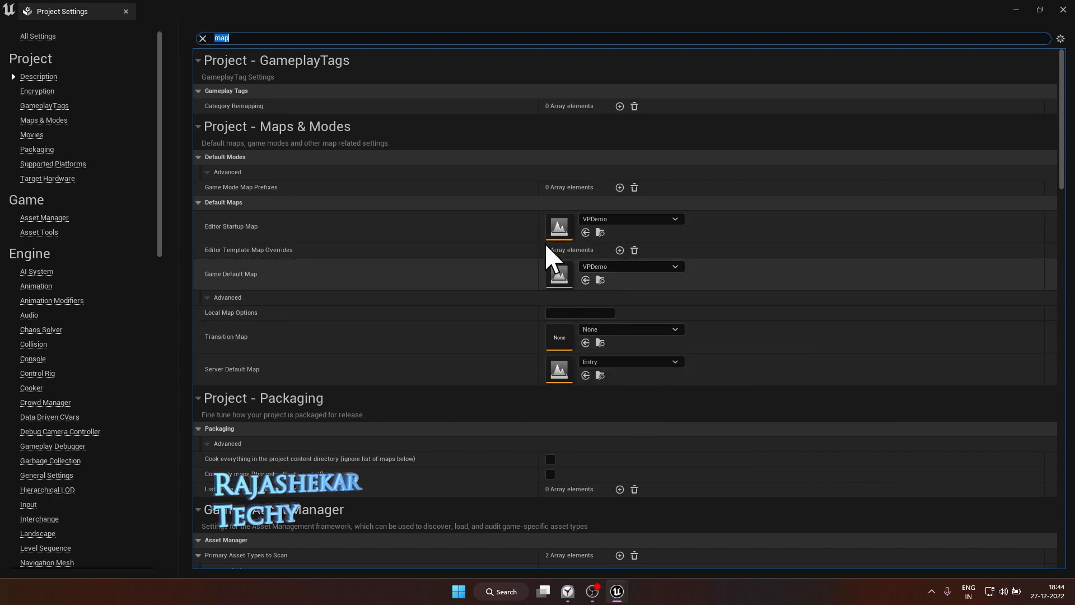
pyautogui.write('custom depth')
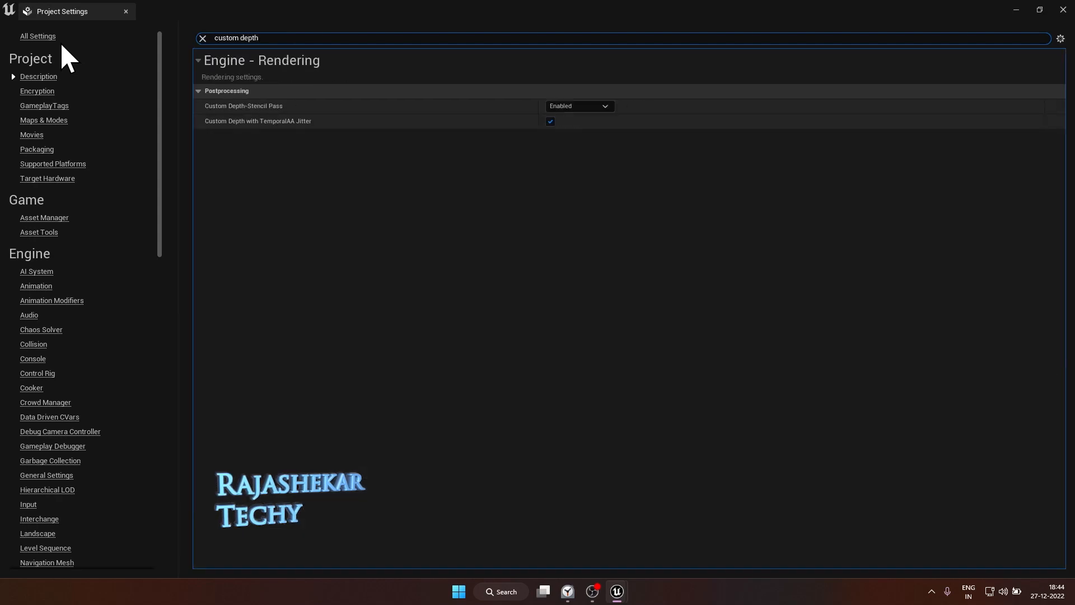
pyautogui.moveTo(576, 127)
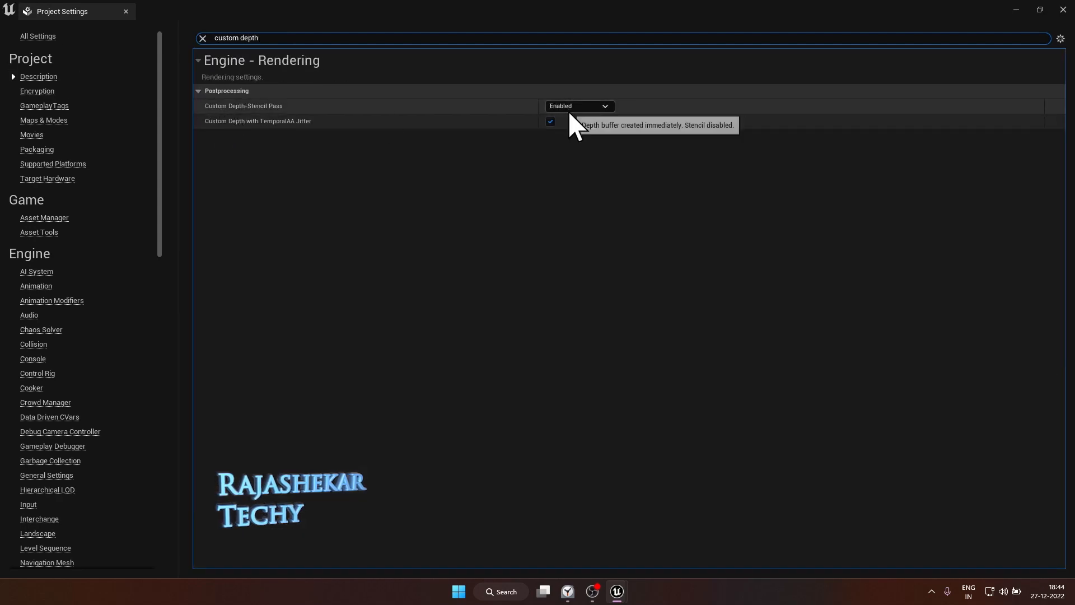
# - Set Custom Depth-Stencil Pass and enable Support global clip plane for Planar Reflections
pyautogui.click(578, 106)
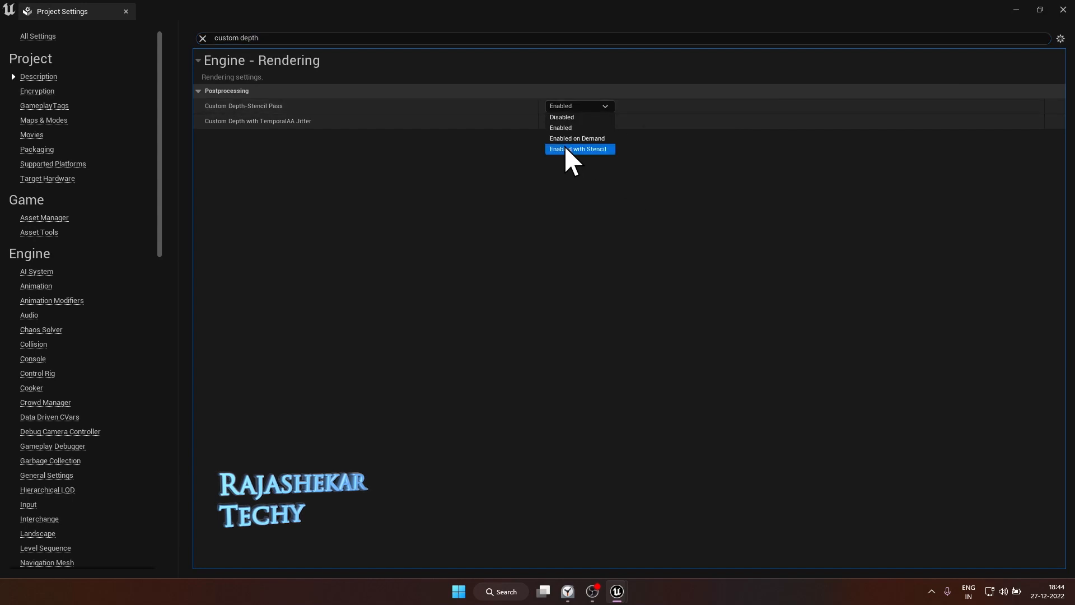
pyautogui.write('pl')
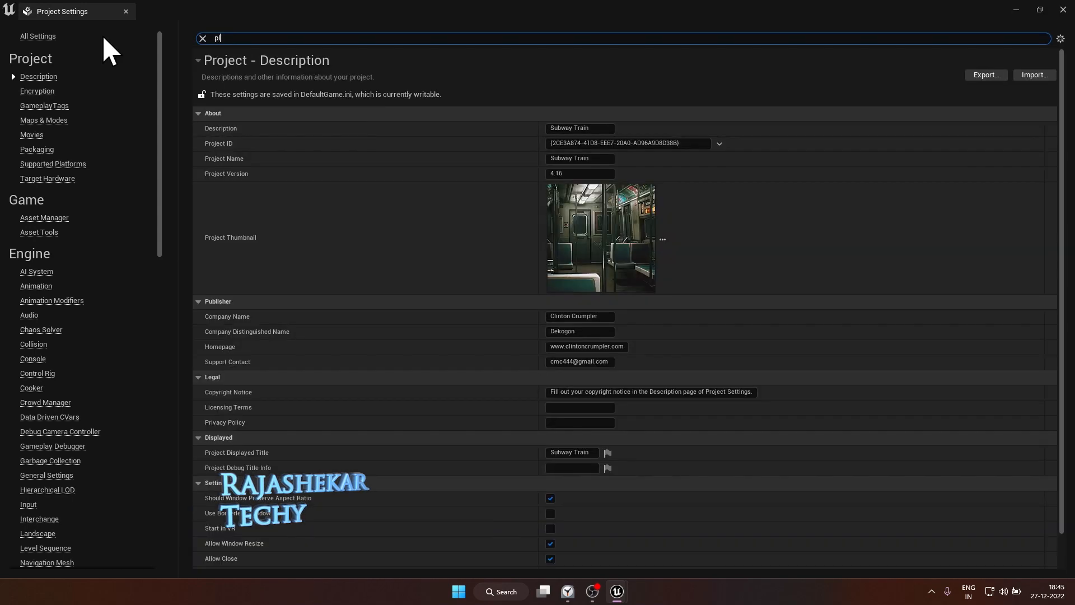
pyautogui.write('anar')
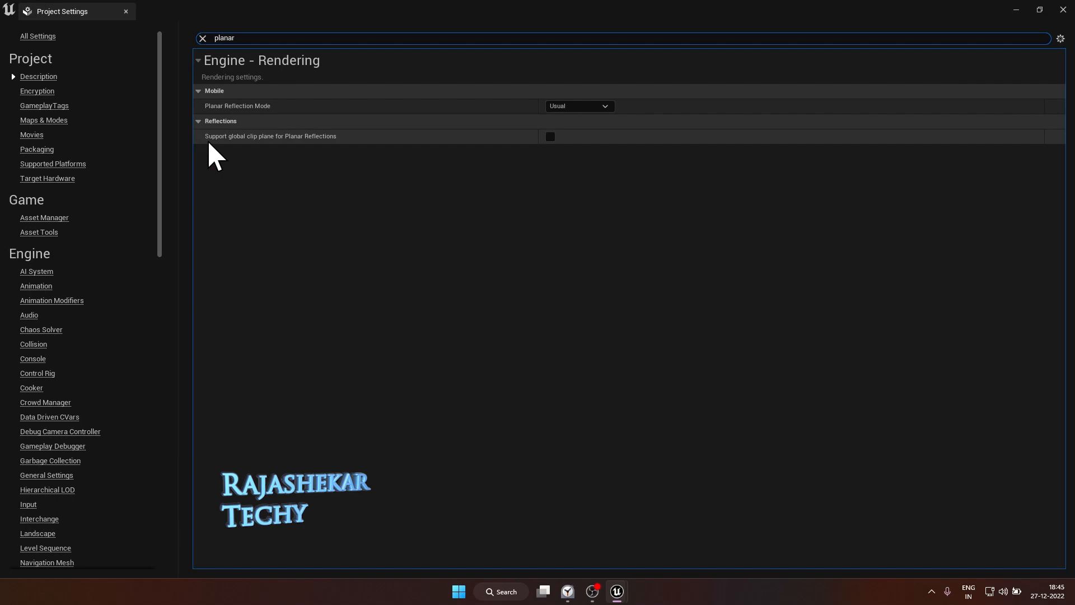
pyautogui.moveTo(267, 154)
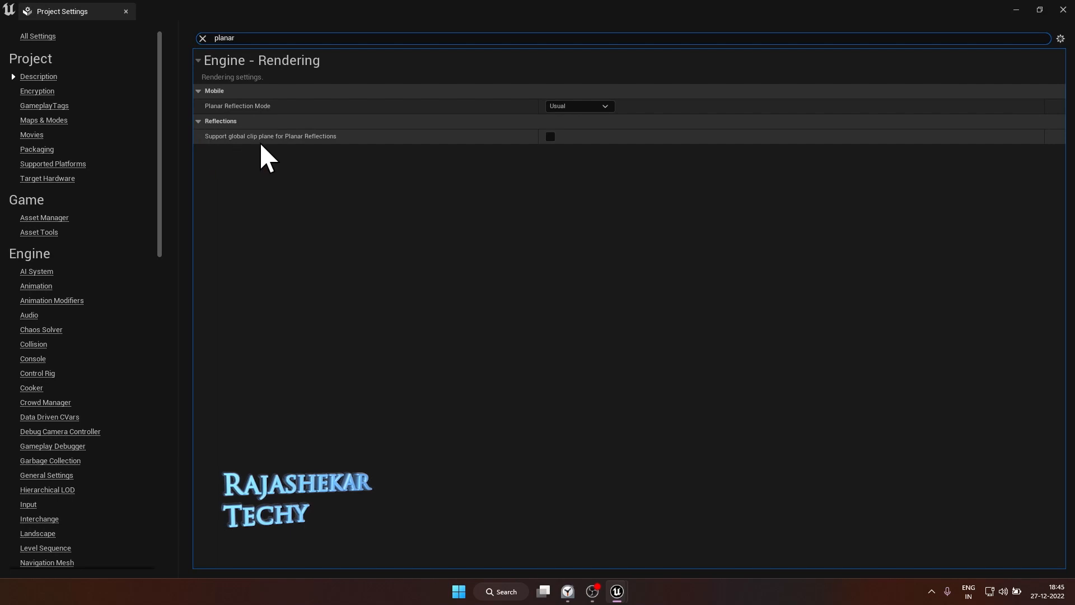
pyautogui.click(550, 136)
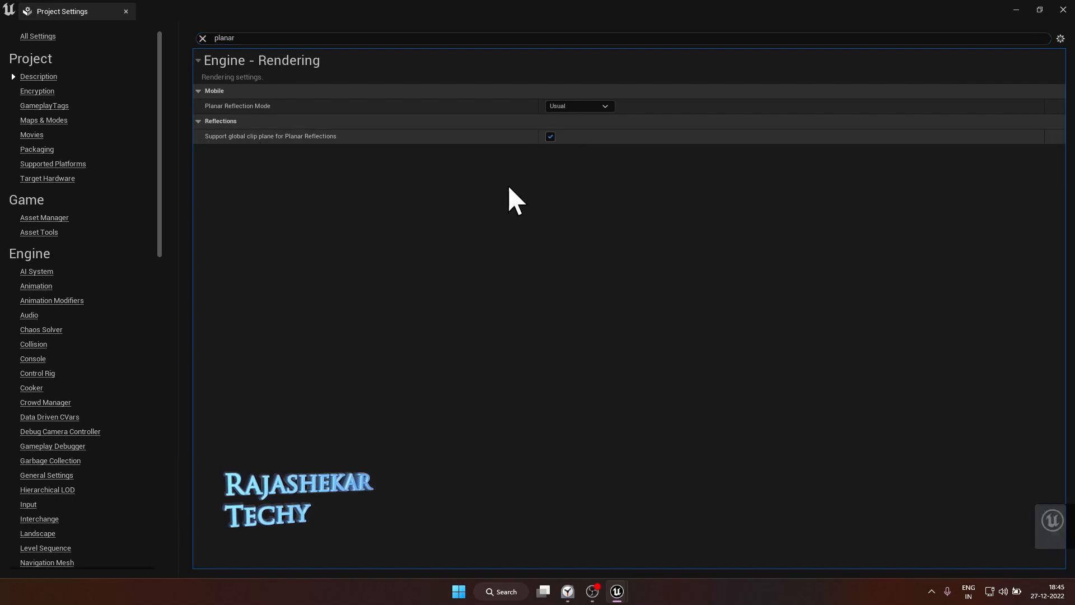
pyautogui.click(550, 137)
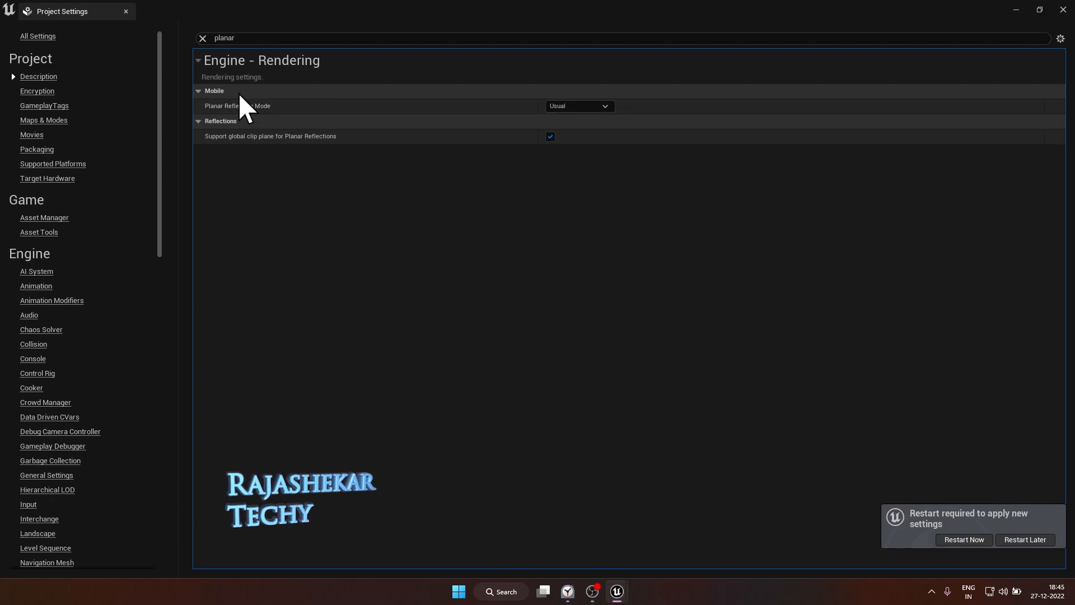
pyautogui.click(202, 38)
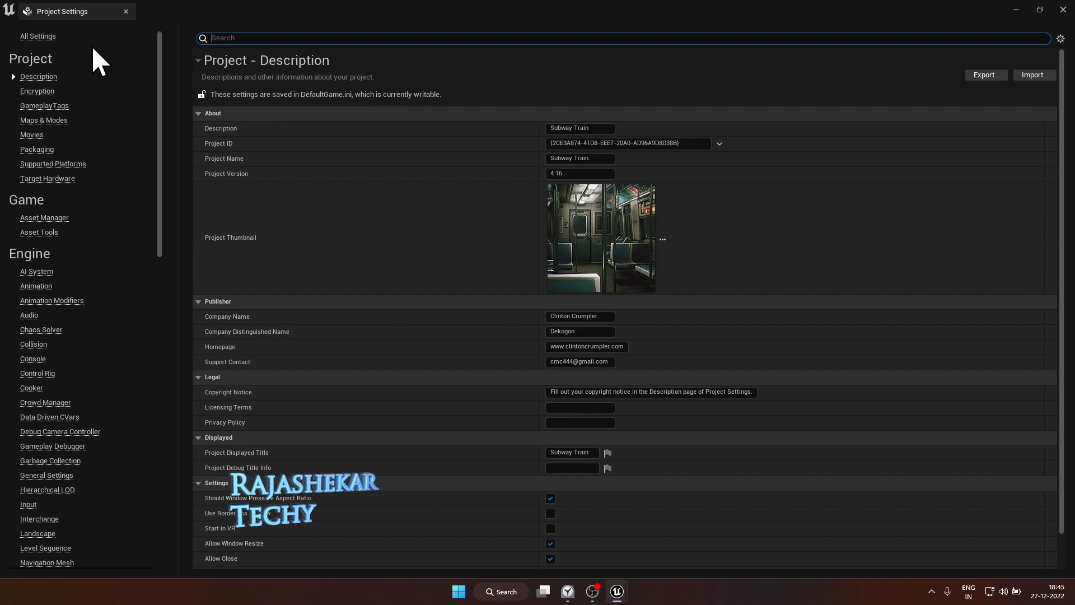
# - Create NewGameMode1 in Blueprints as Default GameMode, with Default Pawn Class set to None
pyautogui.write('mode')
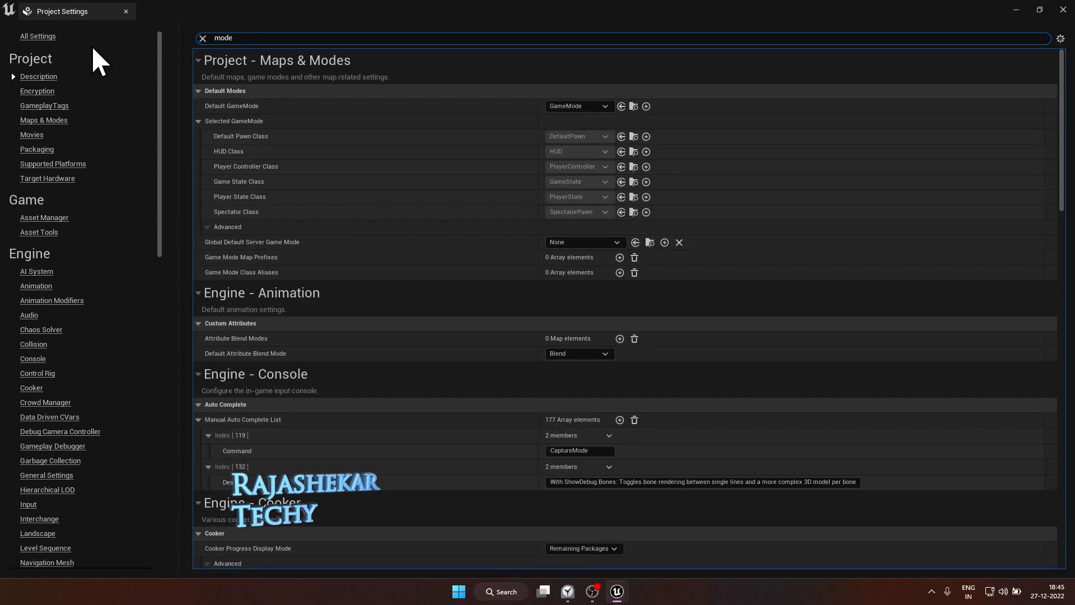
pyautogui.moveTo(232, 110)
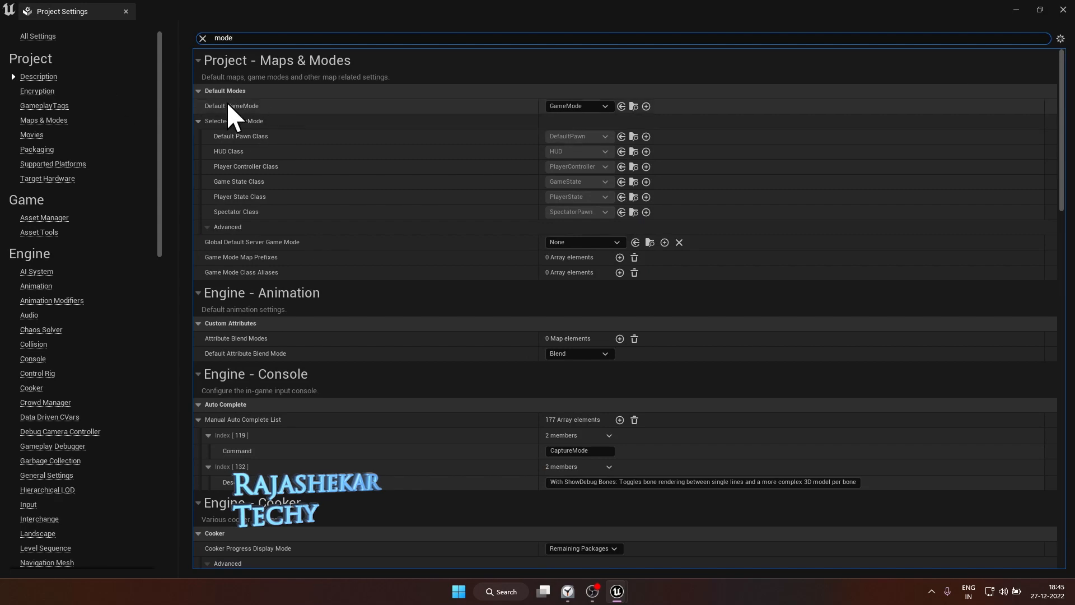
pyautogui.moveTo(645, 106)
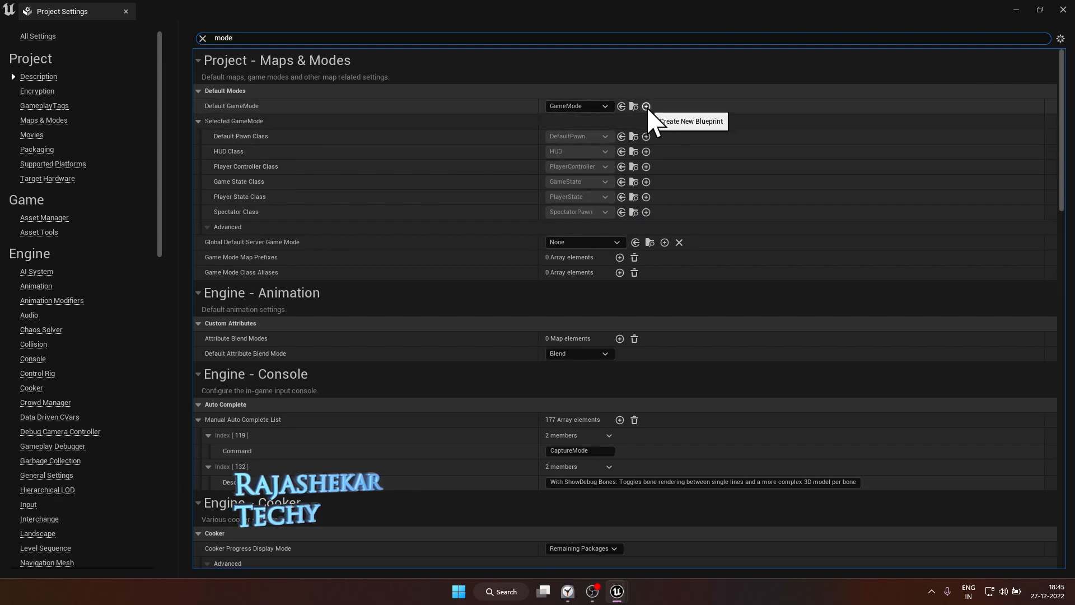
pyautogui.click(645, 105)
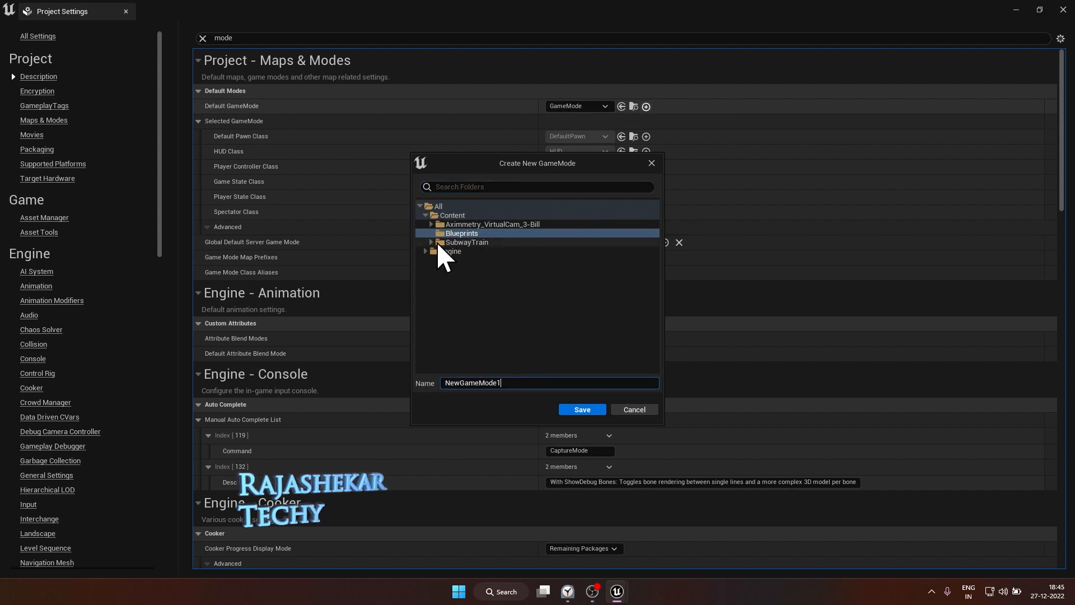
pyautogui.moveTo(473, 247)
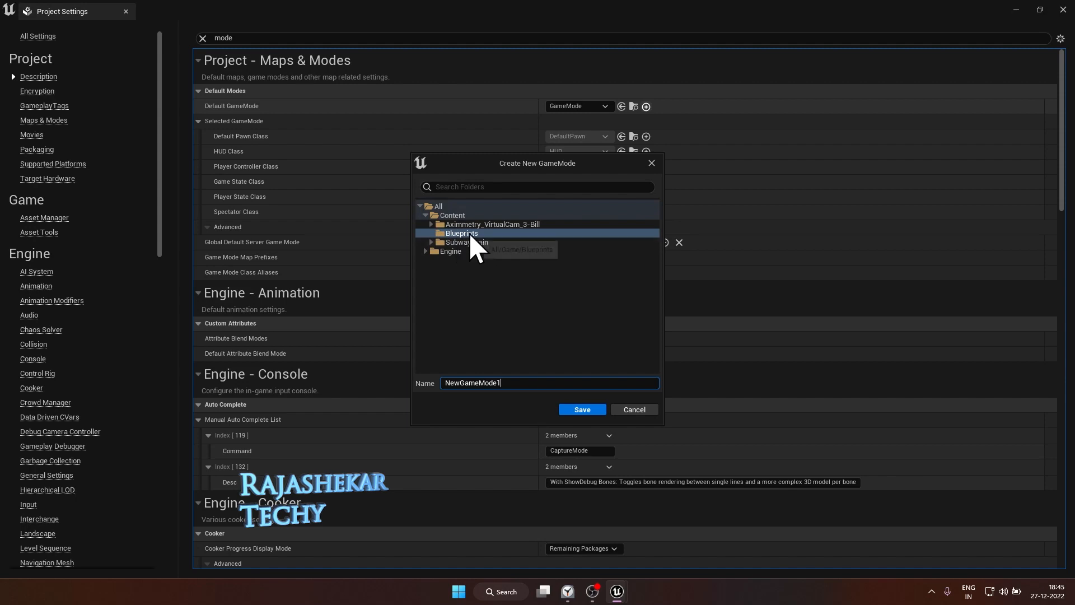
pyautogui.click(581, 410)
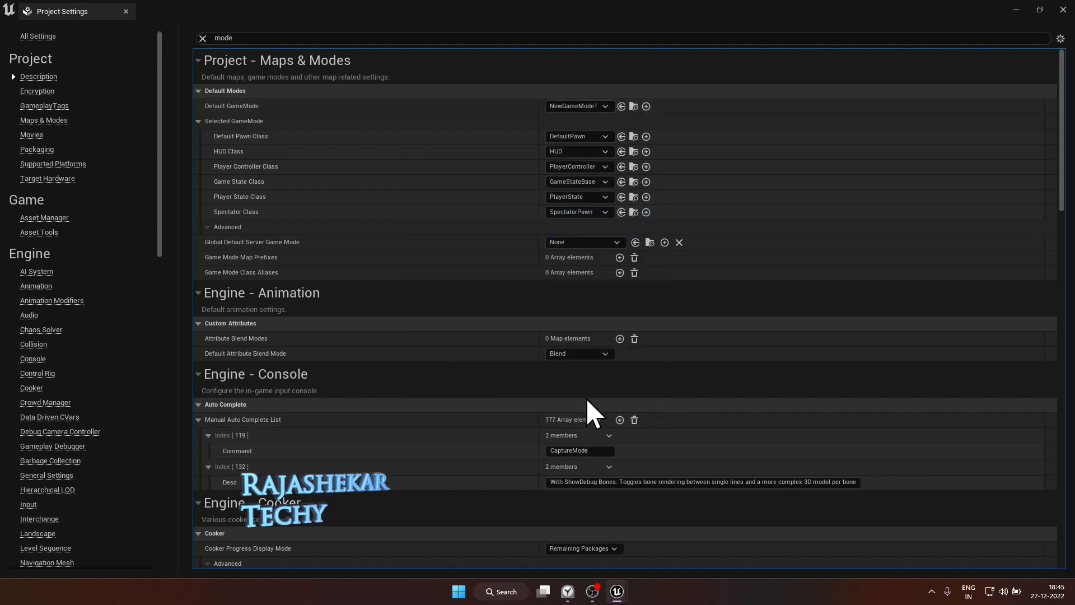
pyautogui.moveTo(242, 136)
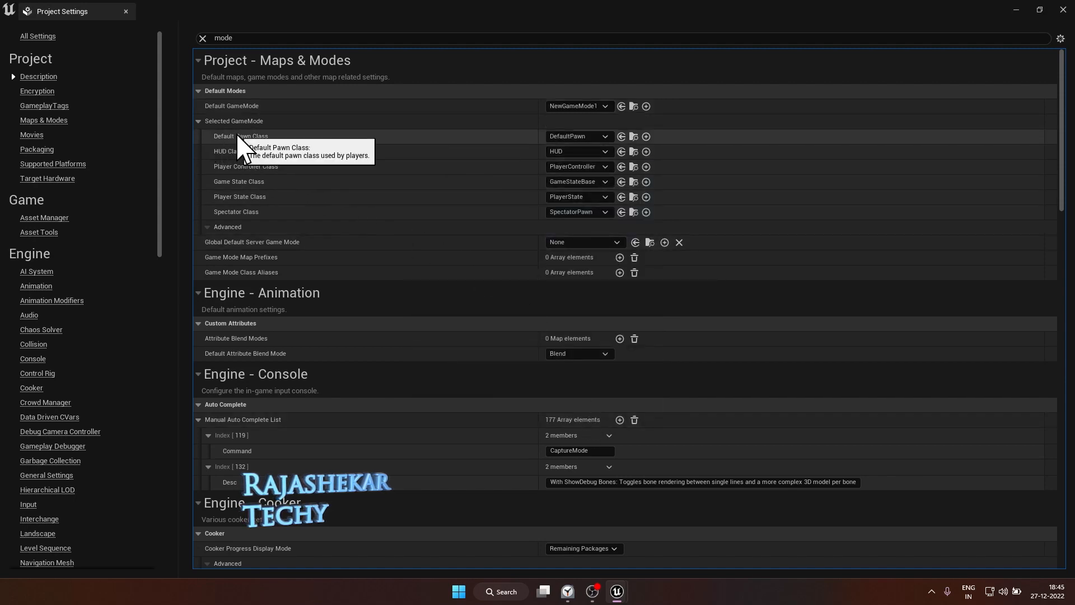
pyautogui.click(605, 136)
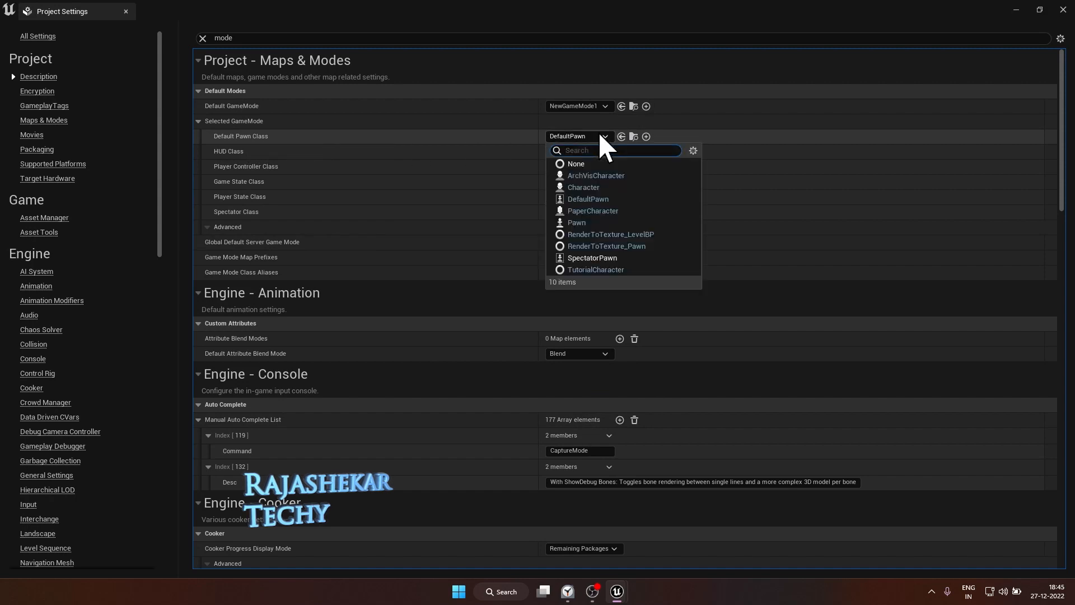
pyautogui.click(575, 164)
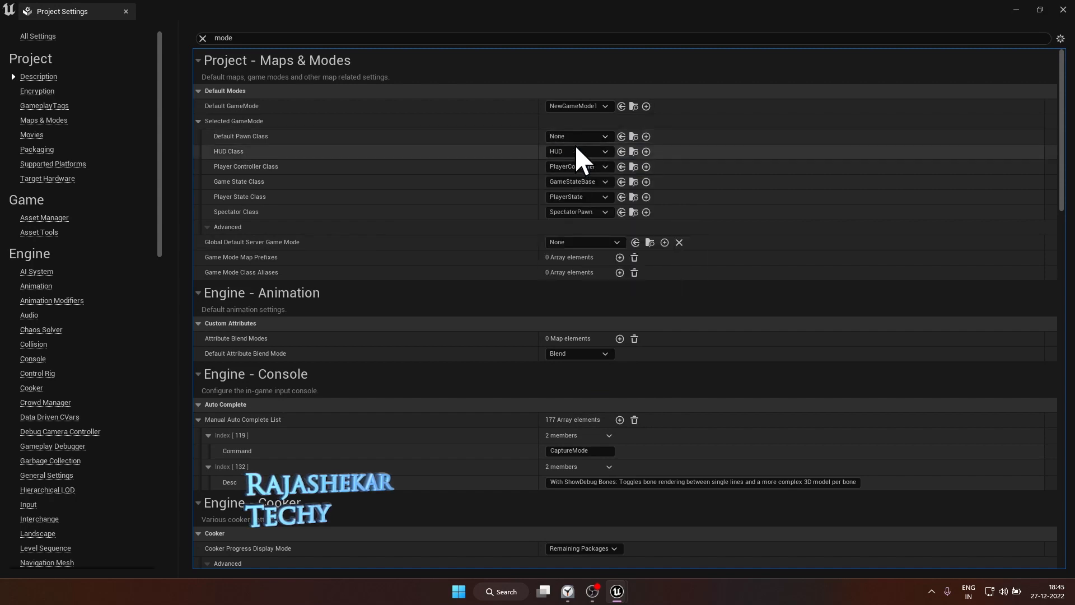
pyautogui.moveTo(341, 136)
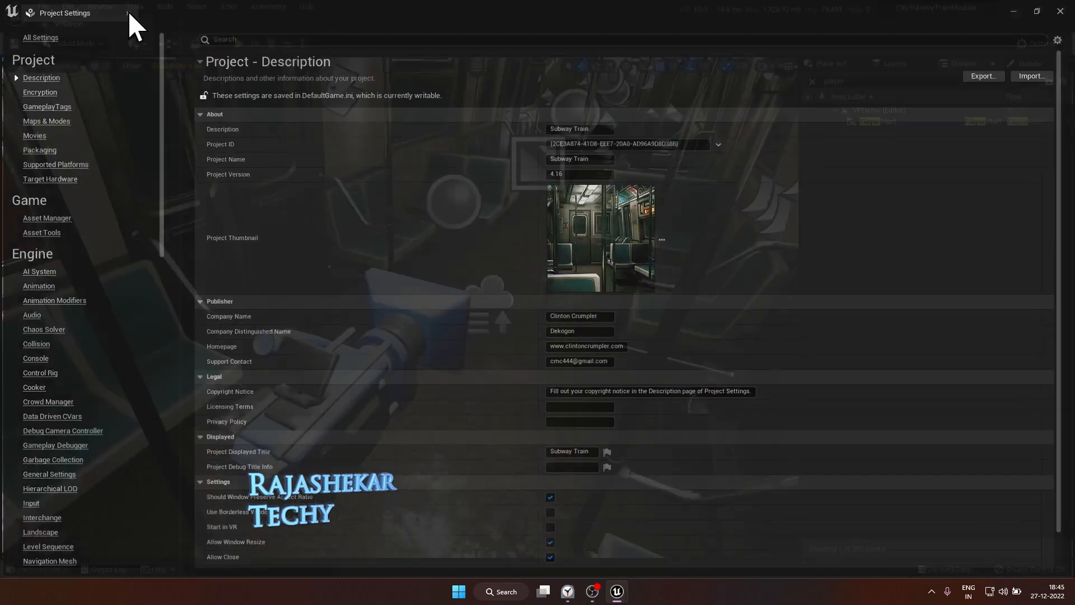
# - Close the Project Settings tab to return to the VPDemo subway level viewport
pyautogui.click(42, 6)
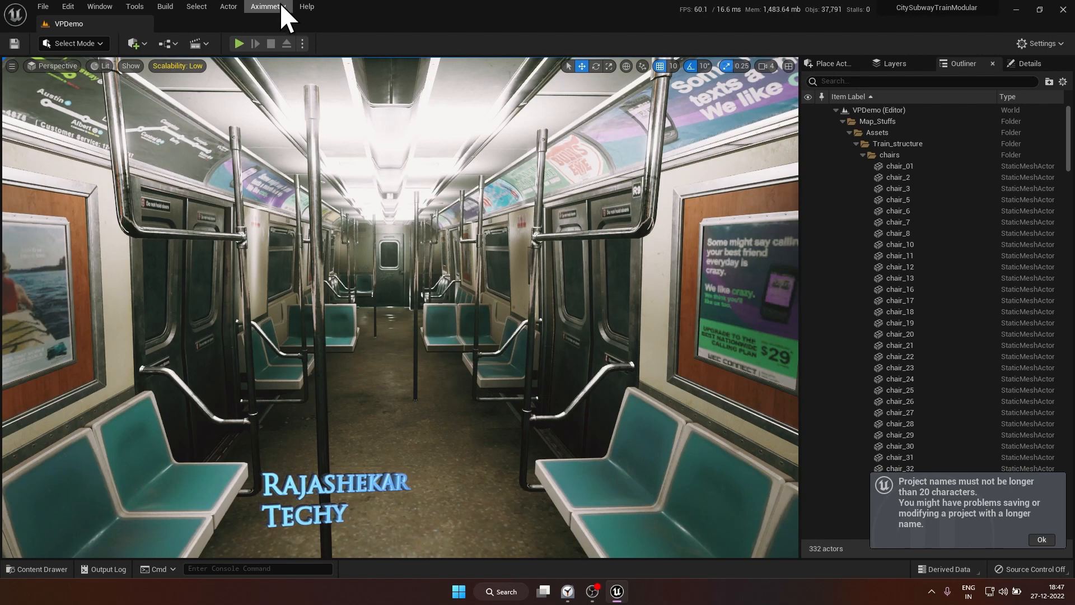
# - Run Cook Content for Aximmetry DE from the Aximmetry menu and let cooking complete
pyautogui.click(267, 6)
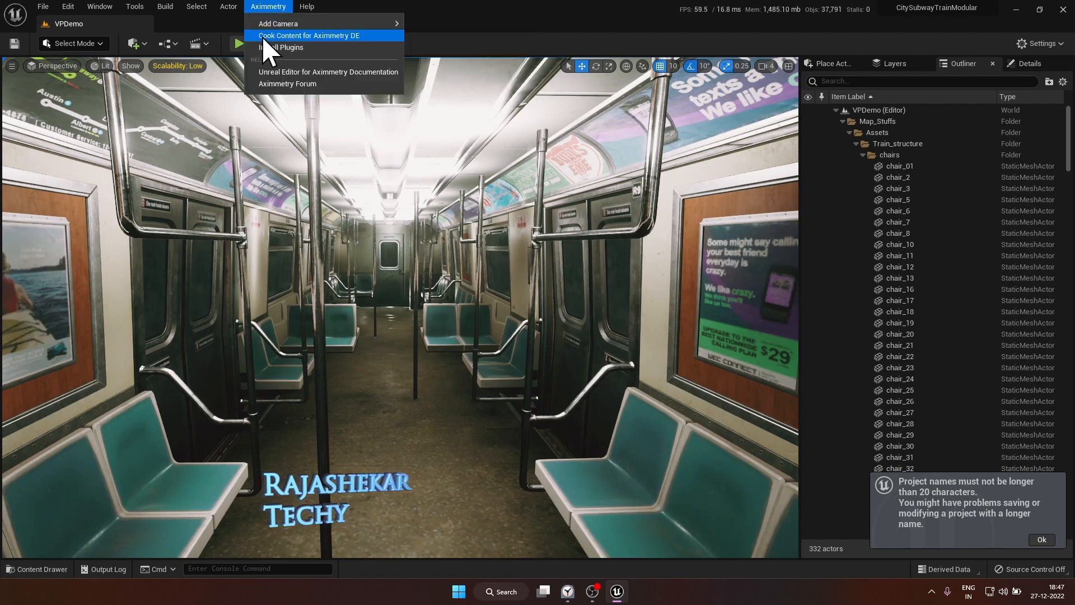
pyautogui.moveTo(357, 35)
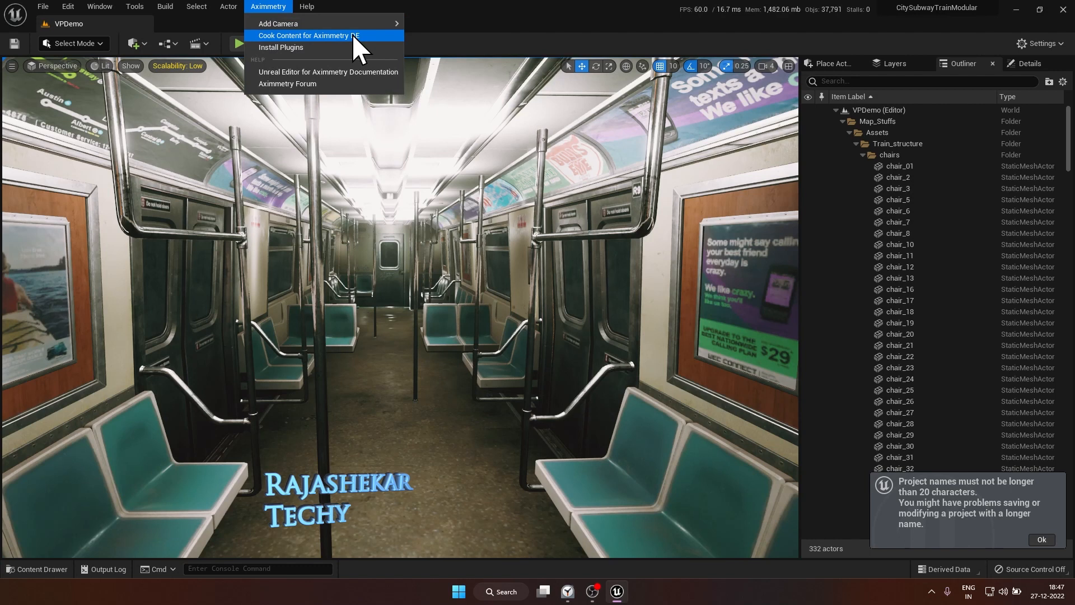
pyautogui.click(309, 35)
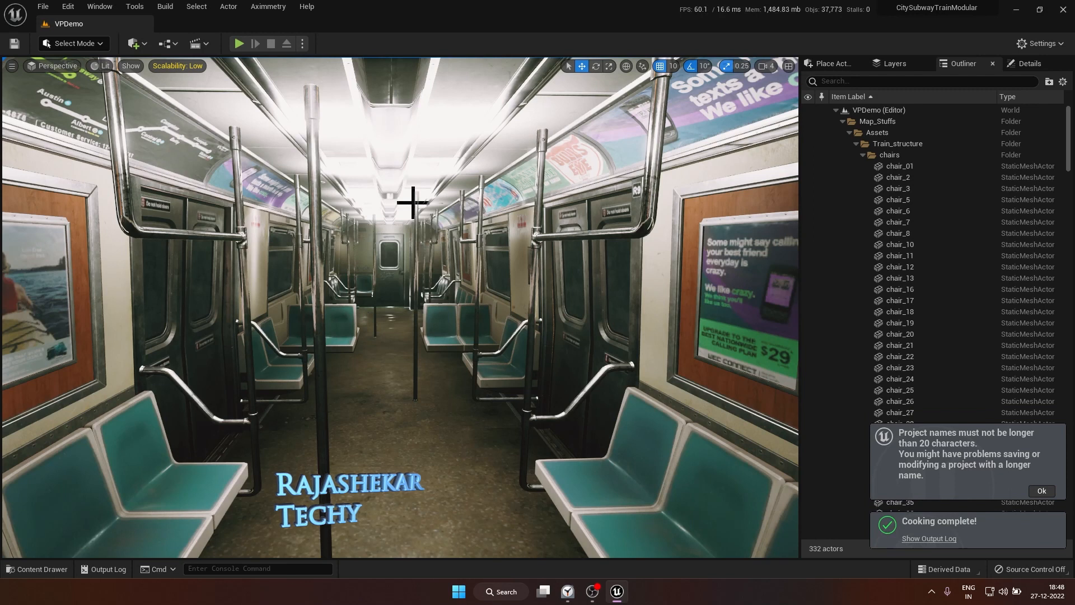
pyautogui.moveTo(941, 552)
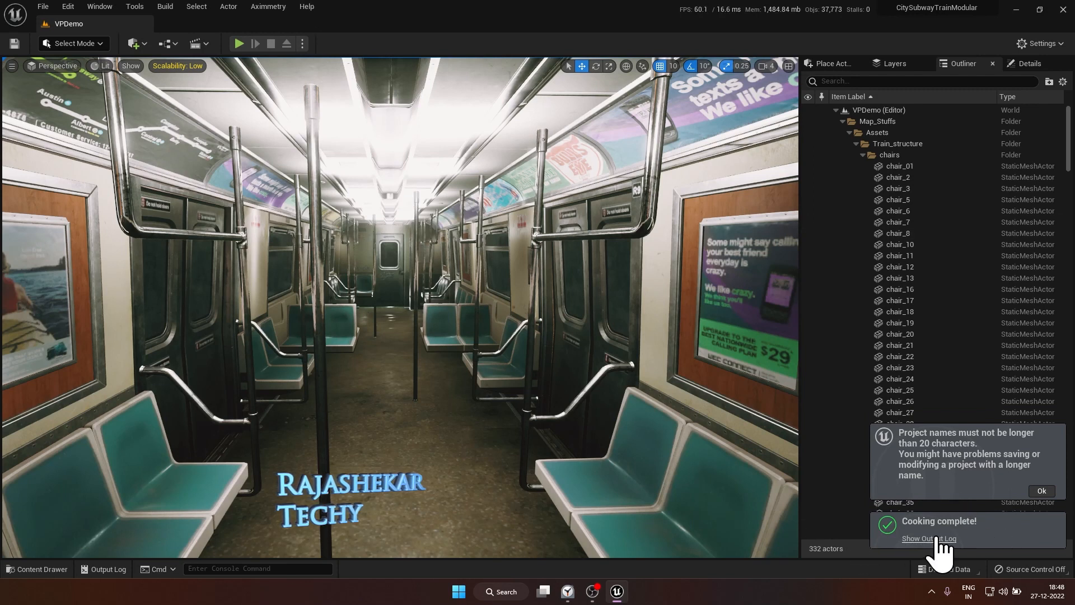
# - Open the cooking output log and highlight the BUILD SUCCESSFUL line
pyautogui.click(928, 538)
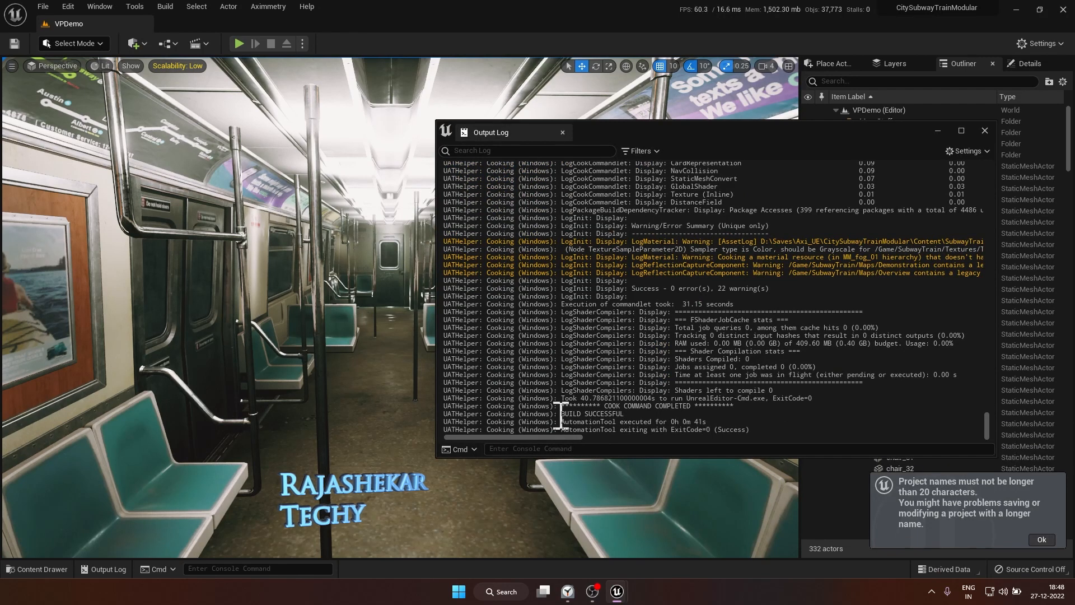
pyautogui.doubleClick(590, 413)
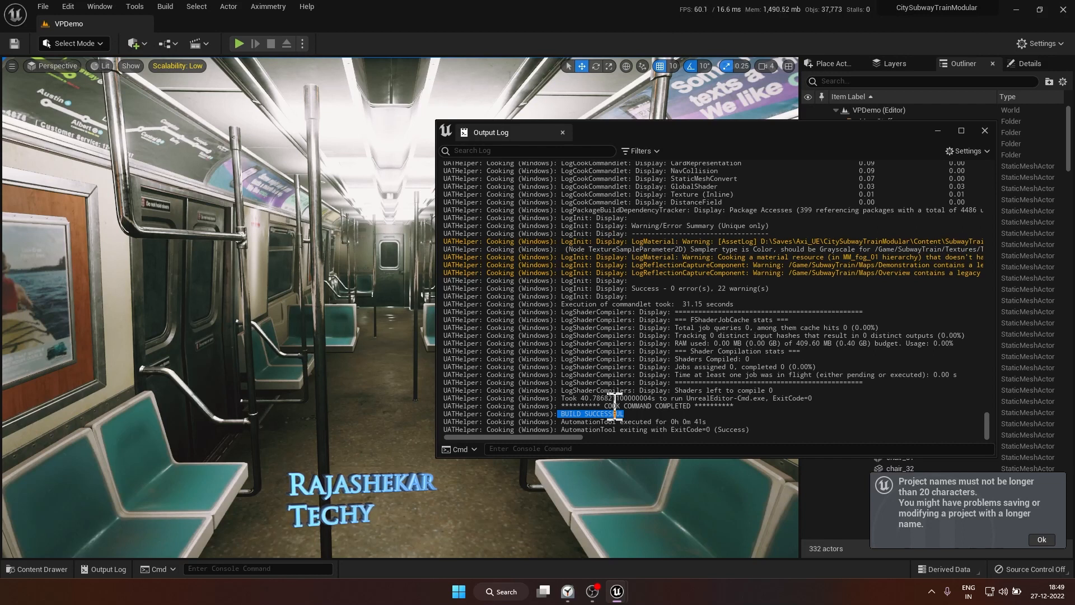
pyautogui.moveTo(940, 168)
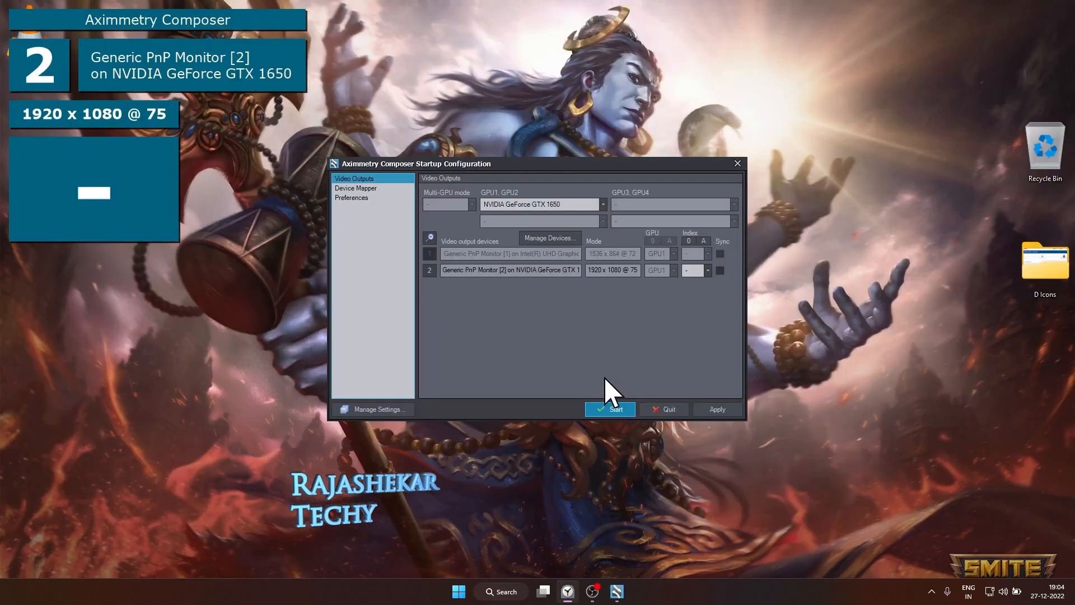
pyautogui.moveTo(795, 302)
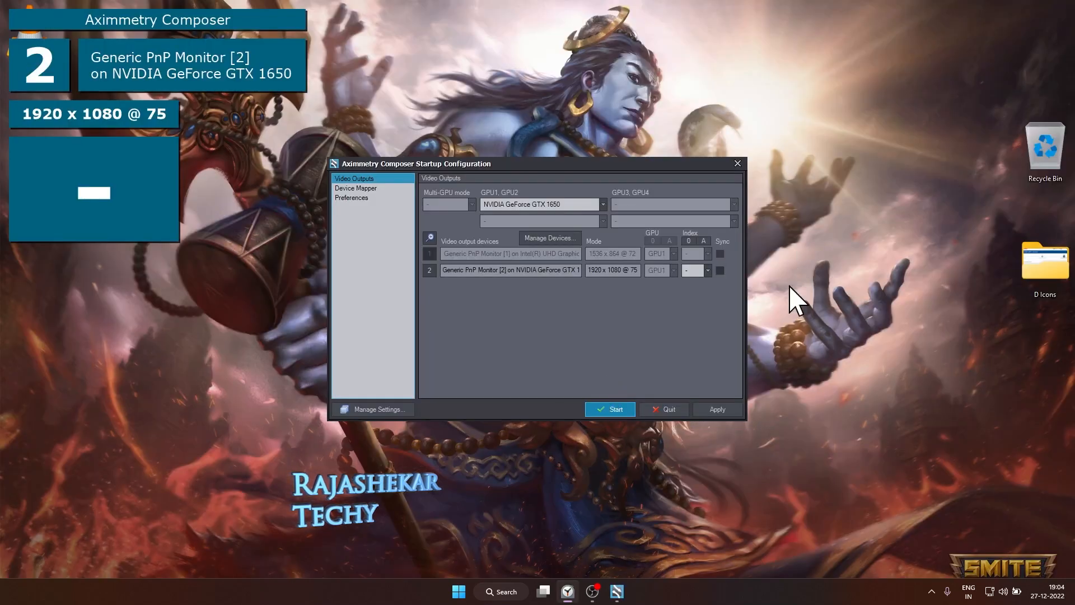
pyautogui.moveTo(692, 257)
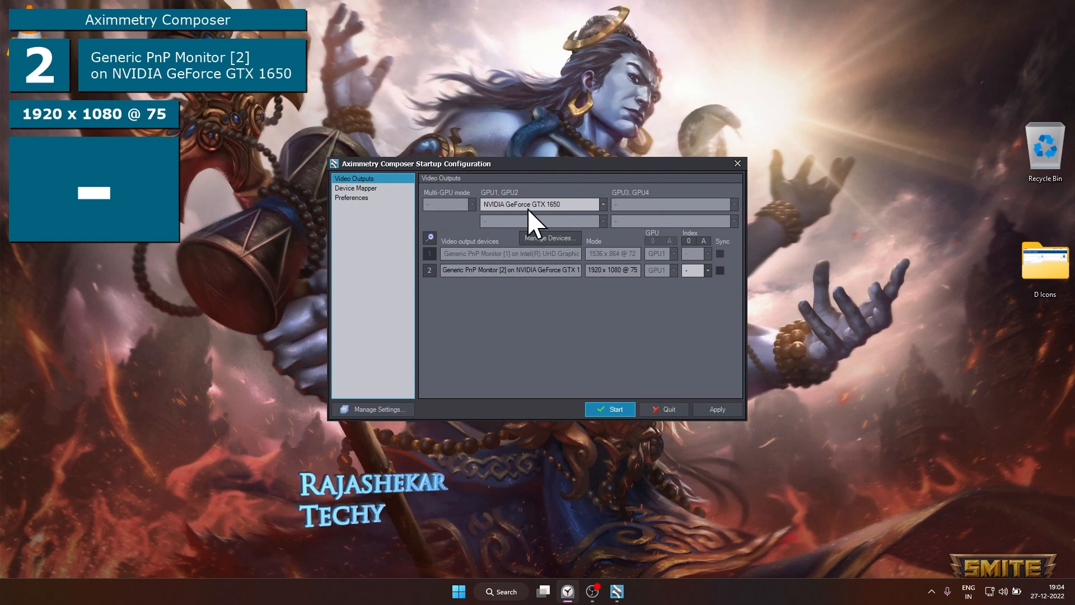
pyautogui.moveTo(607, 268)
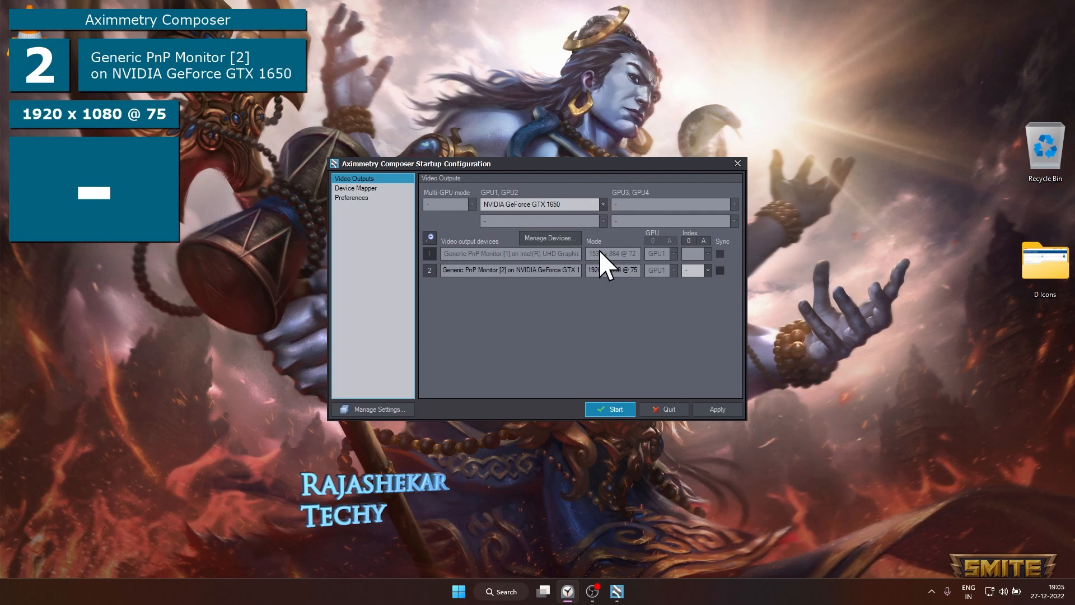
pyautogui.moveTo(386, 281)
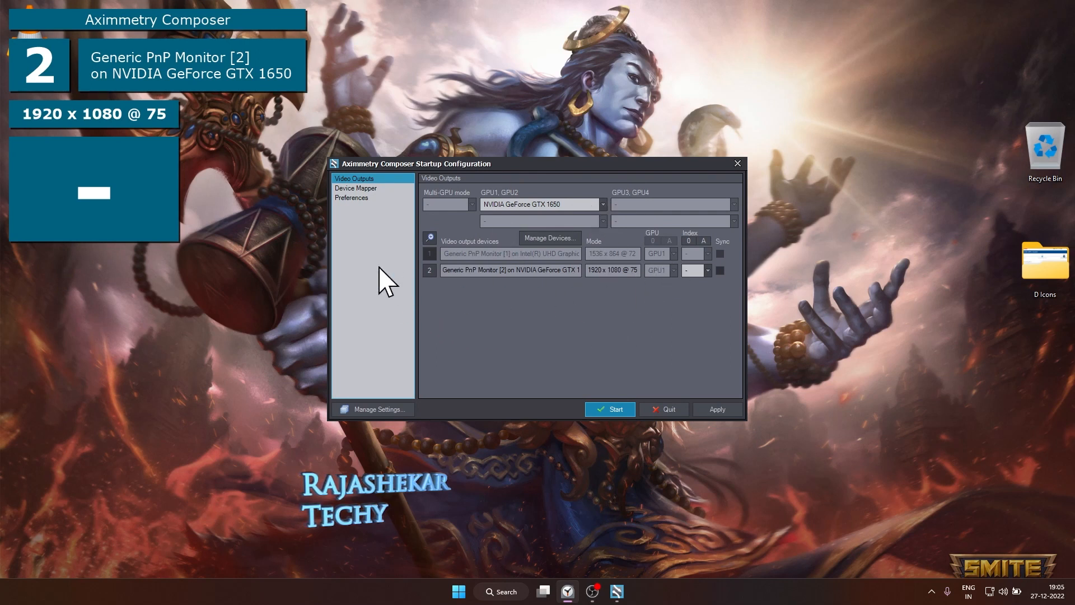
pyautogui.moveTo(686, 230)
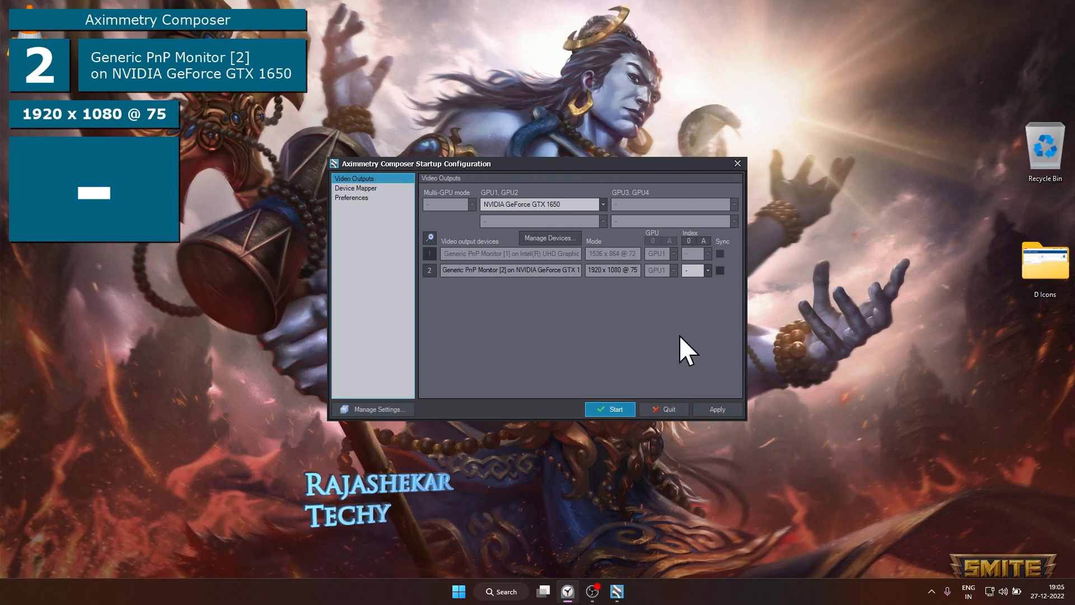
pyautogui.moveTo(323, 196)
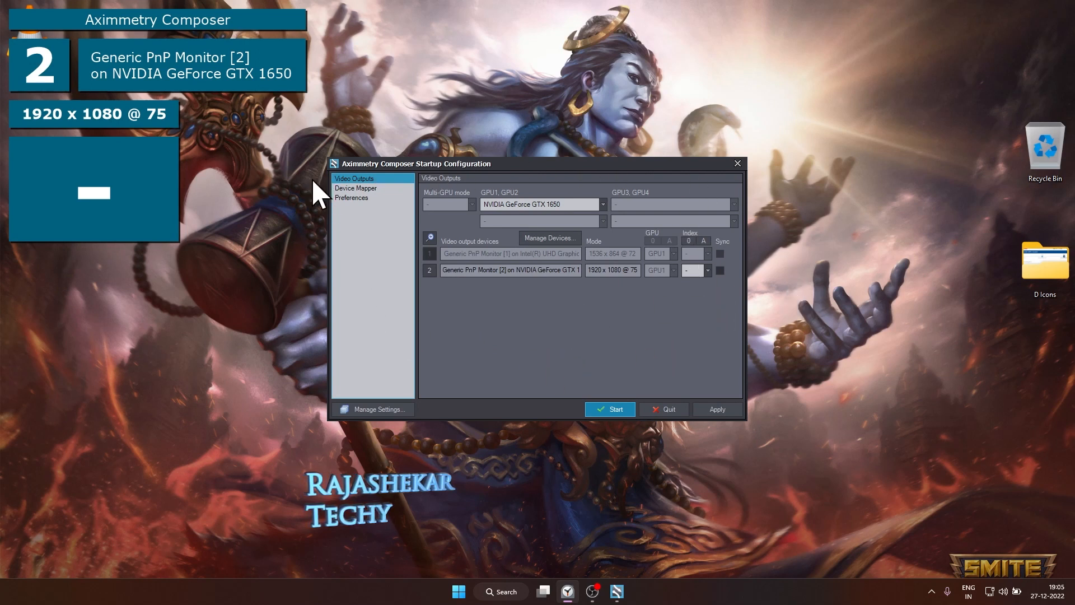
# - Start Aximmetry Composer from the startup dialog and create a new empty compound
pyautogui.click(609, 409)
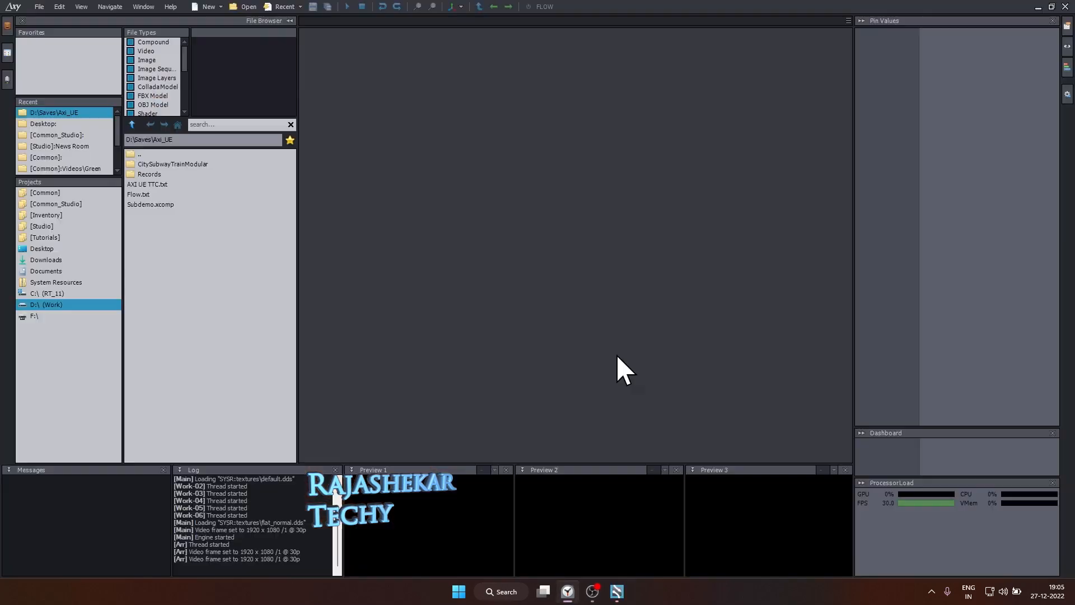
pyautogui.moveTo(487, 220)
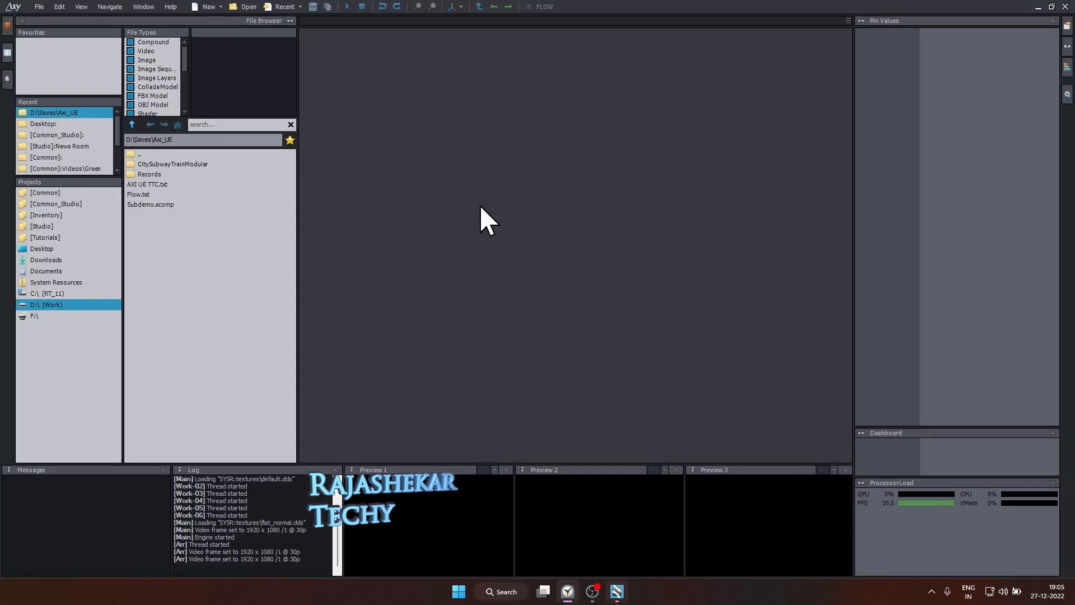
pyautogui.click(39, 6)
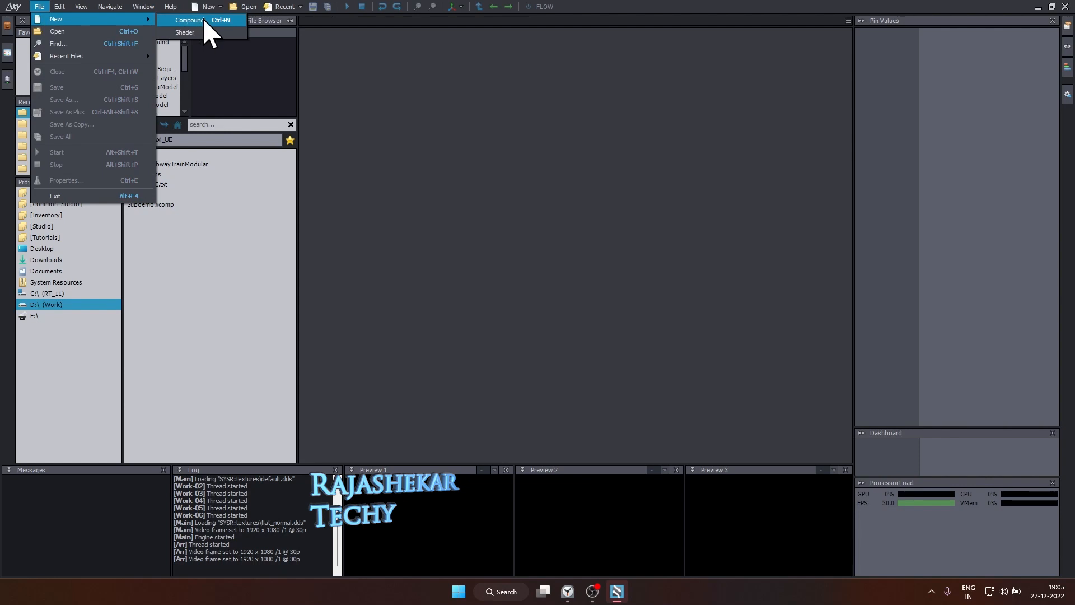
pyautogui.click(189, 20)
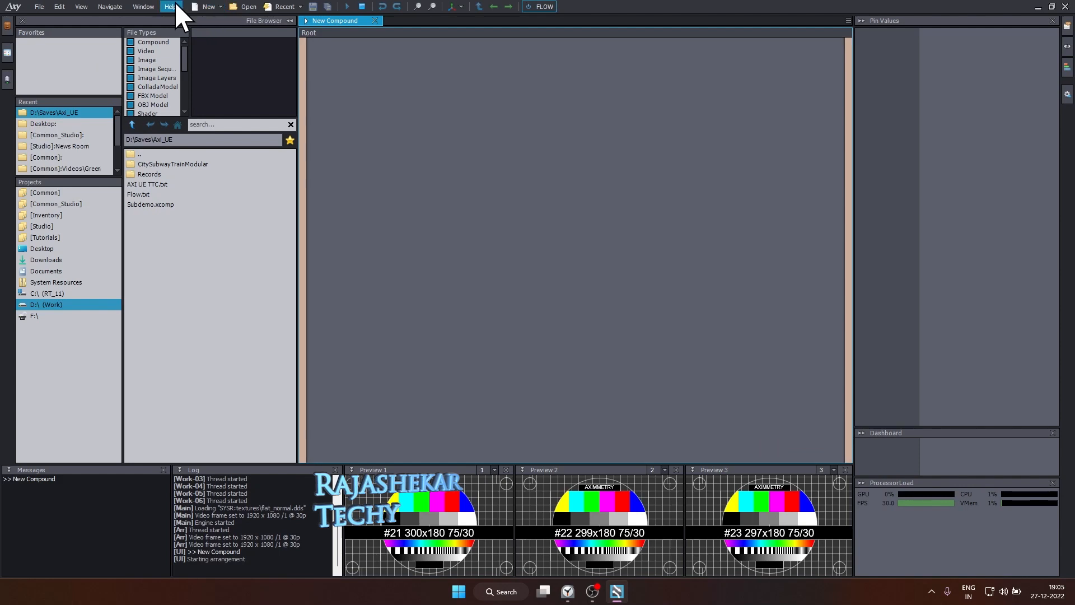
pyautogui.moveTo(54, 127)
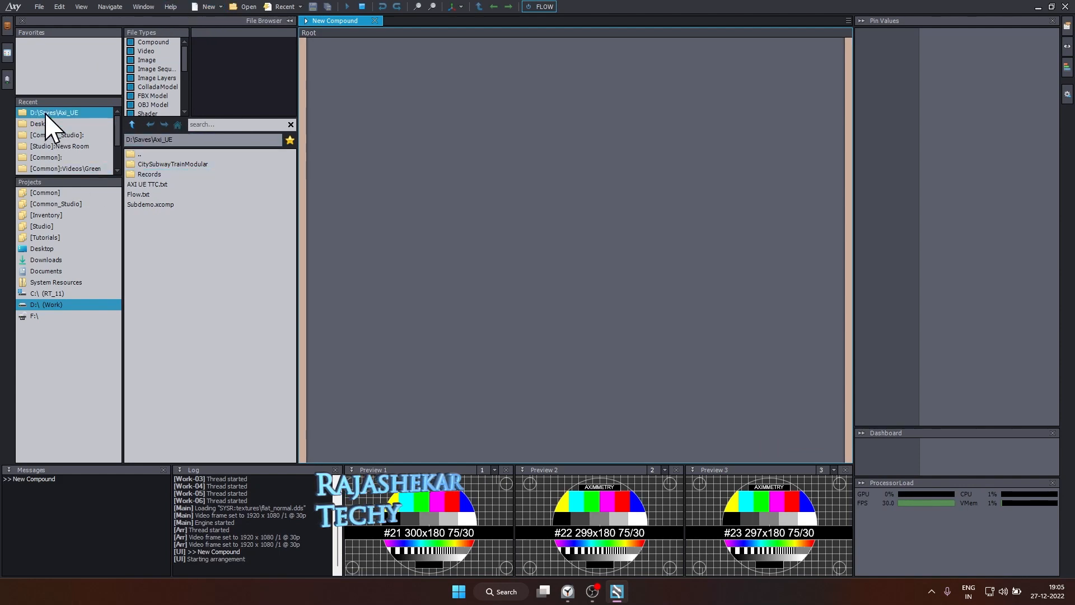
# - Open the CitySubwayTrainModular folder and add CitySubwayTrainModular.uproject to the Flow editor
pyautogui.doubleClick(172, 163)
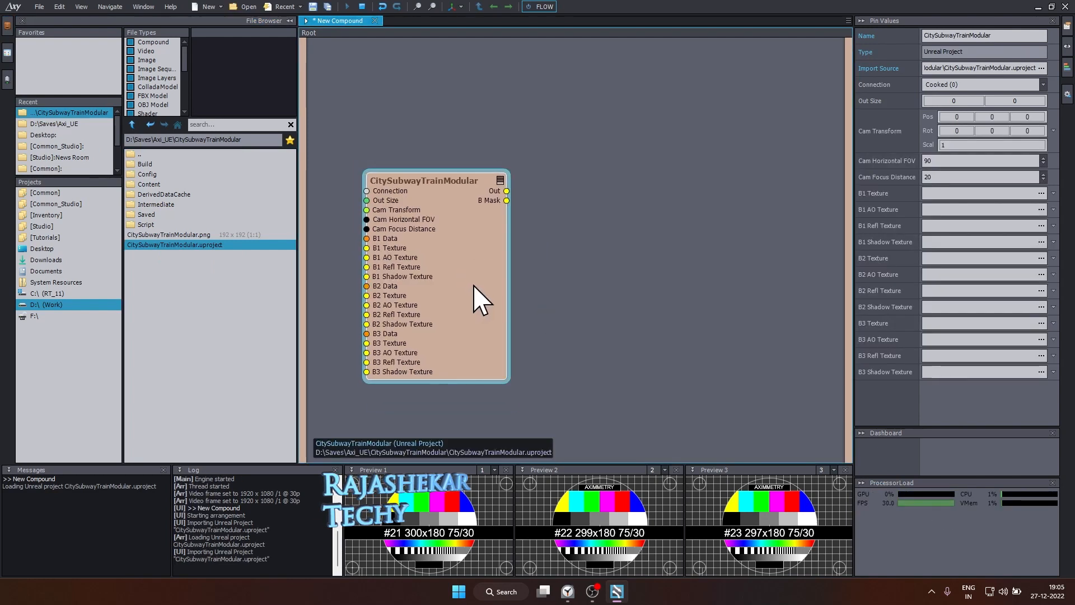
# - Search 'unreal' in Common_Studio and add VirtualCam_Unreal_A-B_Preview_3-Cam.xcomp to the graph
pyautogui.click(55, 204)
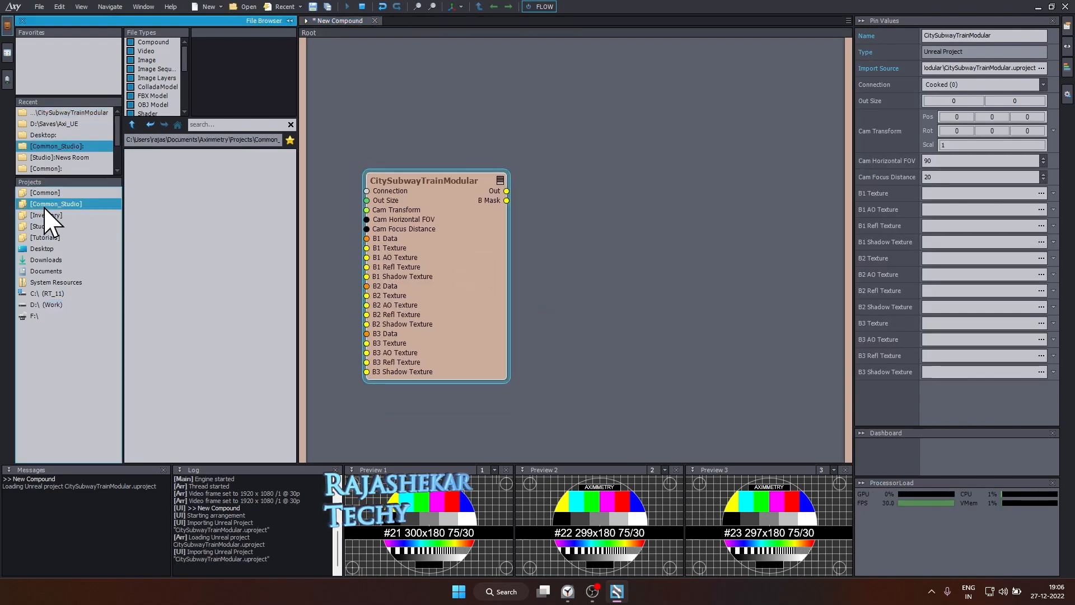
pyautogui.write('unreal')
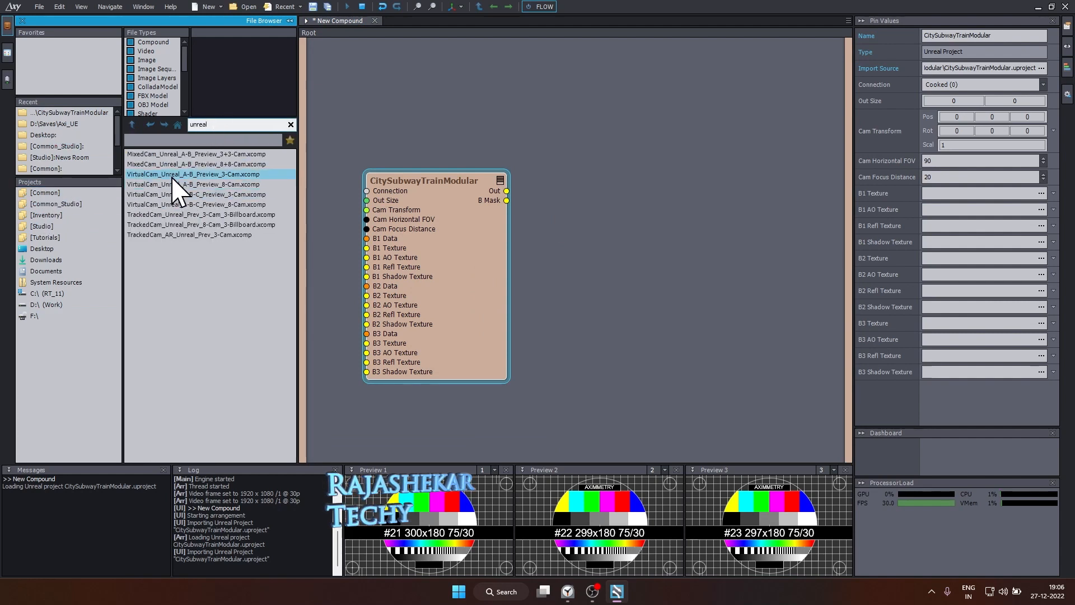
pyautogui.moveTo(192, 174)
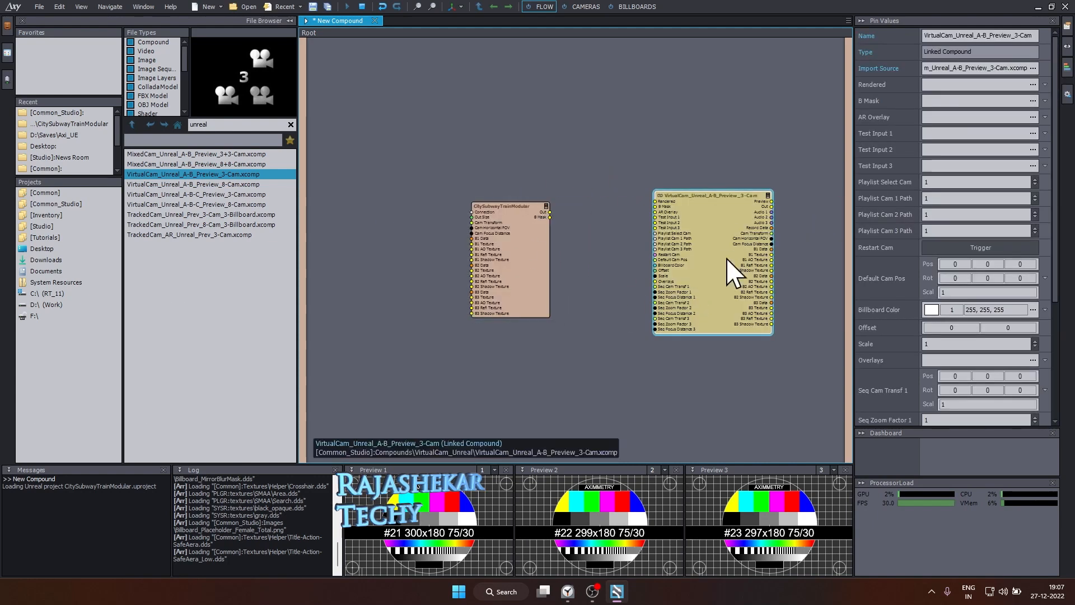
pyautogui.moveTo(385, 257)
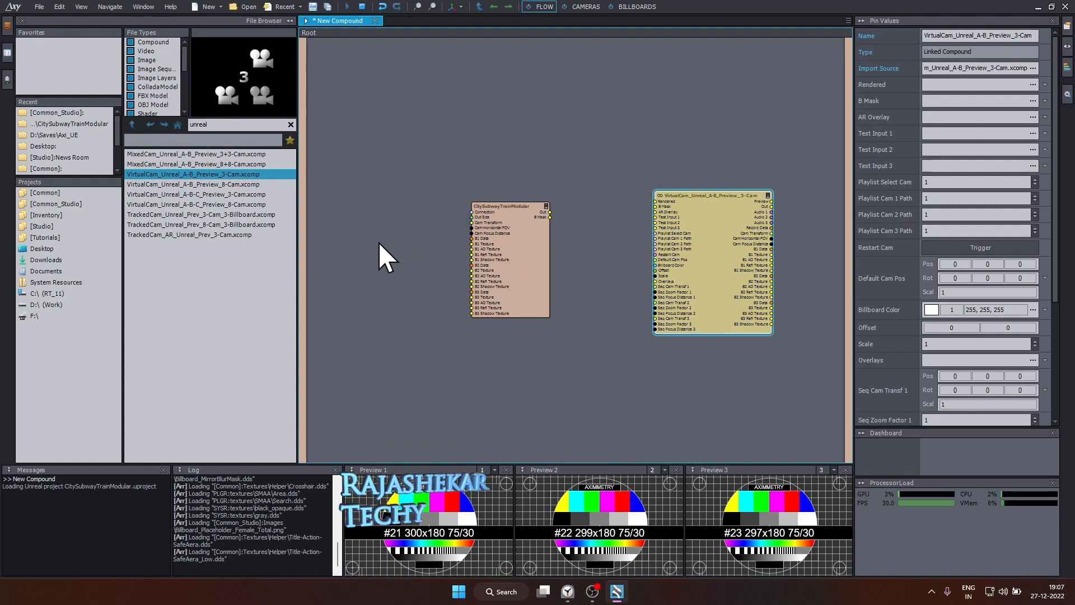
pyautogui.click(55, 204)
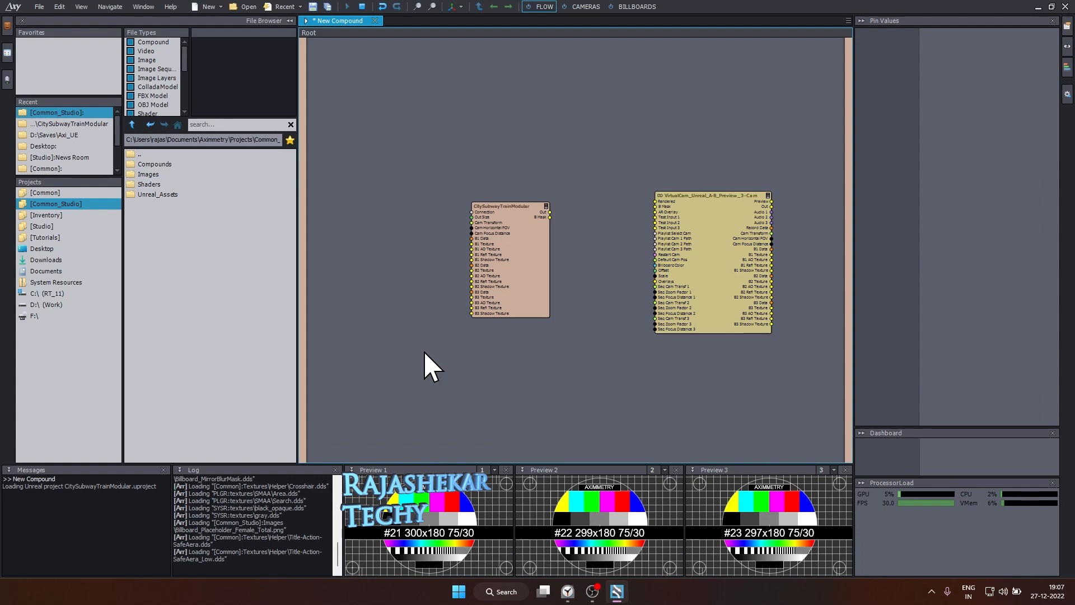
# - Browse to Common > Videos > Green to reach the Green_Bisa_Medium.mp4 clip
pyautogui.click(45, 193)
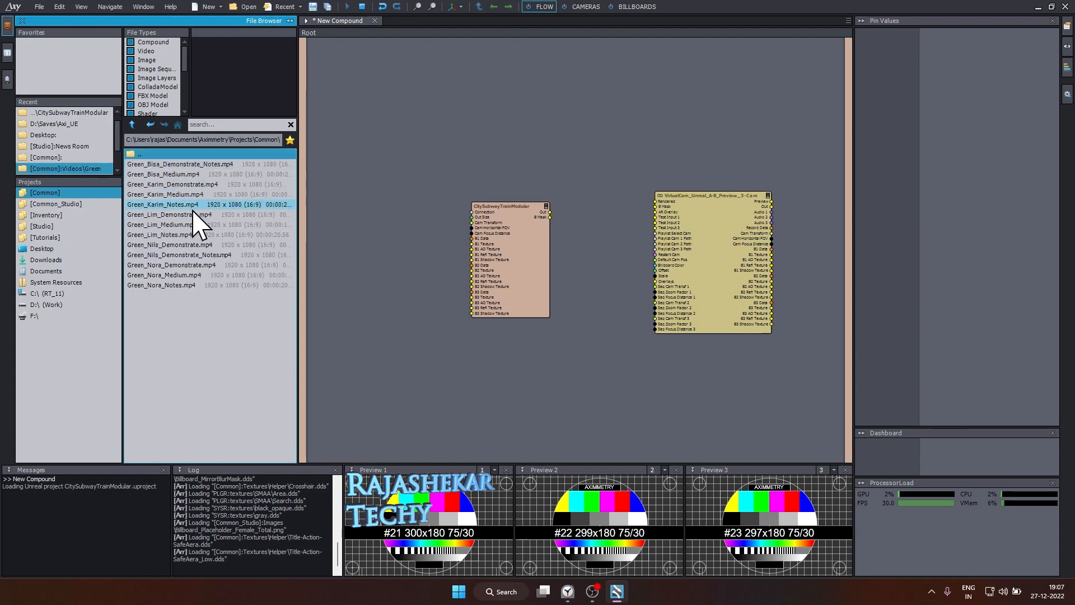
pyautogui.moveTo(165, 174)
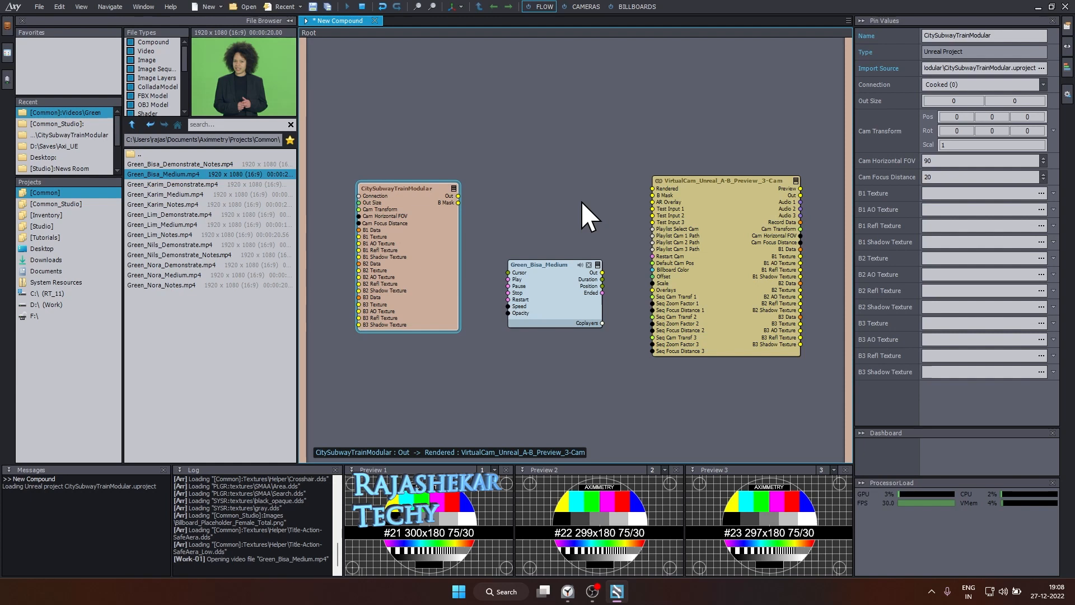
pyautogui.moveTo(411, 241)
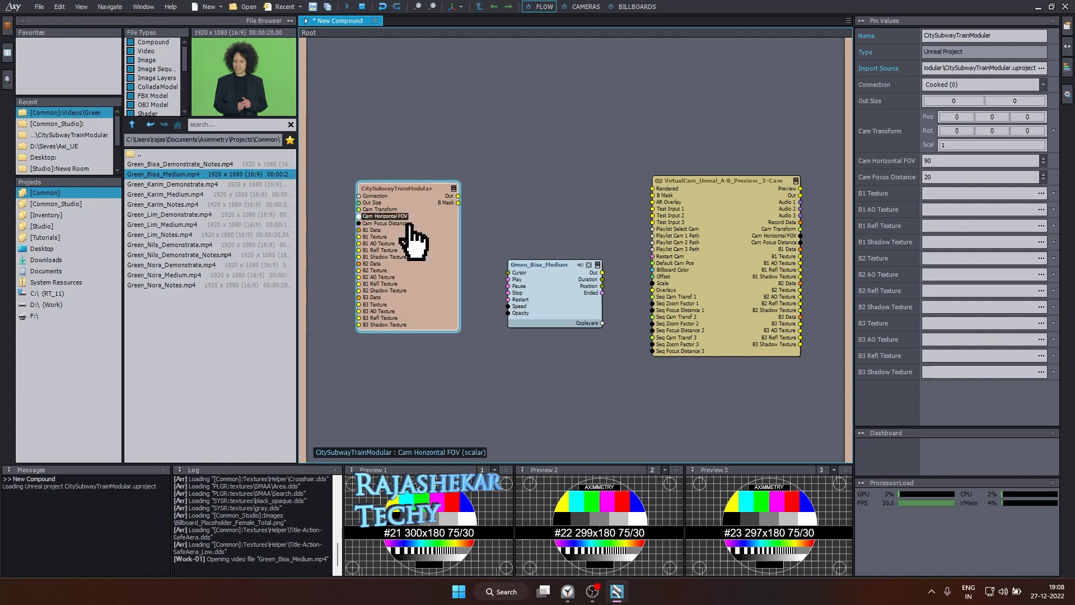
pyautogui.moveTo(452, 196)
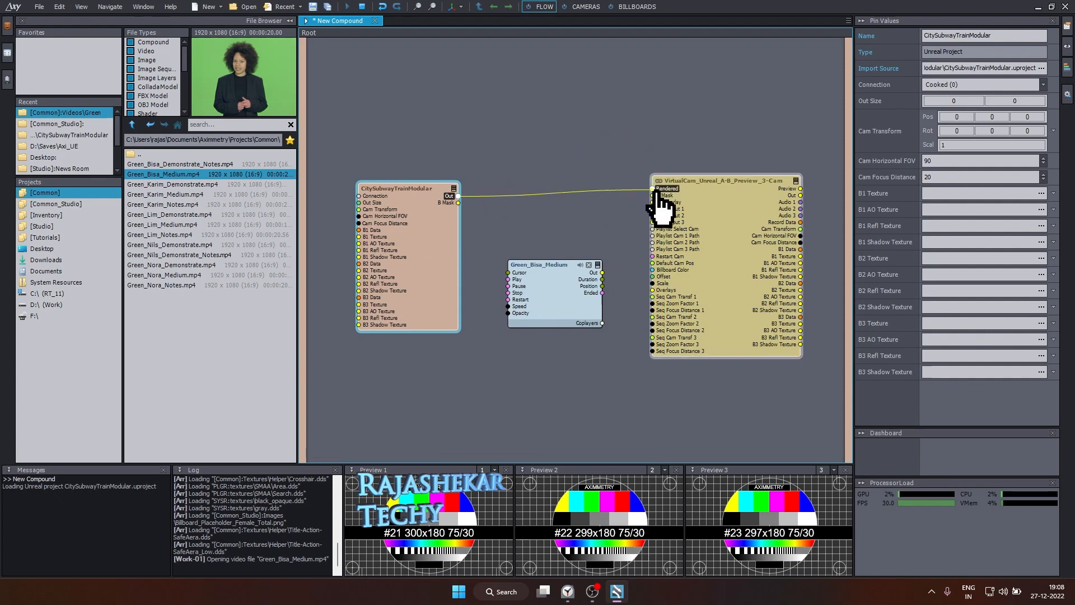
pyautogui.moveTo(458, 202)
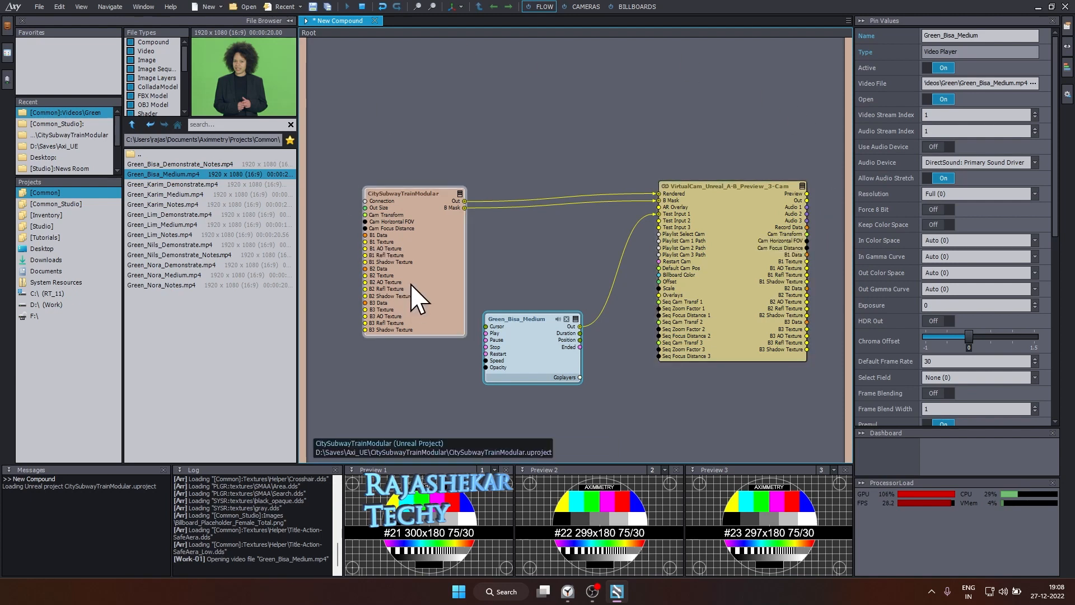
pyautogui.moveTo(582, 364)
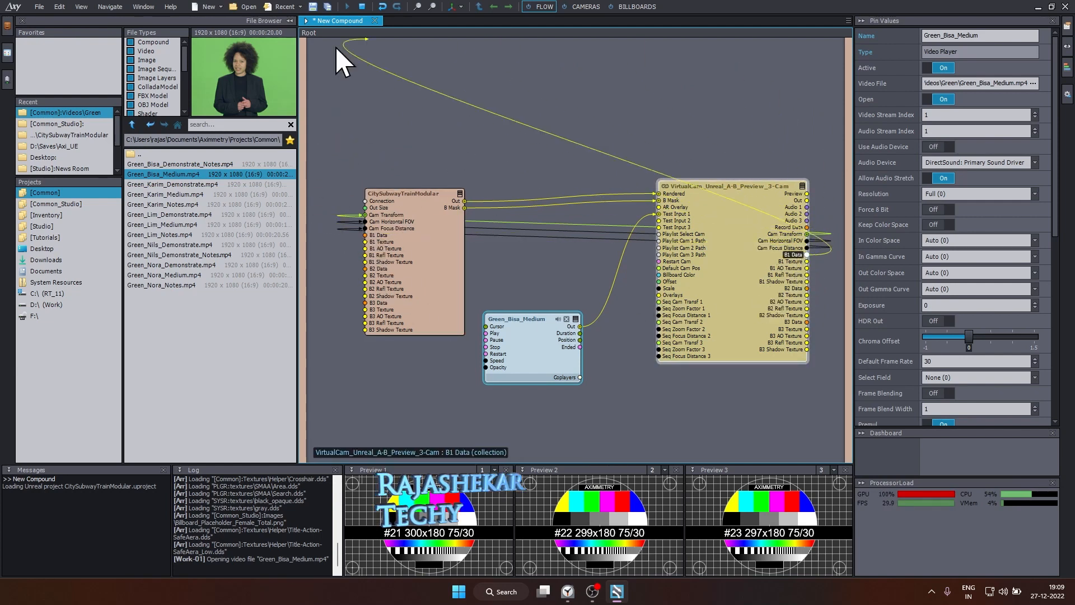
pyautogui.moveTo(394, 316)
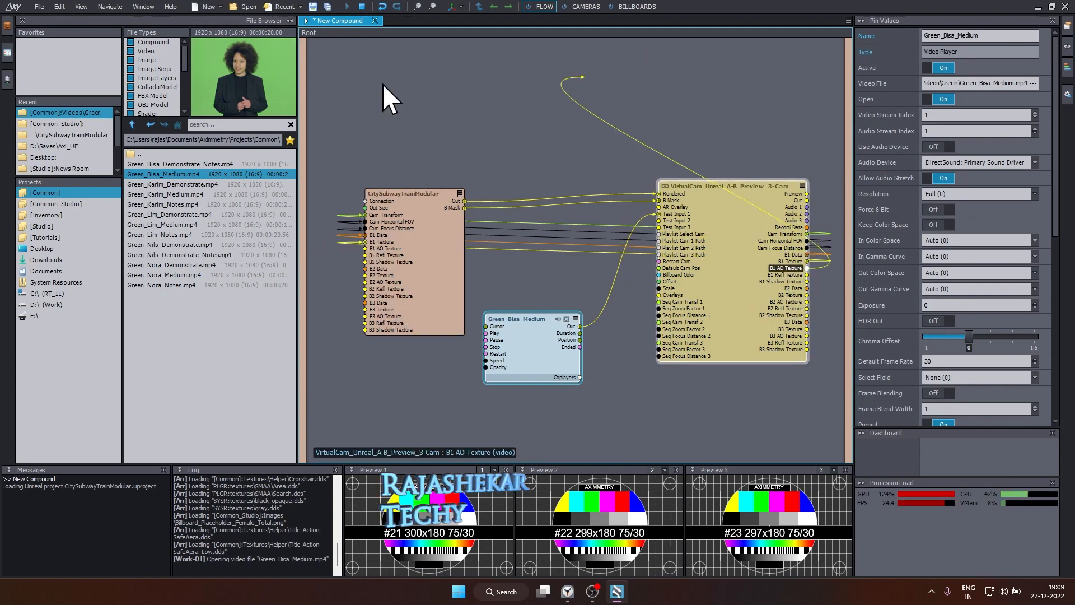
pyautogui.moveTo(800, 288)
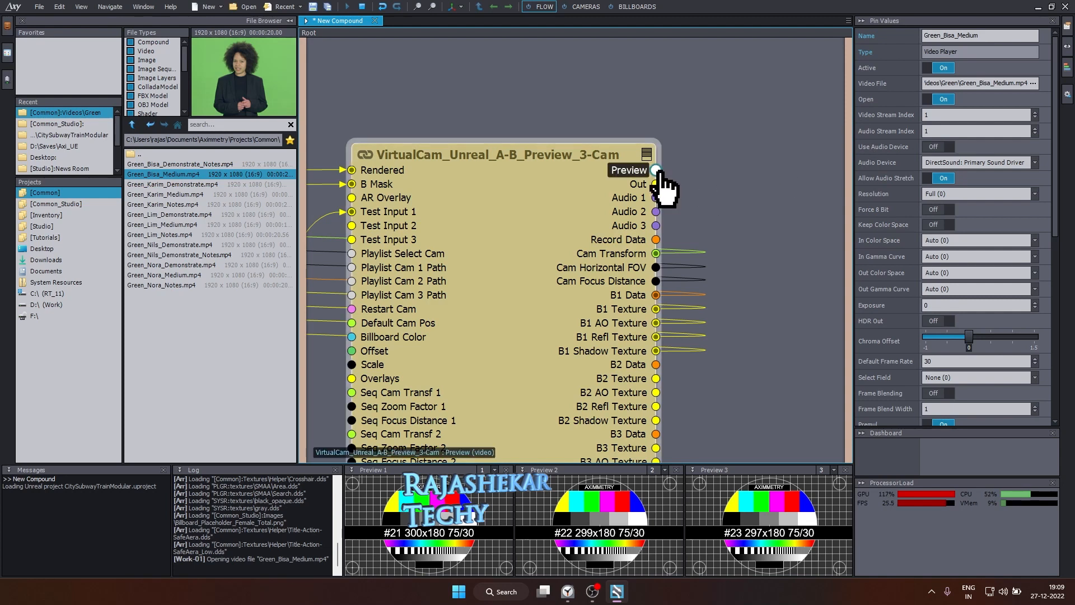
# - Expose the camera compound's Preview pin and confirm the pin name
pyautogui.click(655, 169)
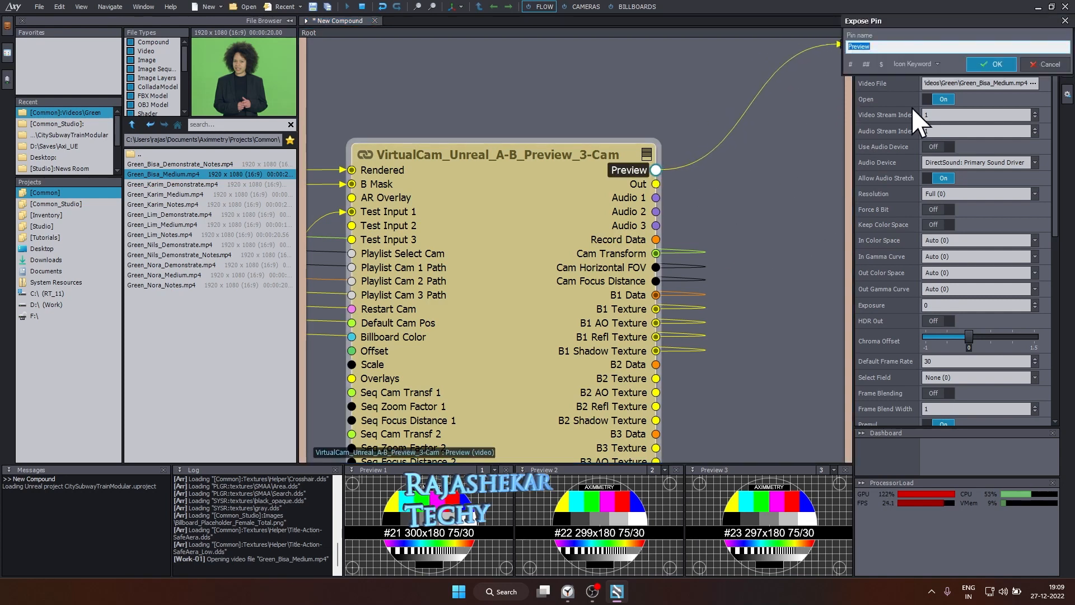
pyautogui.click(990, 64)
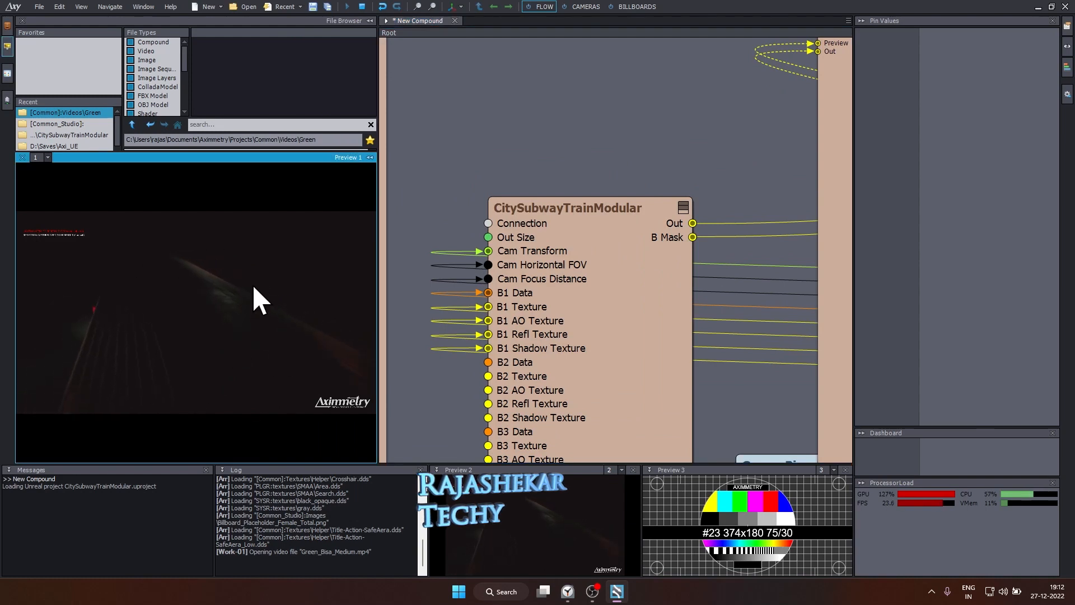
pyautogui.moveTo(277, 281)
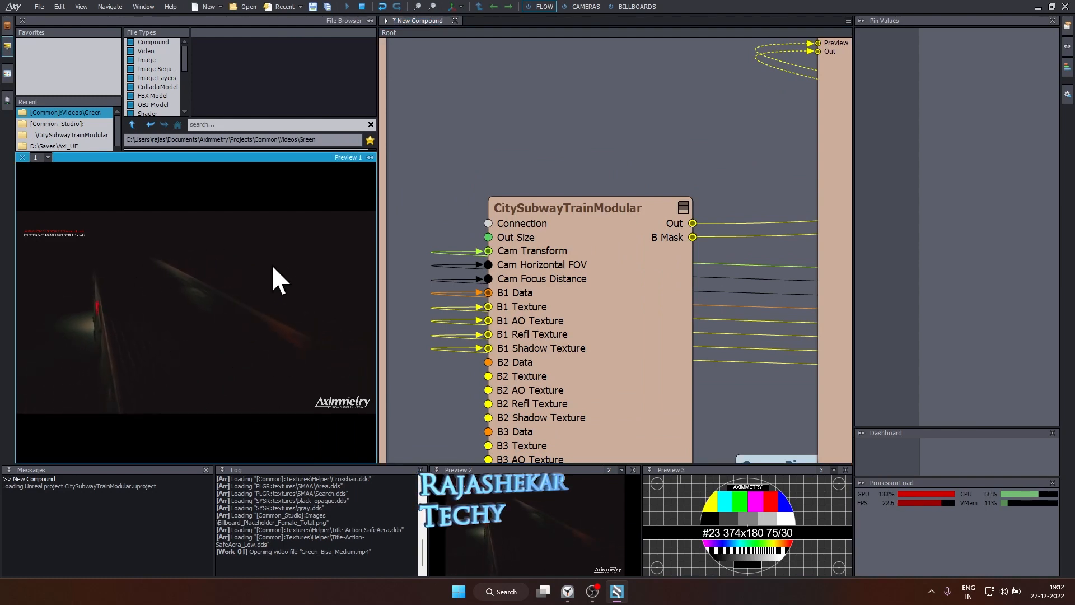
pyautogui.moveTo(566, 103)
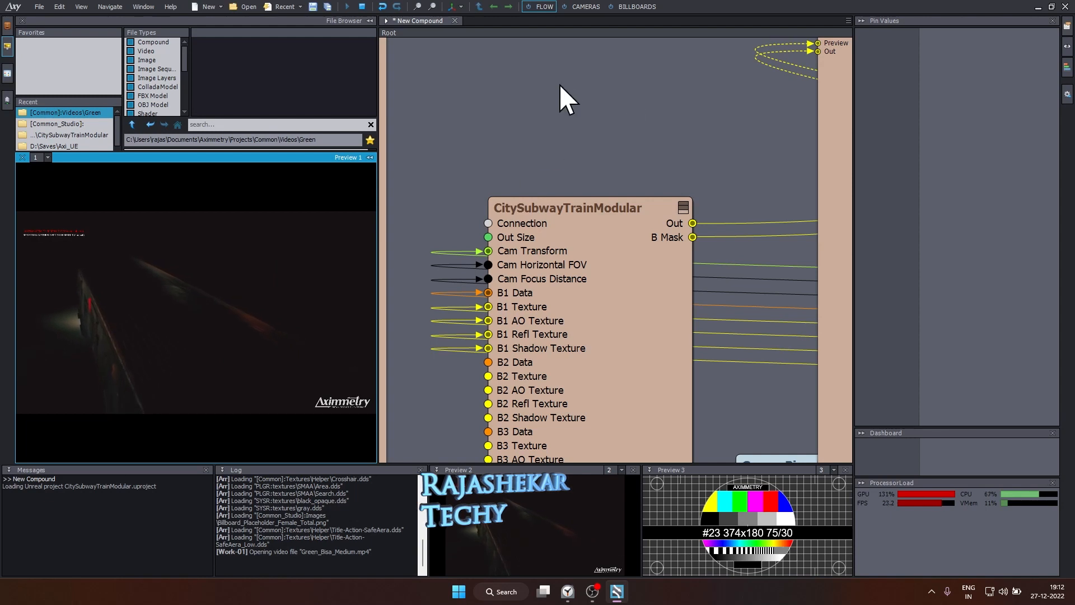
pyautogui.moveTo(585, 6)
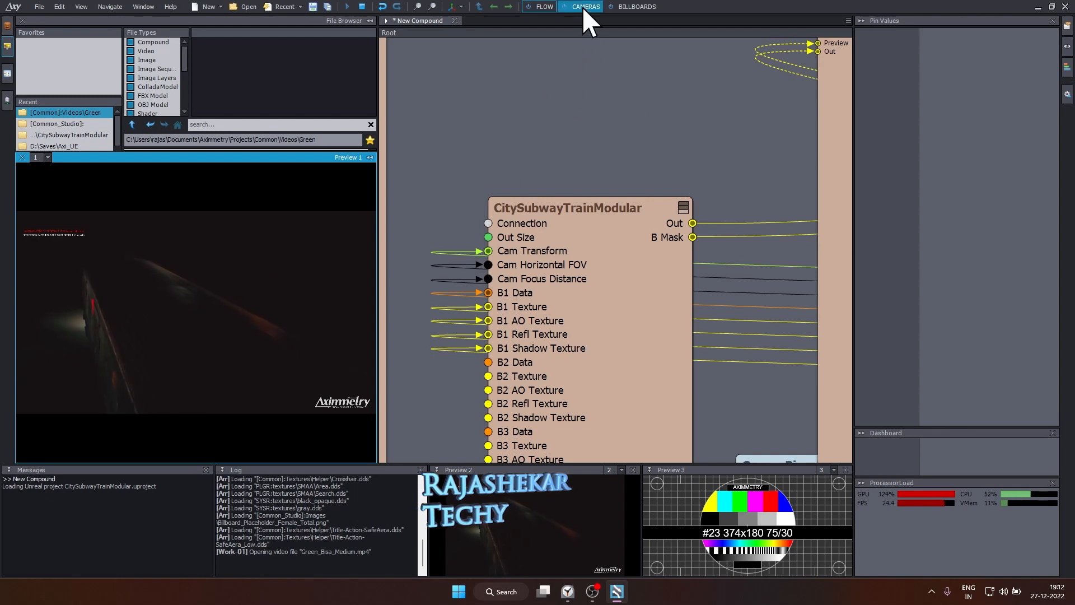
# - Open the Cameras board and switch the virtual camera to free mode
pyautogui.click(585, 6)
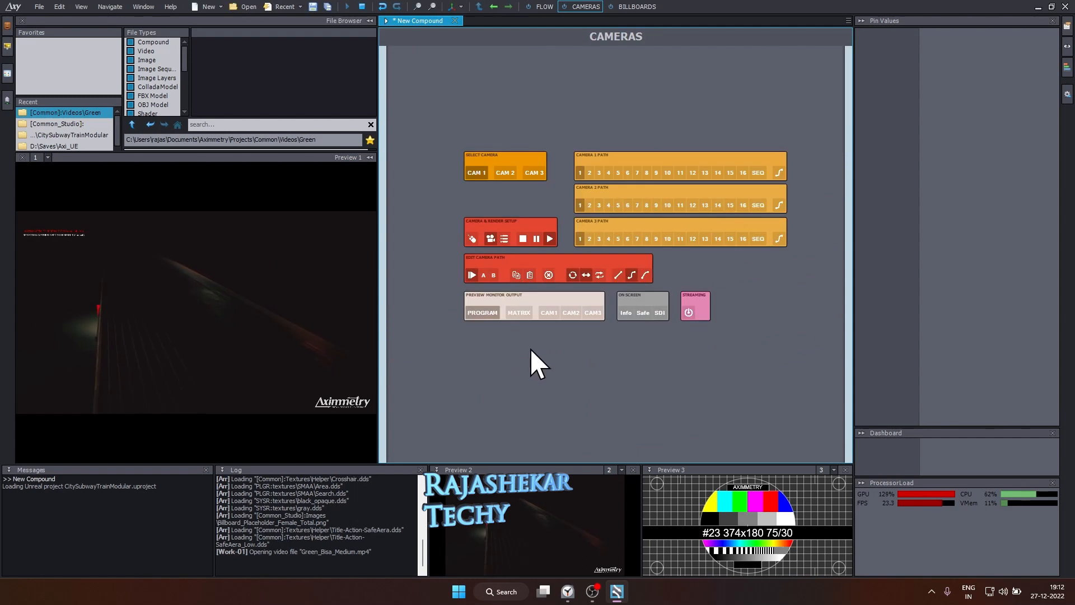
pyautogui.moveTo(513, 342)
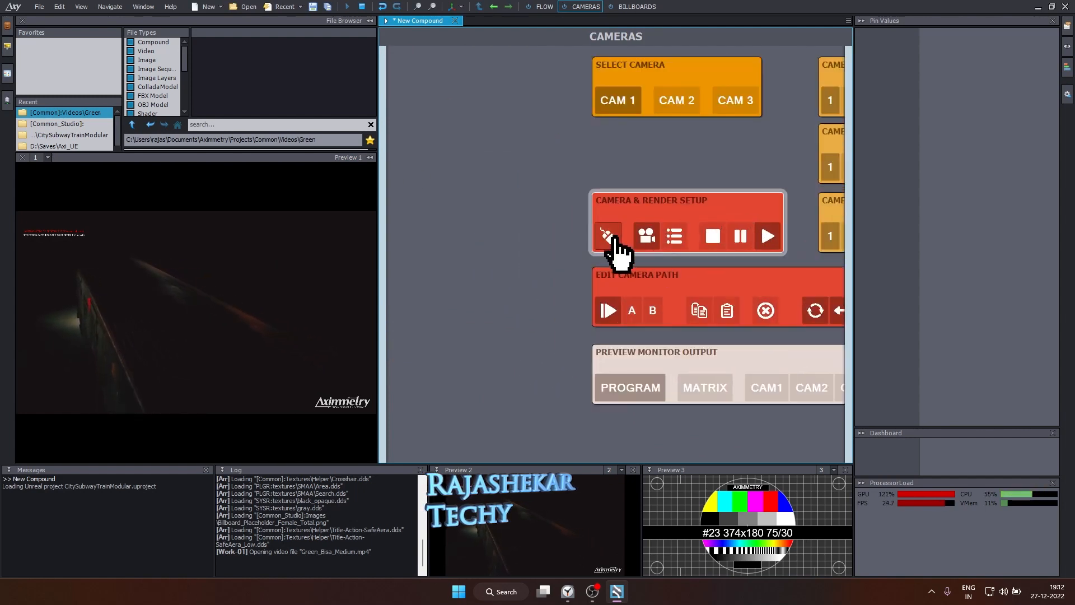
pyautogui.click(606, 235)
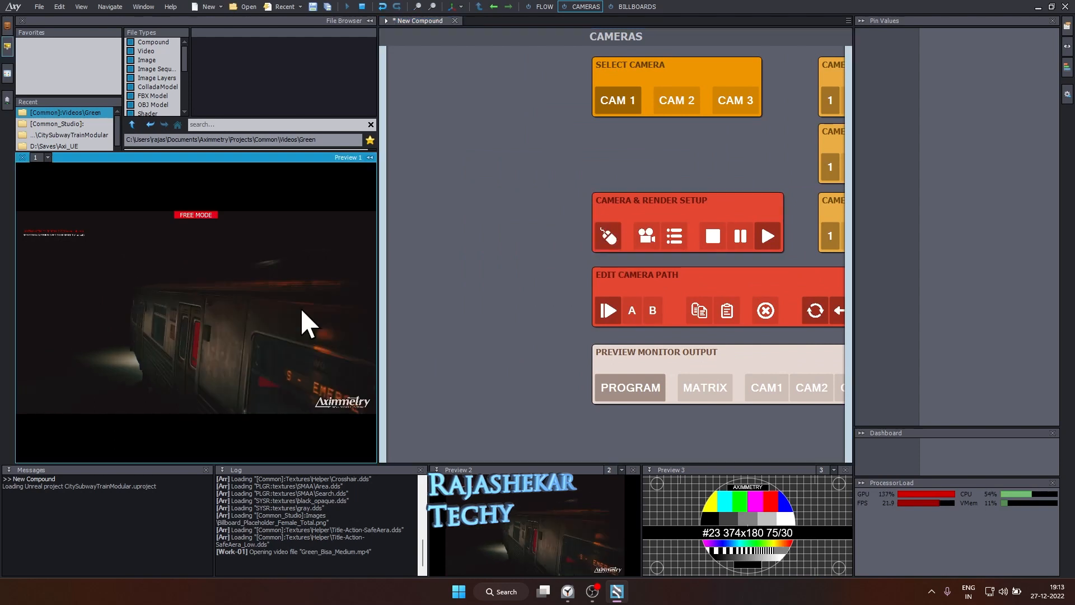
pyautogui.moveTo(220, 323)
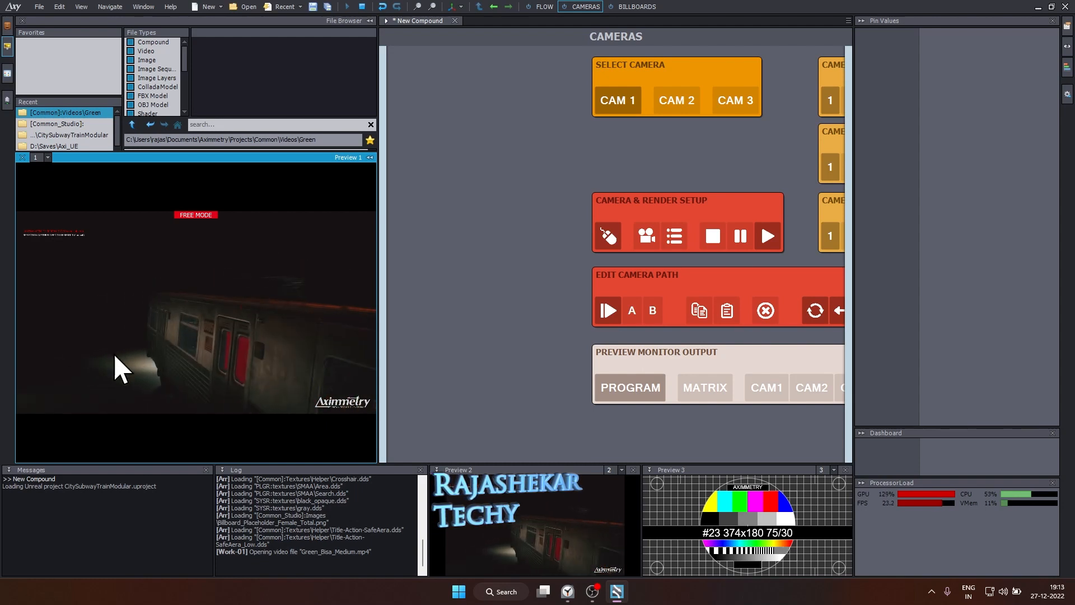
pyautogui.moveTo(223, 388)
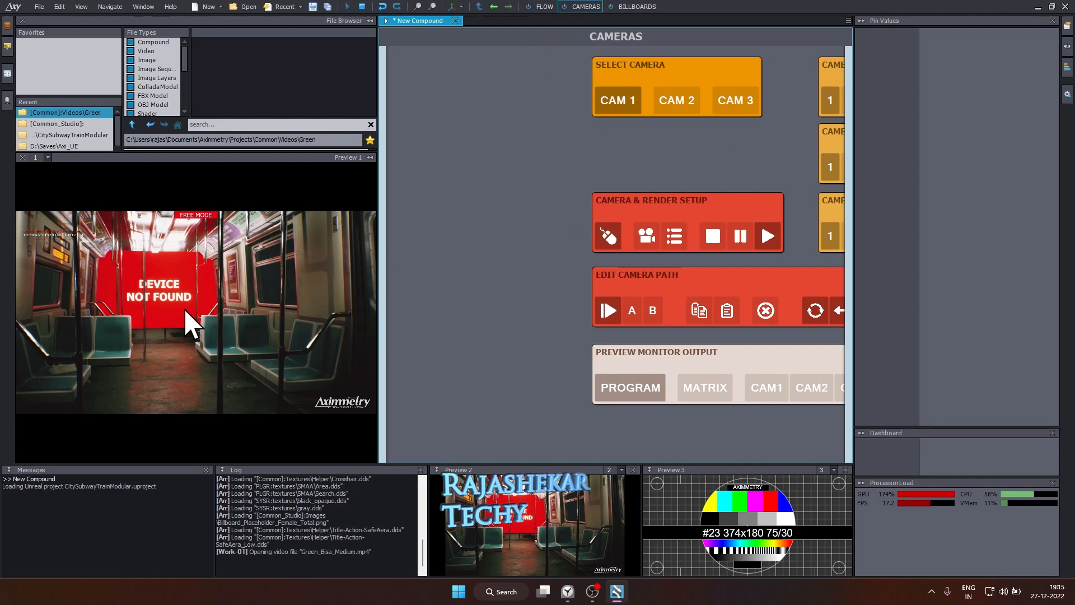
pyautogui.moveTo(103, 295)
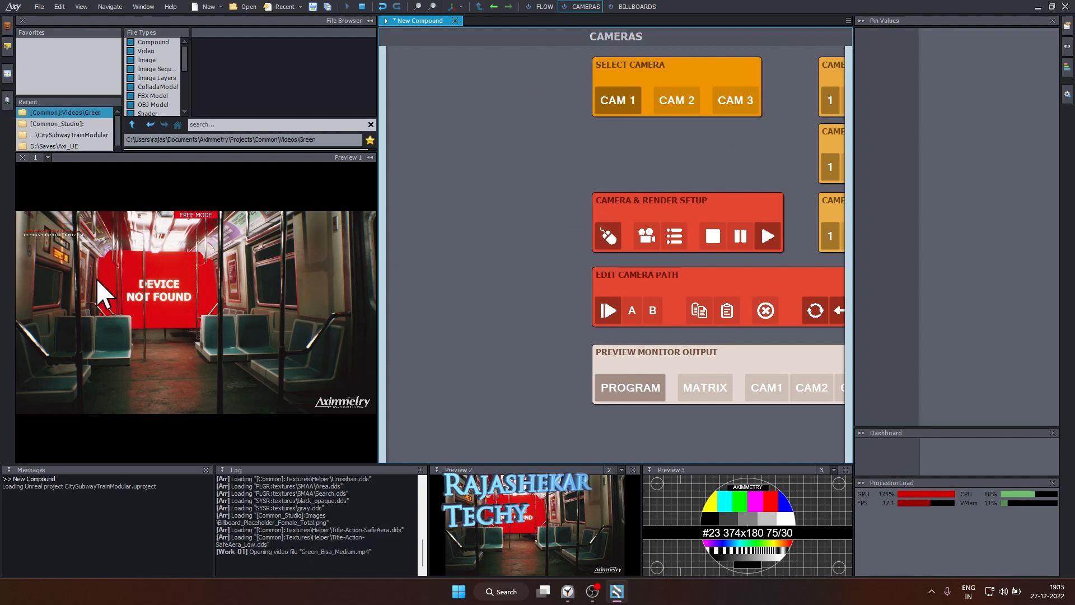
pyautogui.moveTo(131, 323)
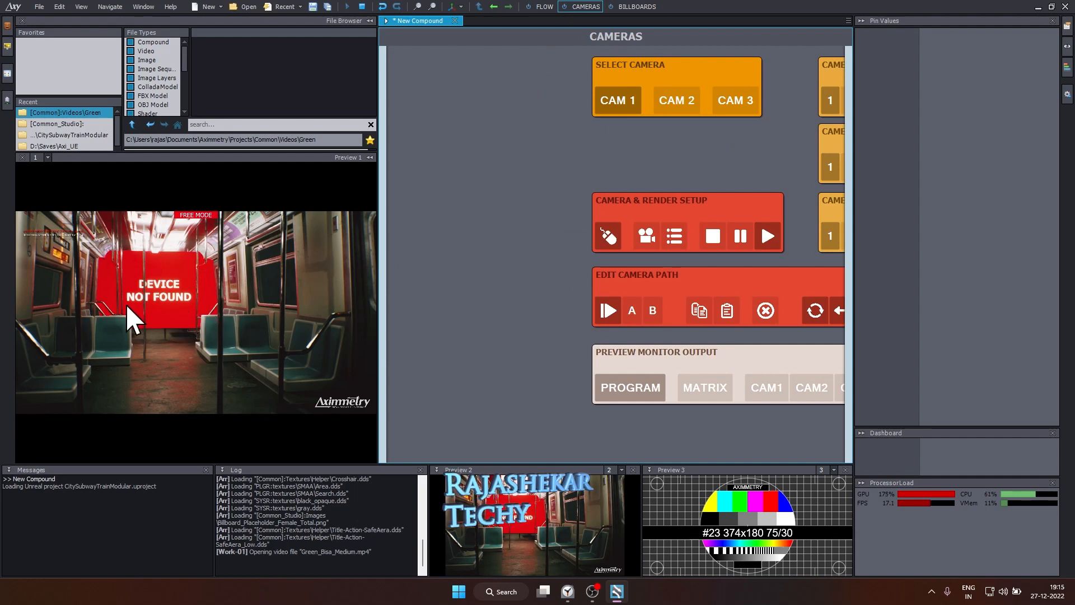
pyautogui.moveTo(202, 326)
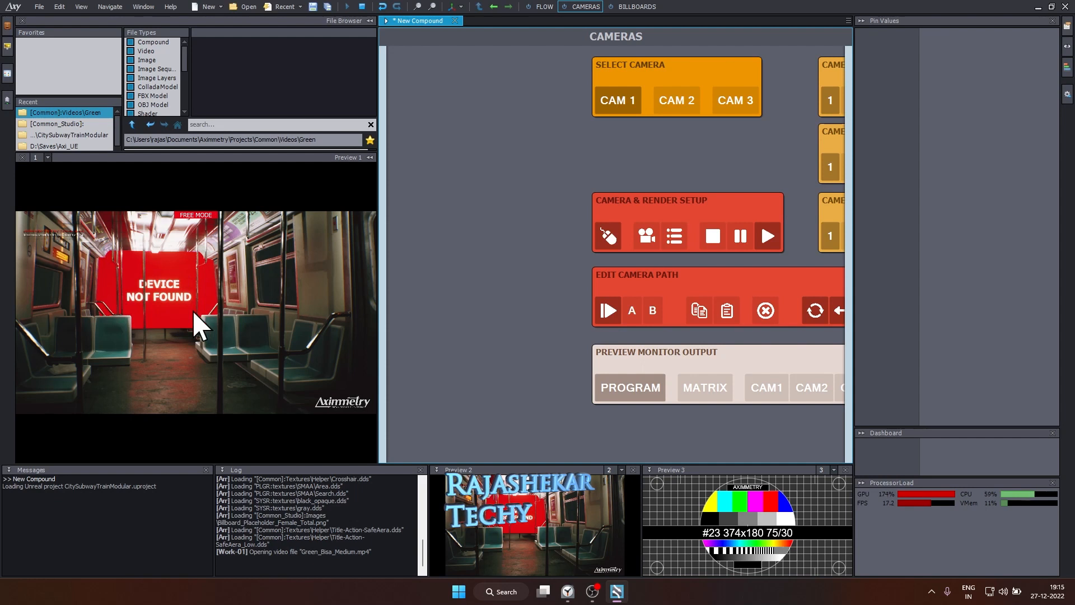
# - Turn off Test on Billboards INPUT 1 to show the presenter, then return to Flow
pyautogui.click(633, 6)
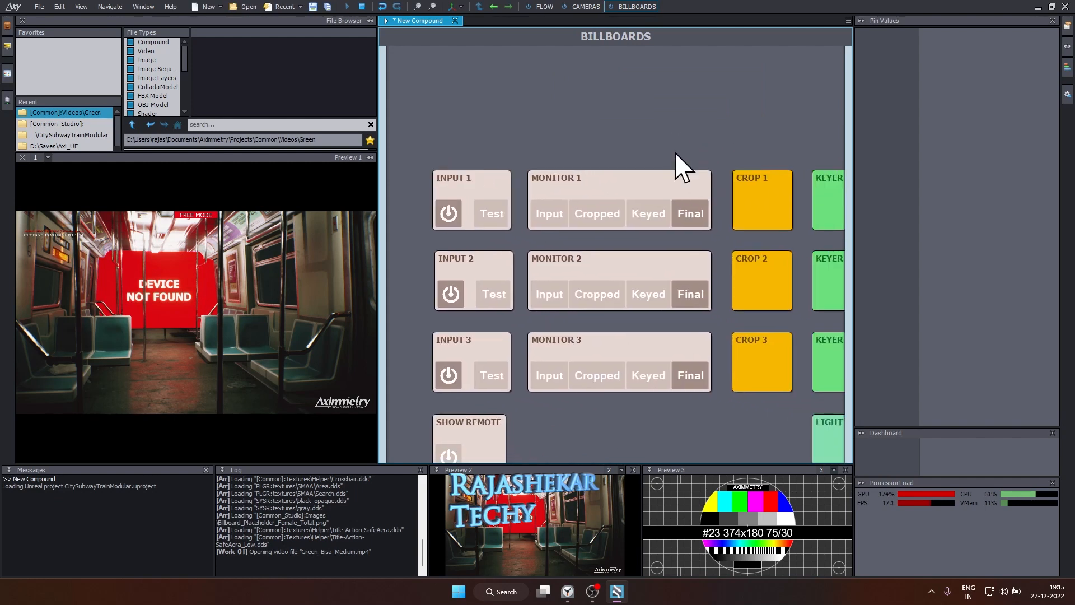
pyautogui.moveTo(473, 165)
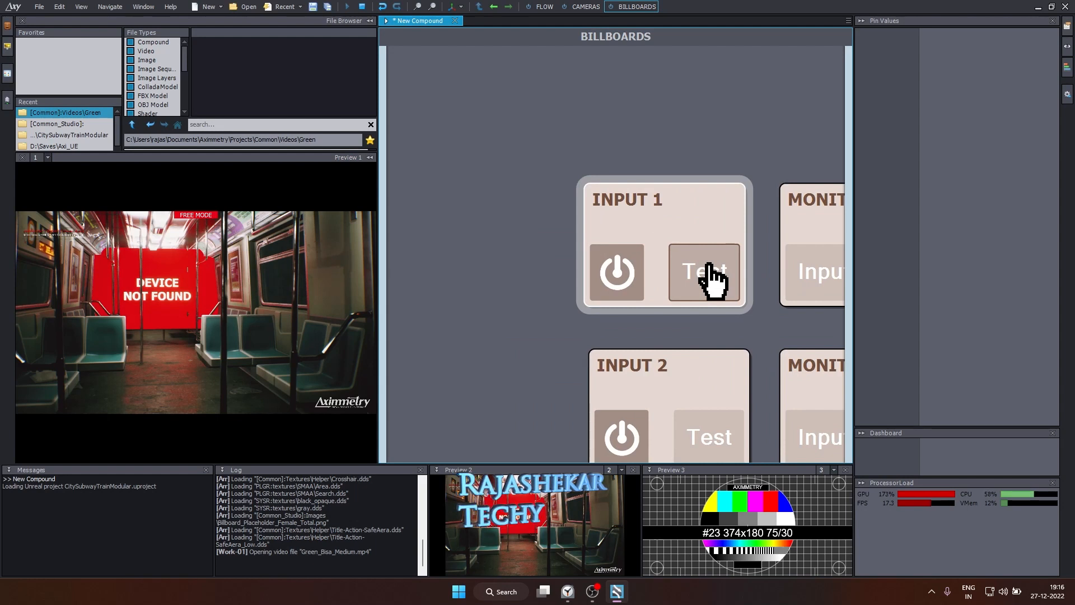
pyautogui.click(704, 272)
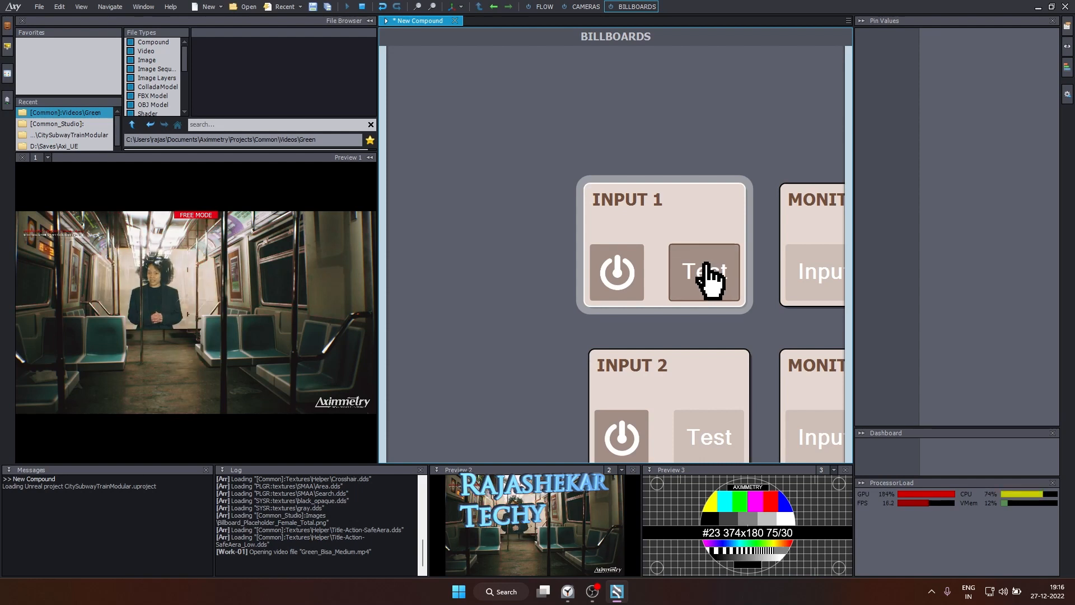
pyautogui.moveTo(628, 72)
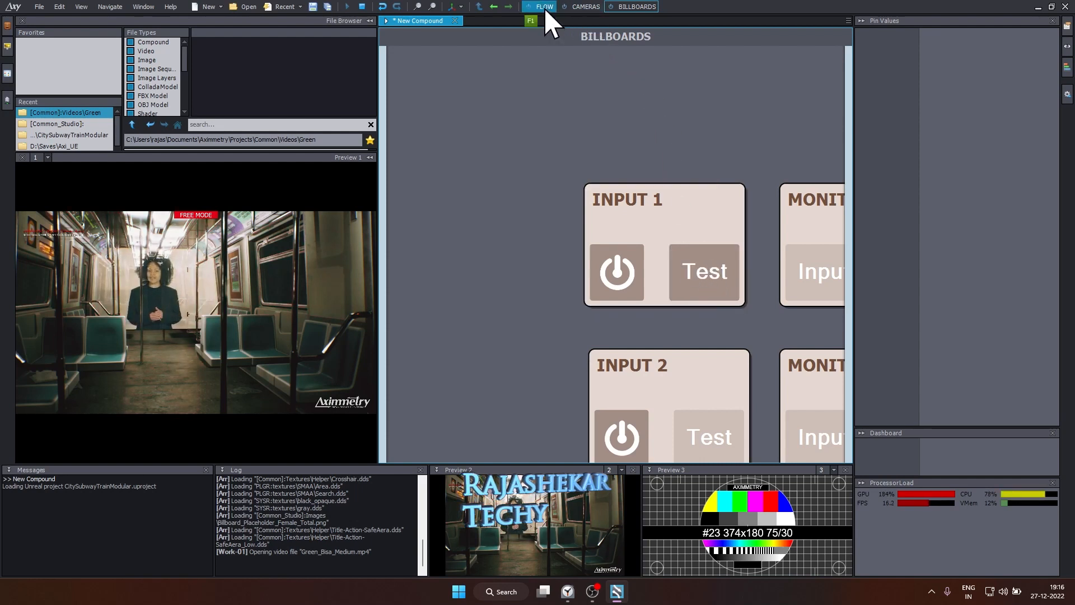
pyautogui.click(544, 6)
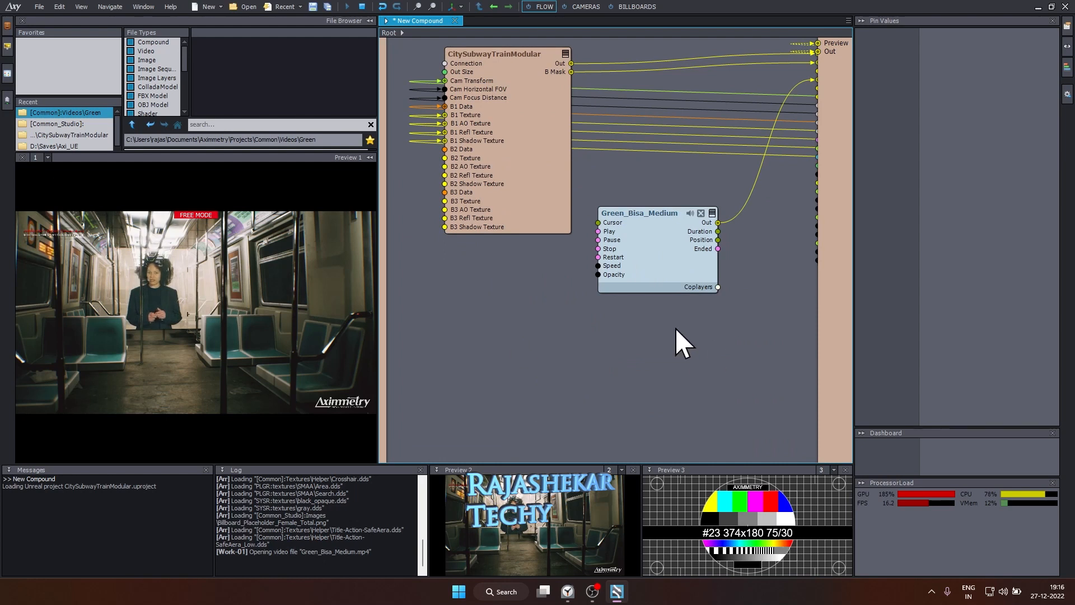
# - Set INPUT 1's Input Device to DirectShow: USB Video
pyautogui.click(634, 6)
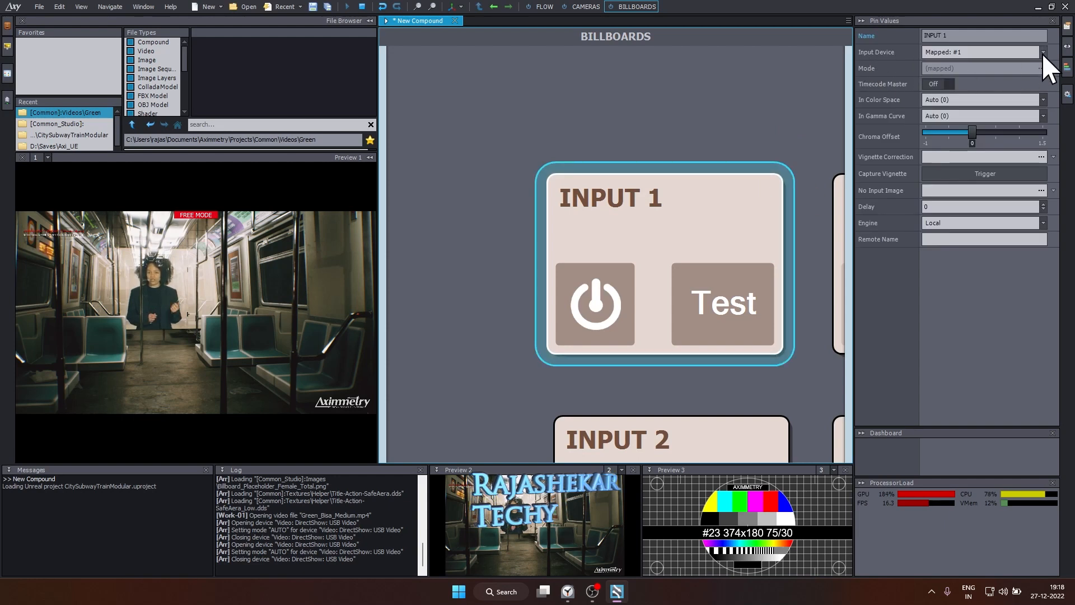
pyautogui.click(1041, 52)
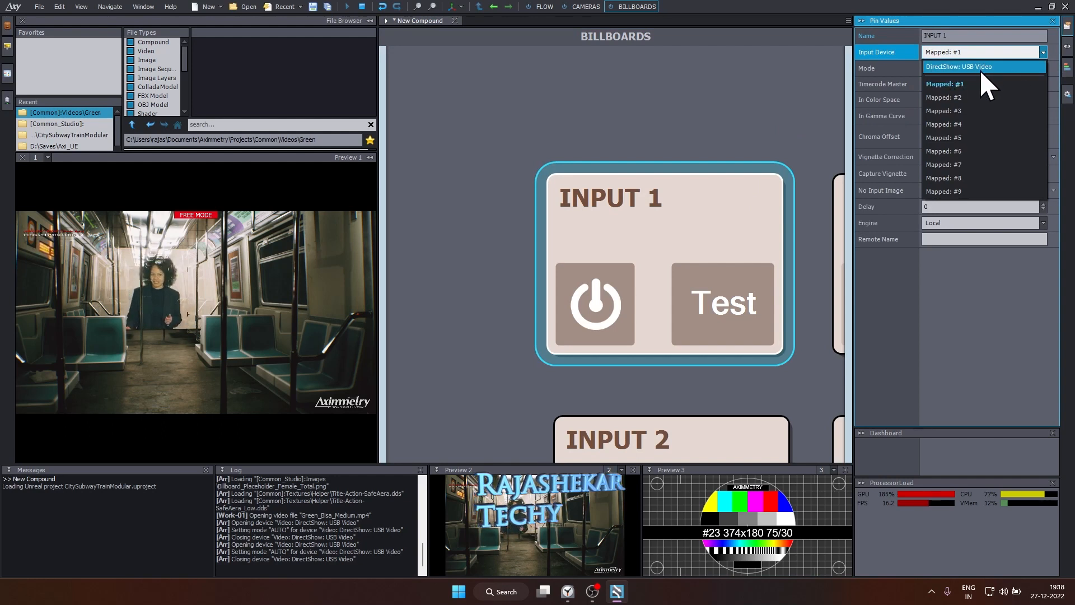
pyautogui.click(959, 67)
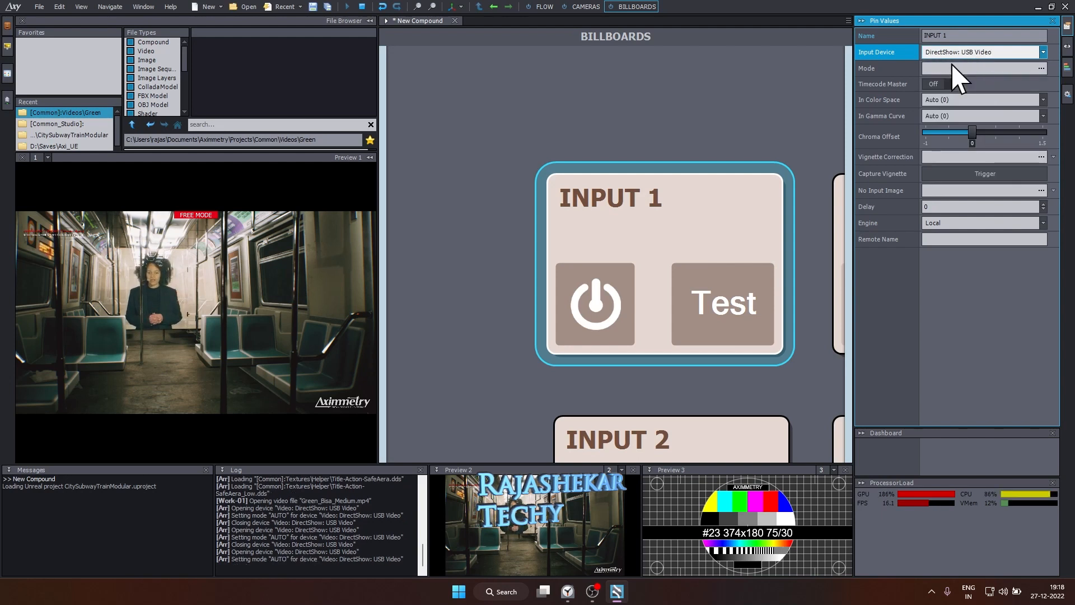
pyautogui.moveTo(162, 285)
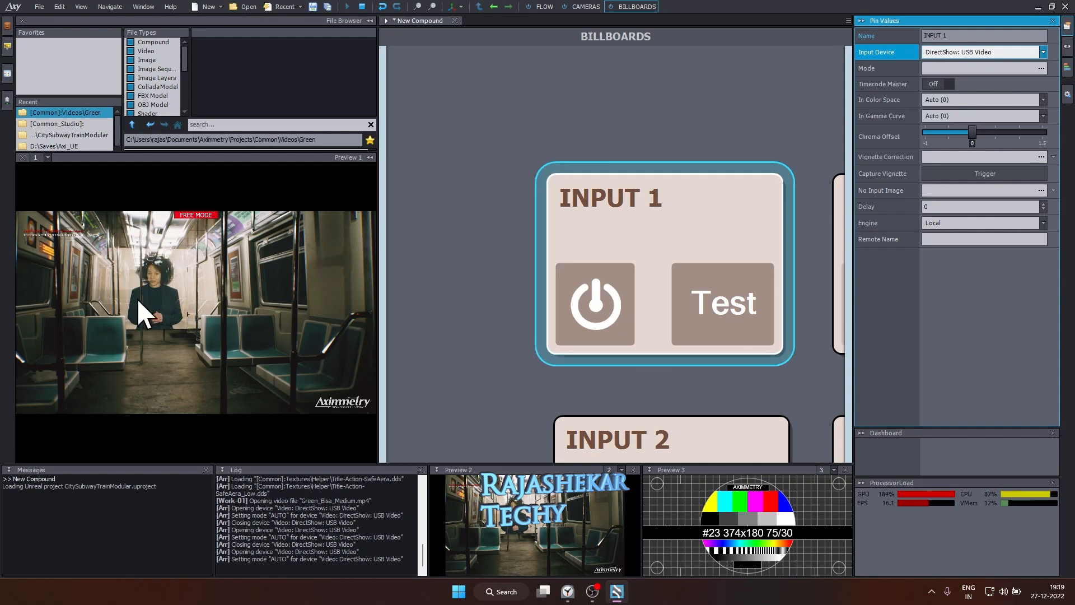
pyautogui.moveTo(785, 364)
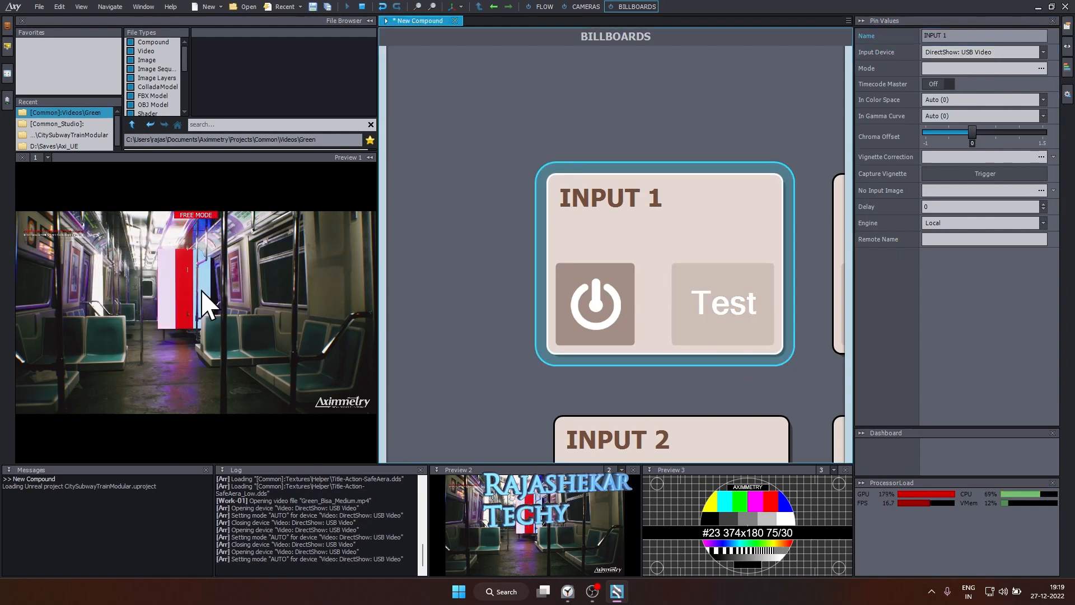
pyautogui.moveTo(107, 291)
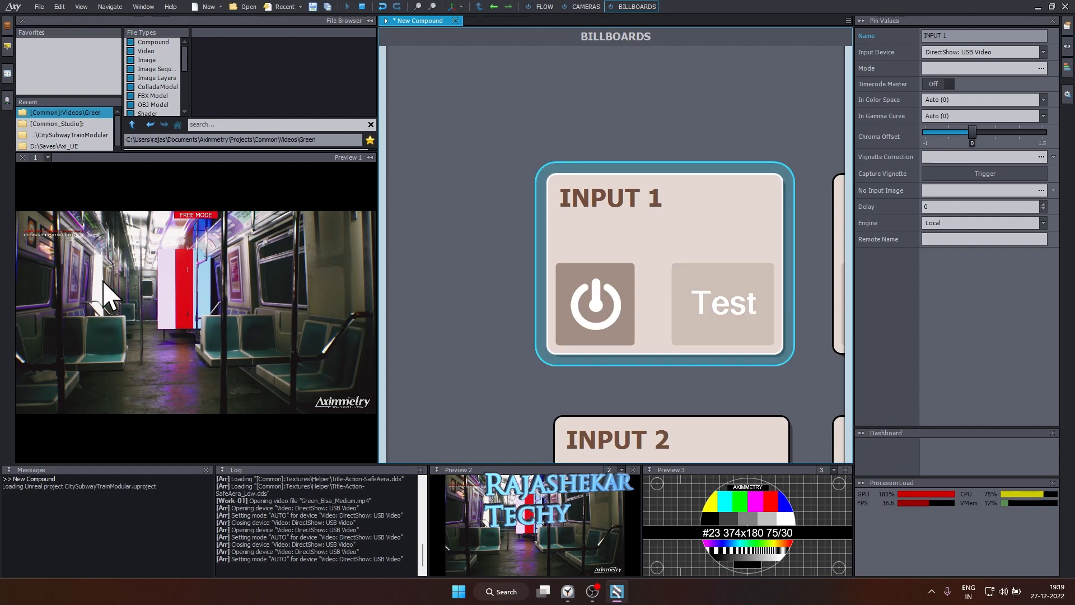
pyautogui.moveTo(298, 326)
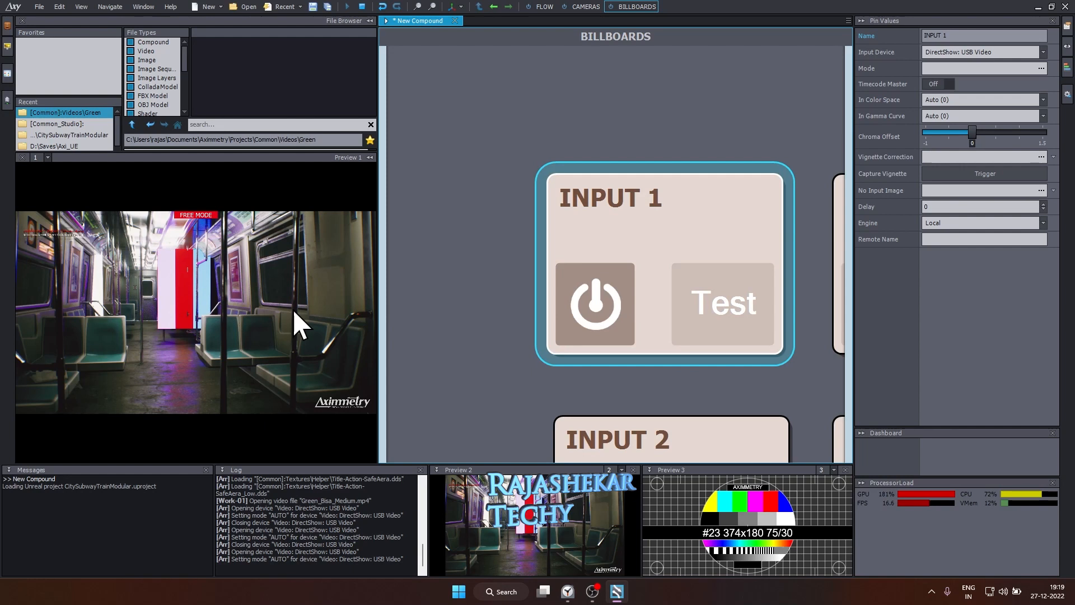
pyautogui.moveTo(297, 336)
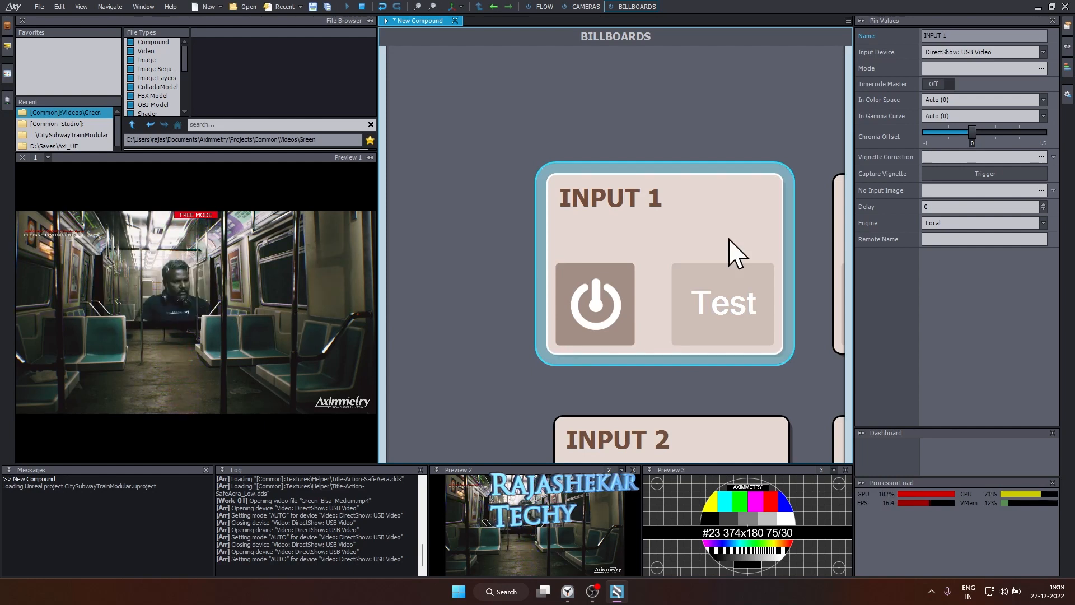
pyautogui.moveTo(748, 322)
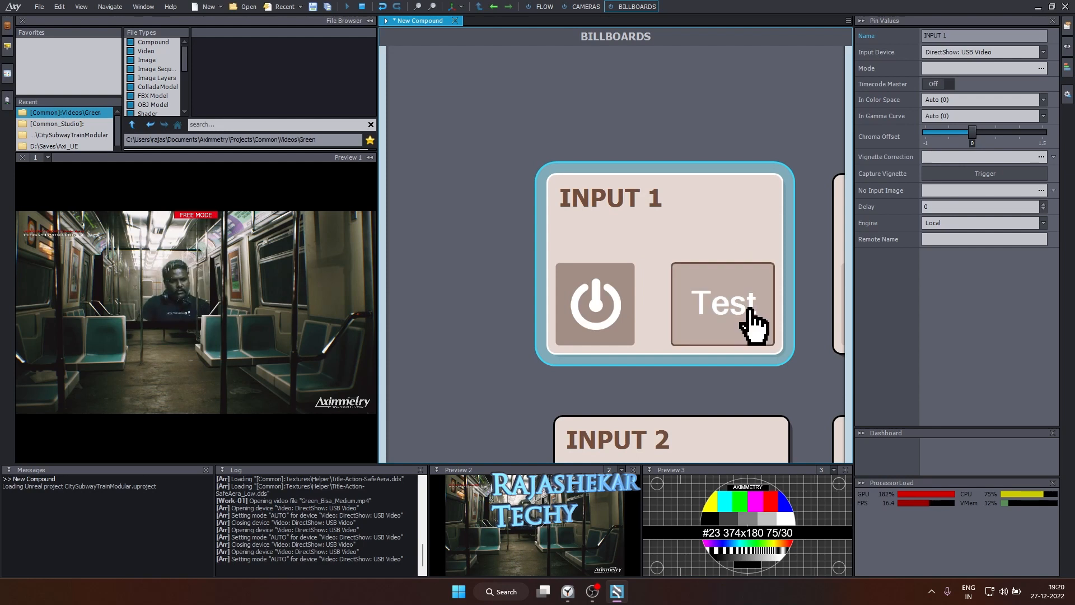
pyautogui.moveTo(432, 366)
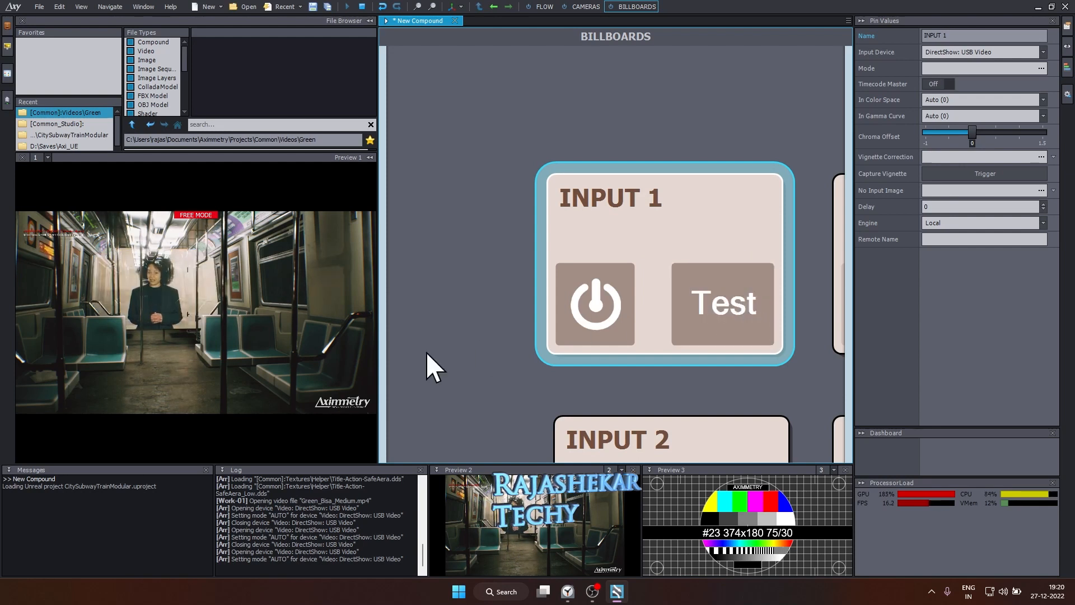
pyautogui.moveTo(192, 326)
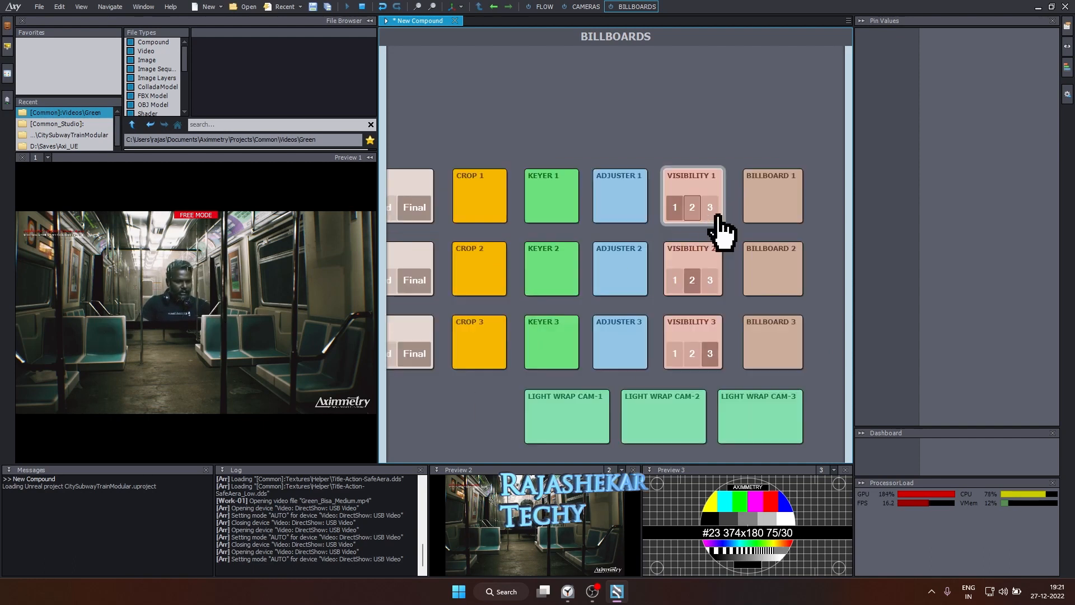
# - Select Billboard 1 and edit its Transformation Pos Z value to -4
pyautogui.click(773, 195)
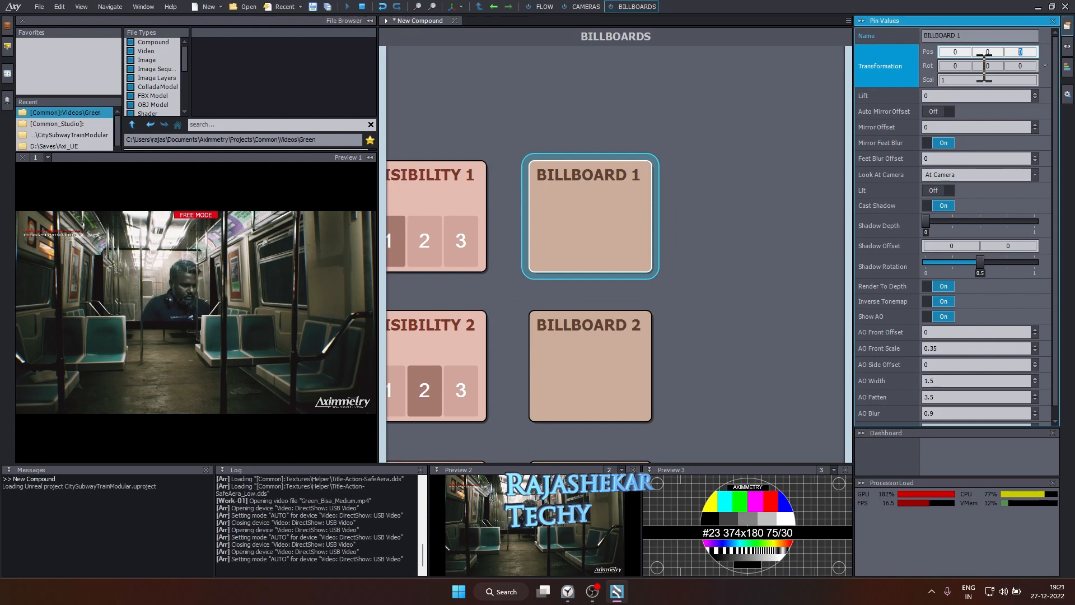
pyautogui.write('5')
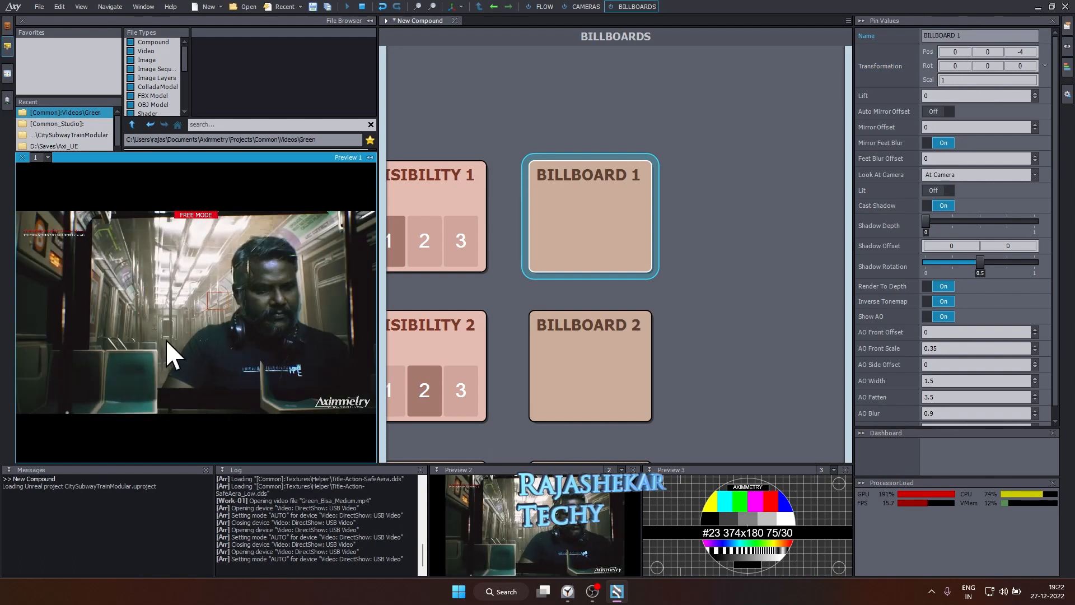
pyautogui.moveTo(381, 394)
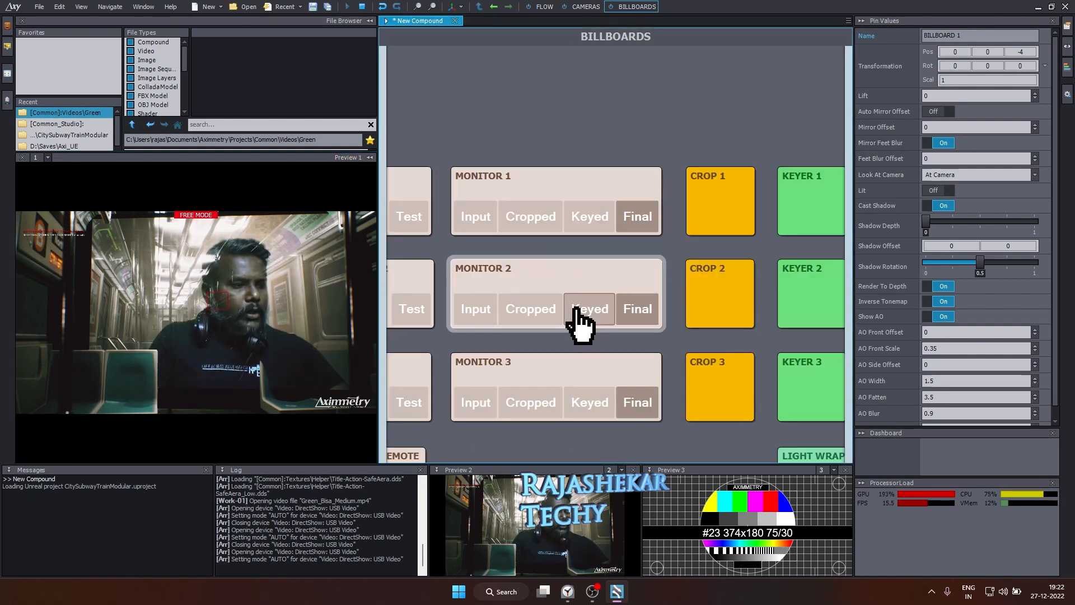
# - Preview CAM 1 raw and cropped, then trim Crop 1's sides, top and bottom
pyautogui.click(475, 216)
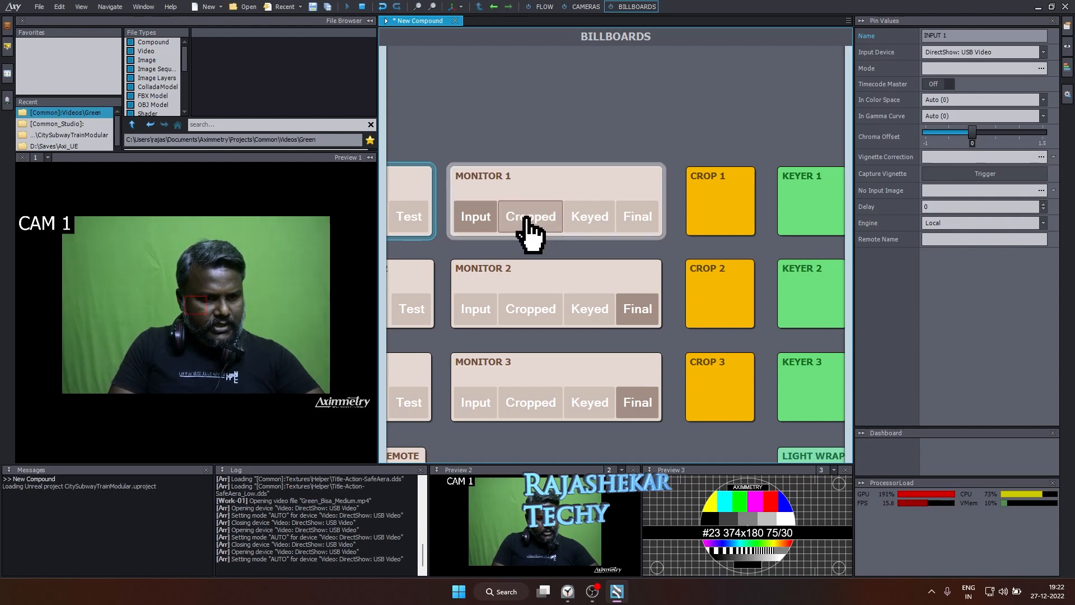
pyautogui.click(720, 200)
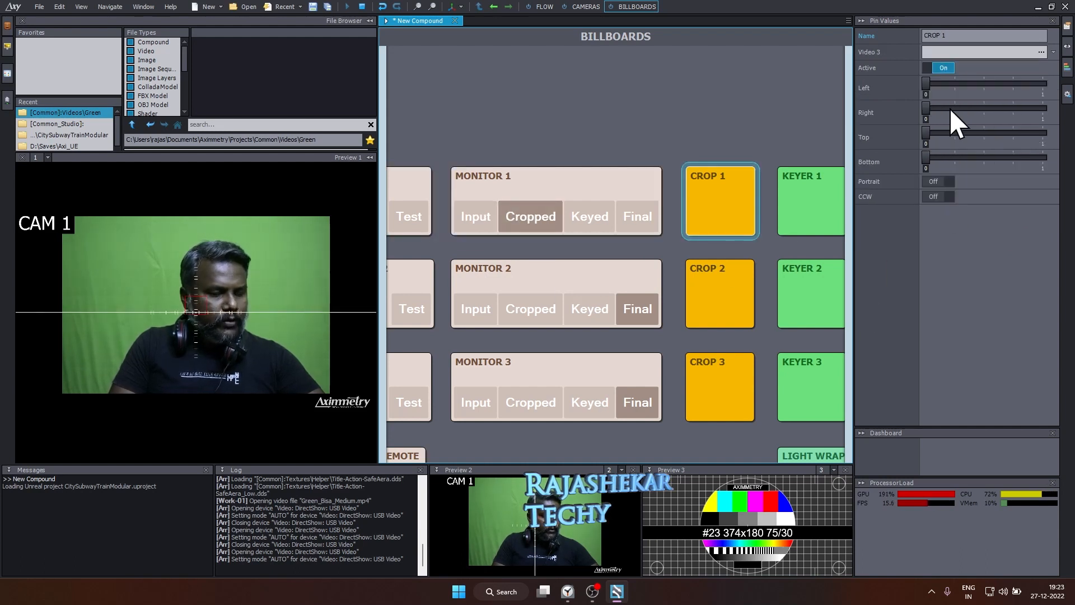
pyautogui.click(885, 88)
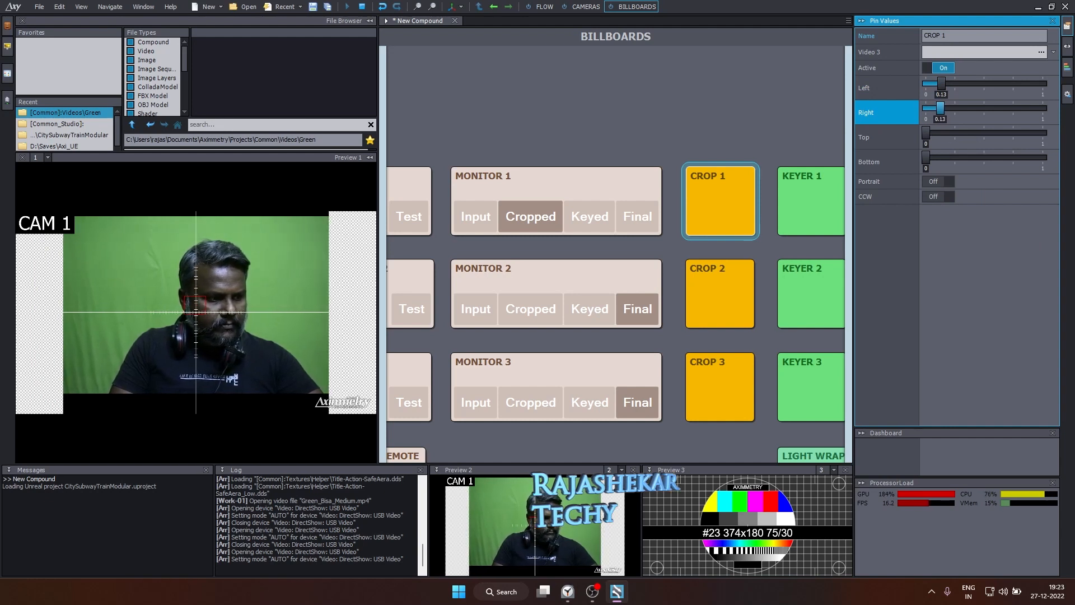
pyautogui.click(887, 136)
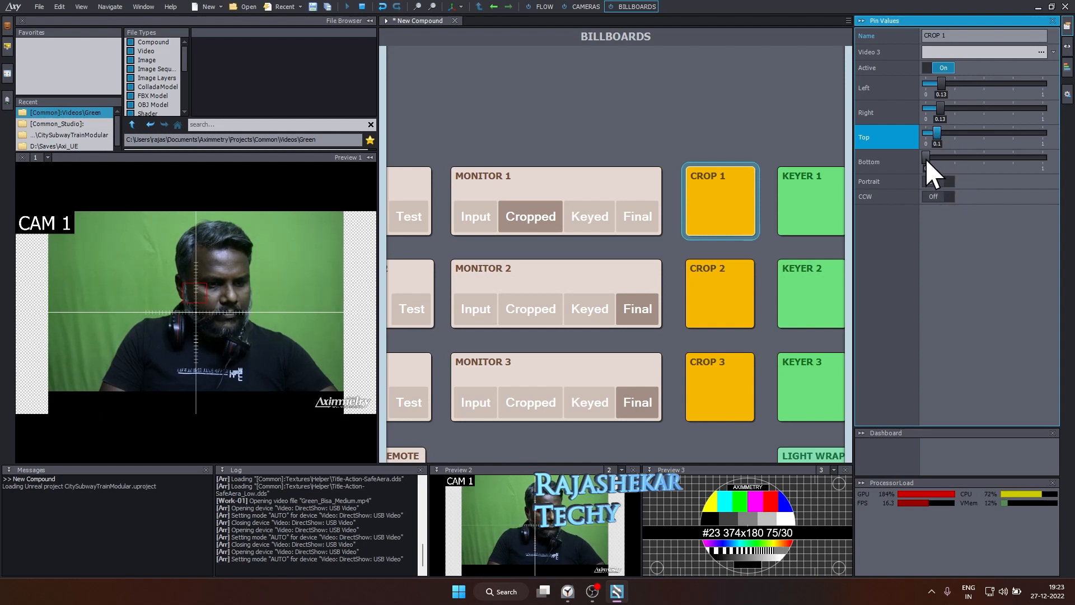
pyautogui.click(865, 112)
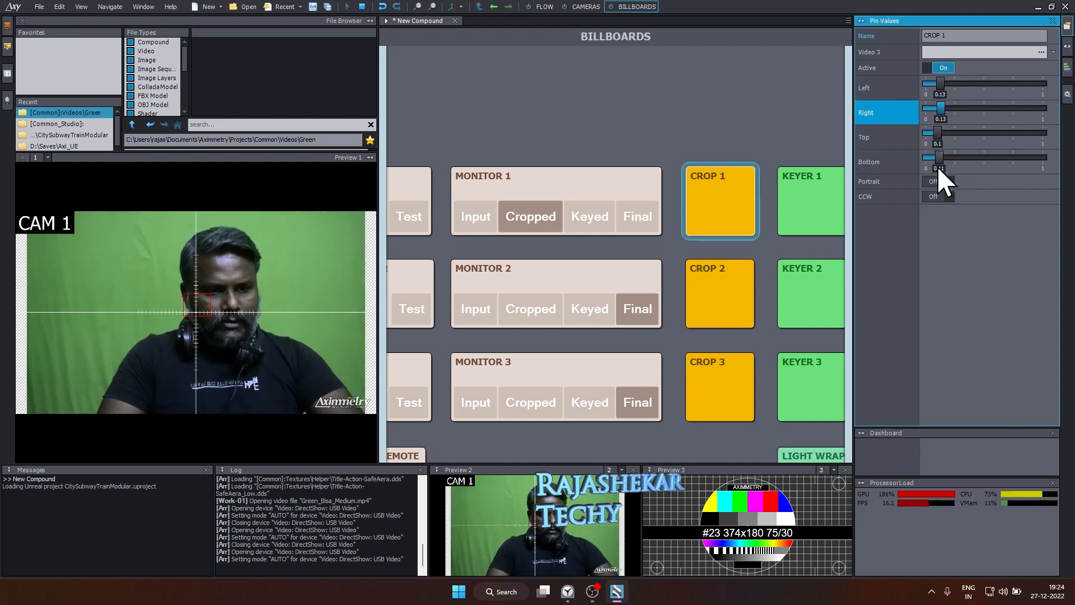
# - View Keyer 1 as a matte, tune Low and High Cut, then switch MonitorMode back
pyautogui.click(810, 201)
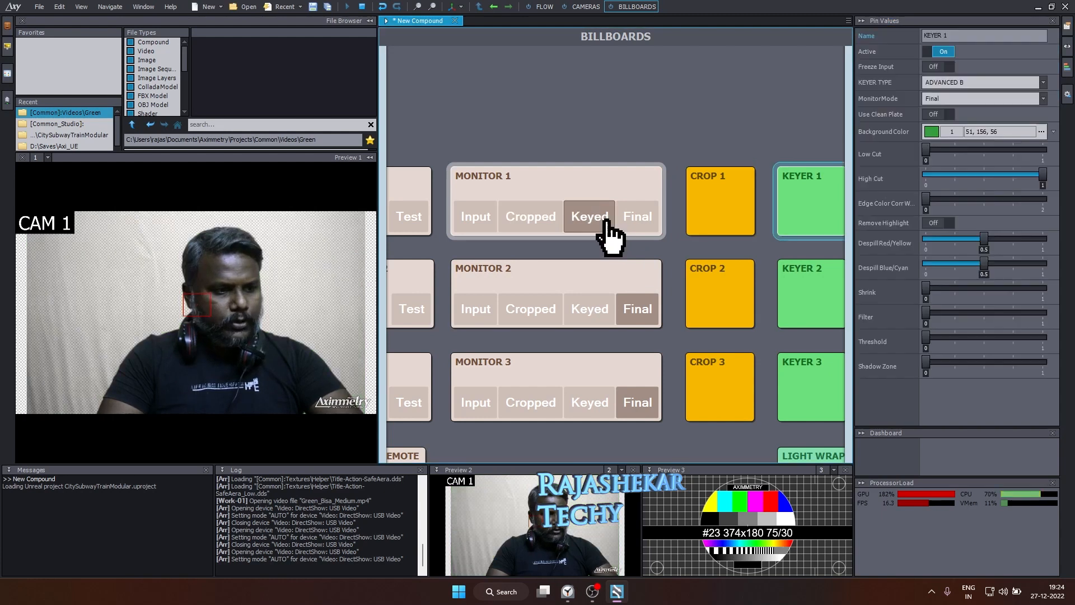
pyautogui.moveTo(150, 361)
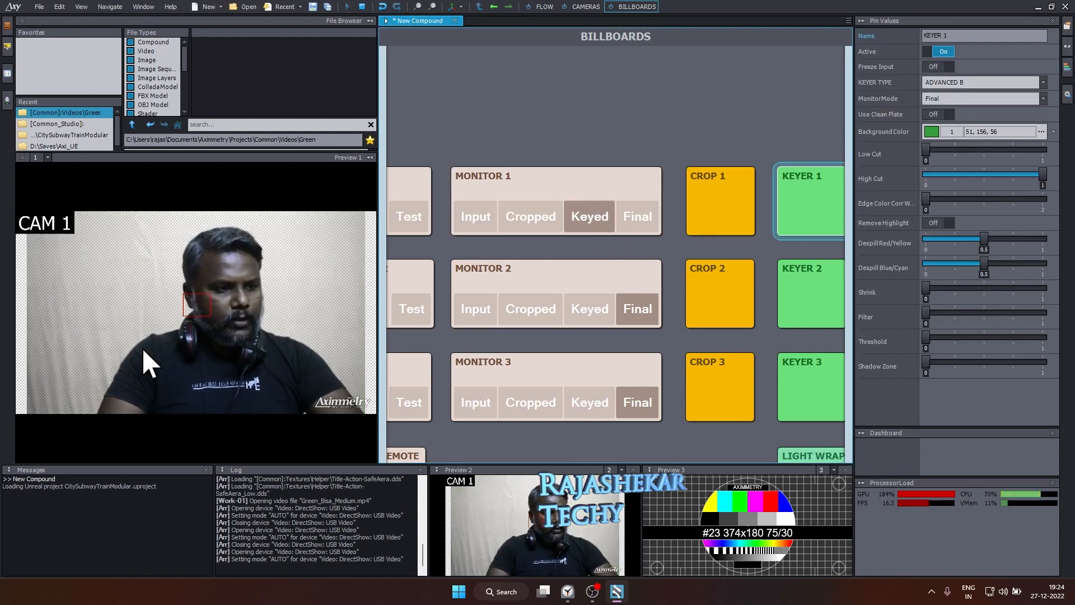
pyautogui.moveTo(754, 220)
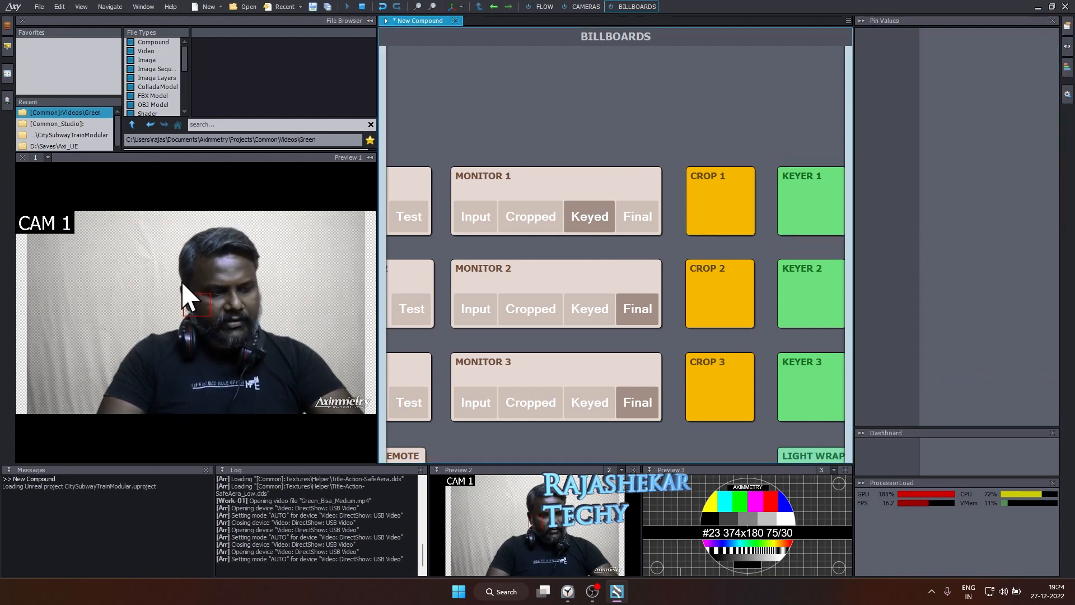
pyautogui.click(810, 200)
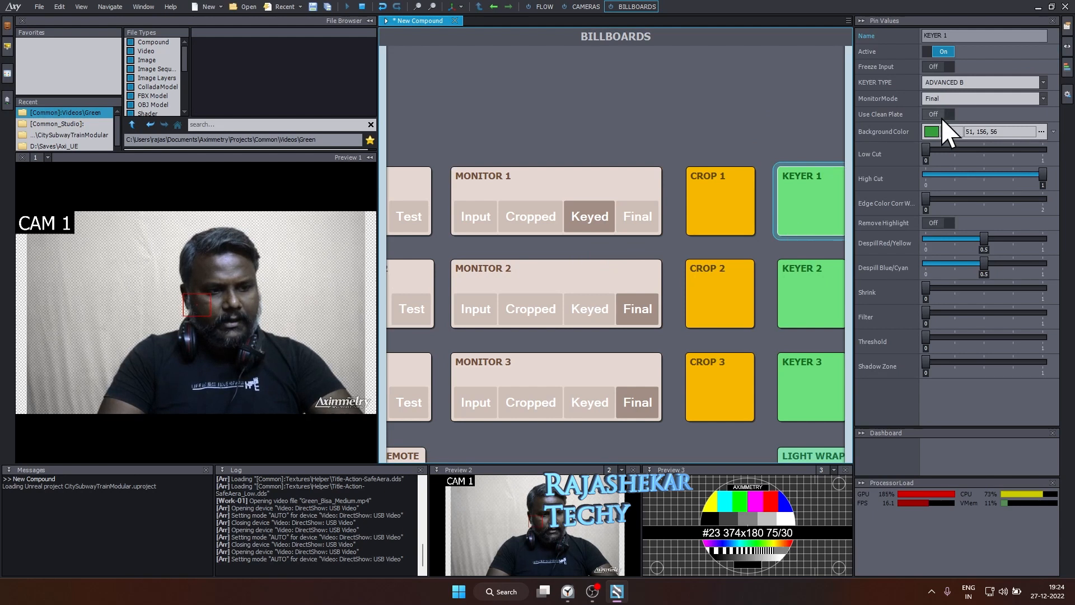
pyautogui.click(982, 98)
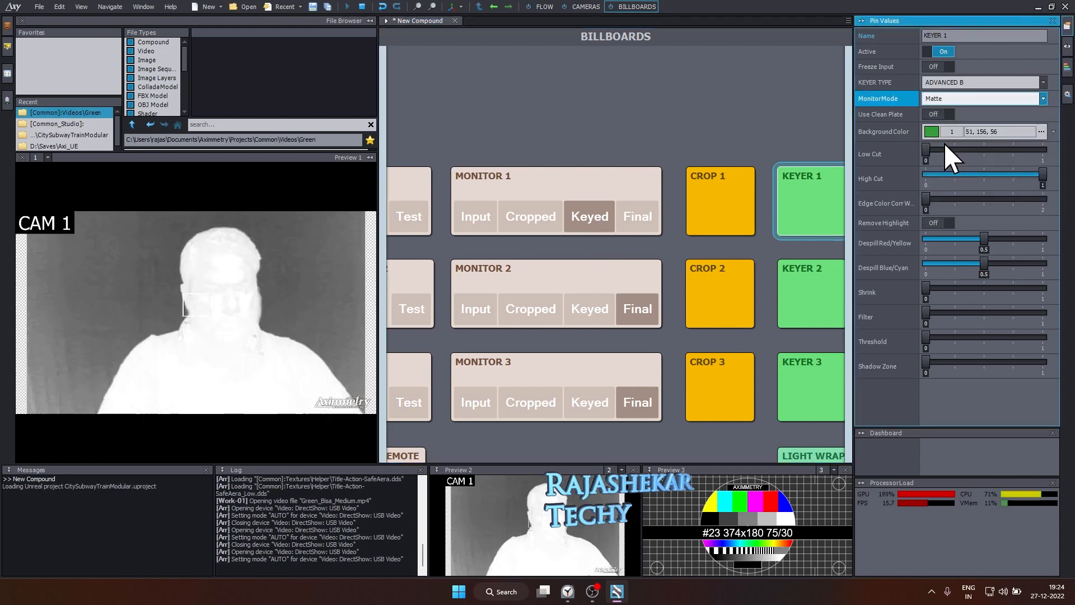
pyautogui.moveTo(590, 285)
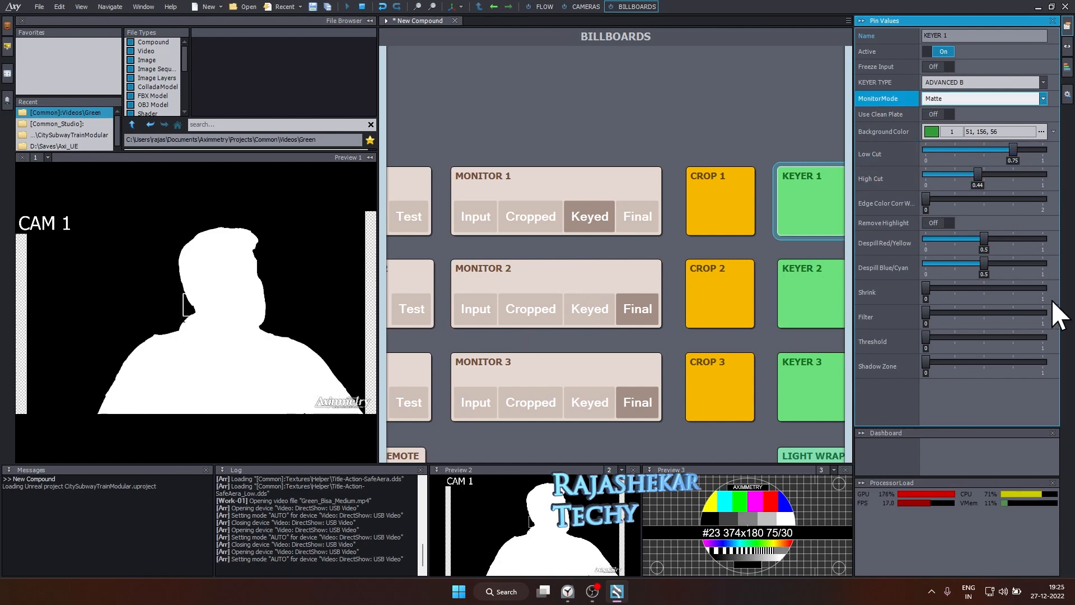
pyautogui.moveTo(1009, 346)
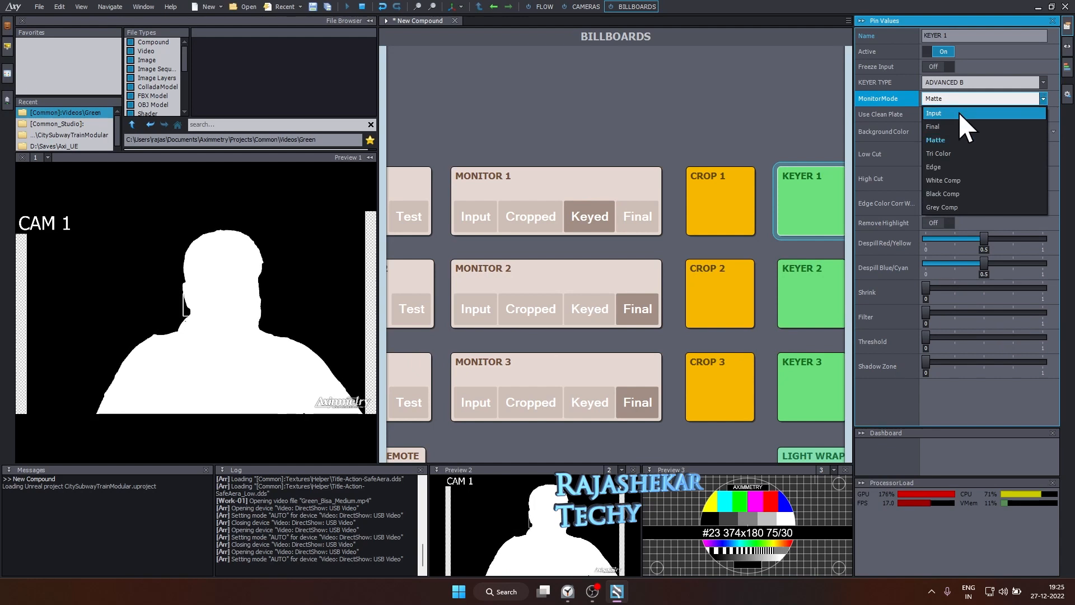
pyautogui.click(934, 113)
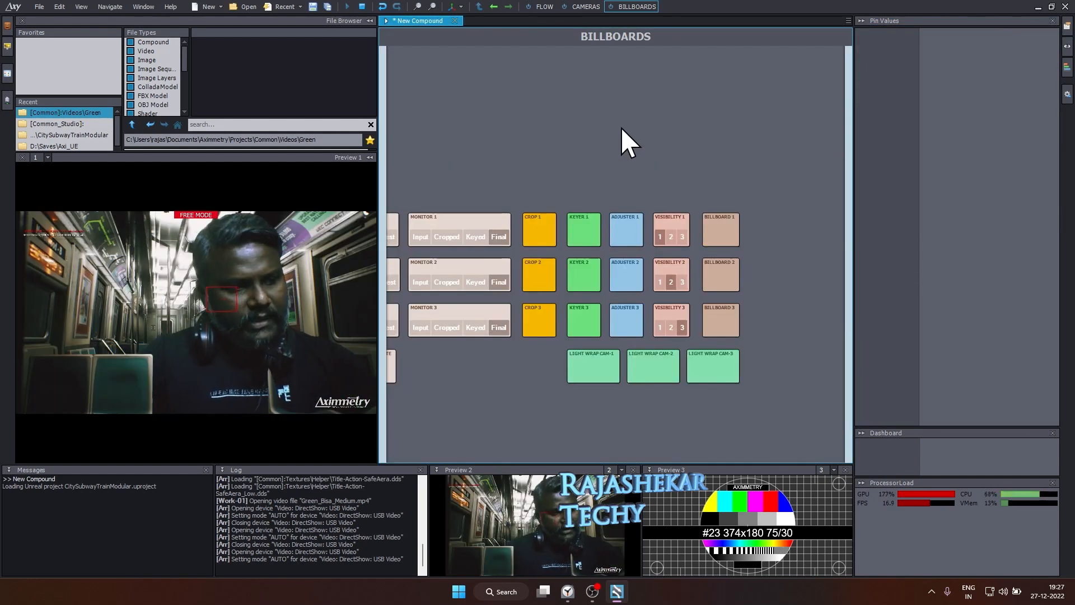
pyautogui.moveTo(310, 344)
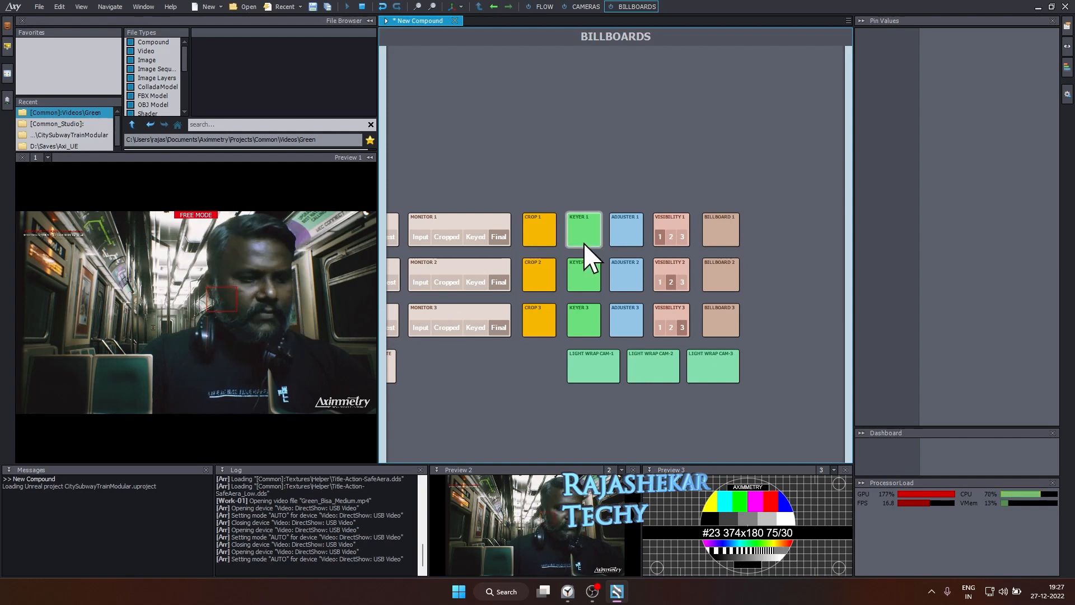
# - Raise Adjuster 1's Brightness from 1 to 1.2 to brighten camera 1's presenter
pyautogui.click(625, 229)
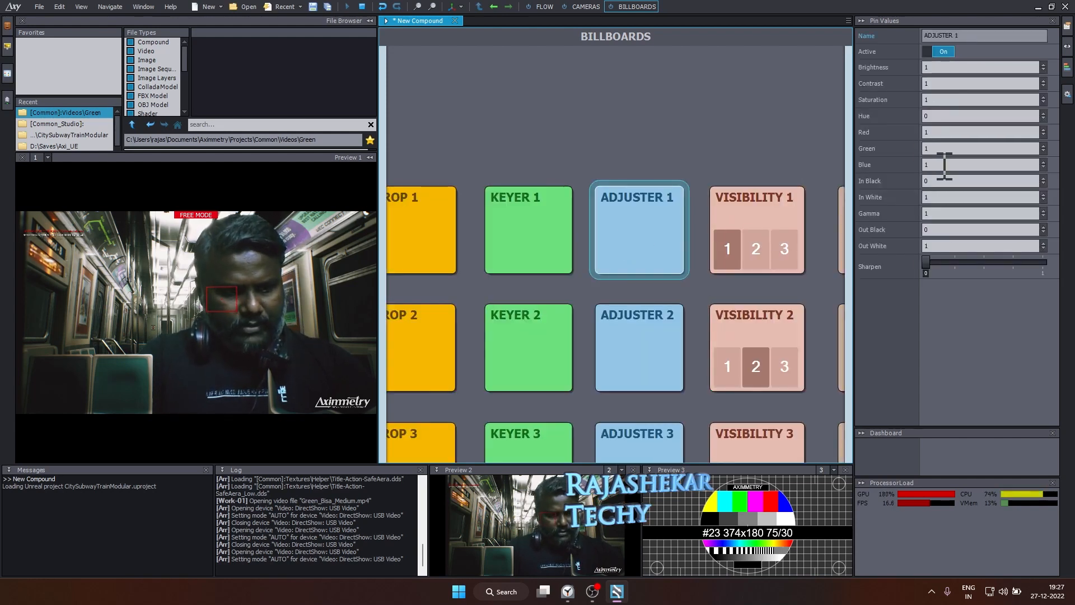
pyautogui.click(981, 66)
pyautogui.write('.1')
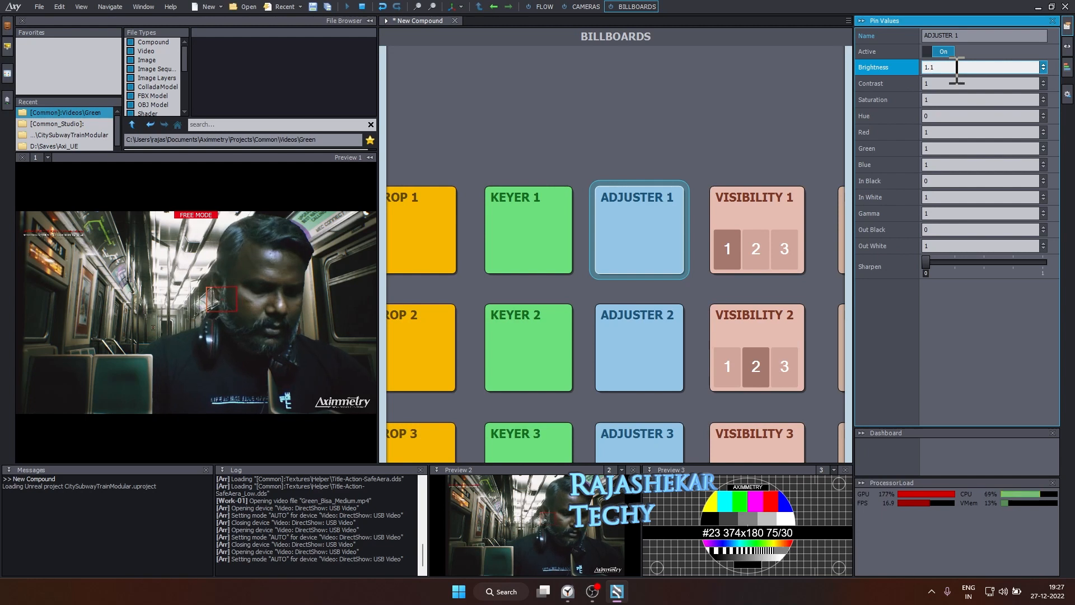
pyautogui.click(1043, 64)
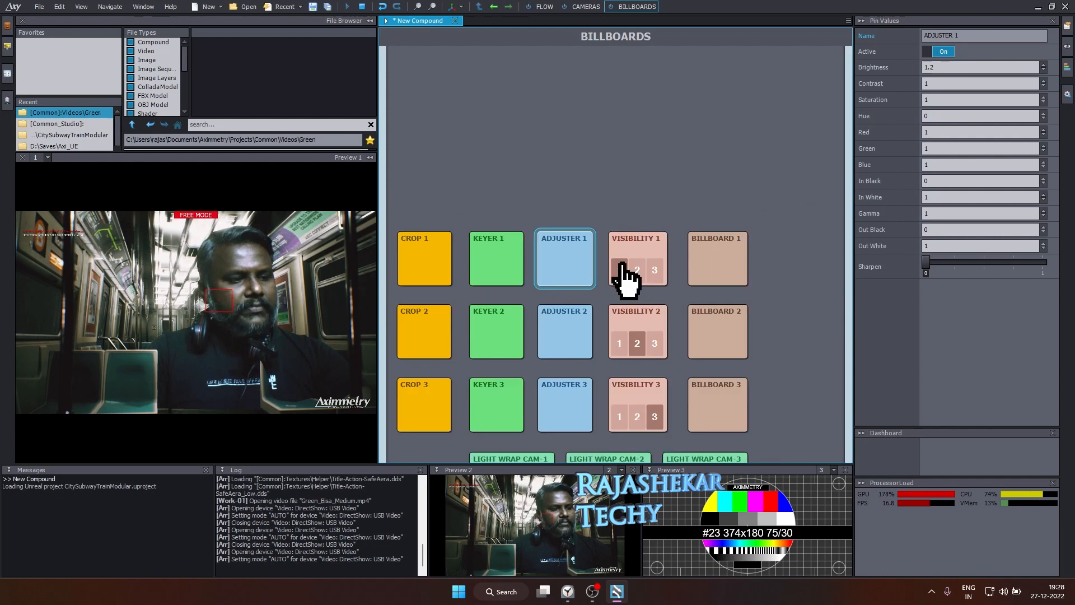
pyautogui.click(424, 259)
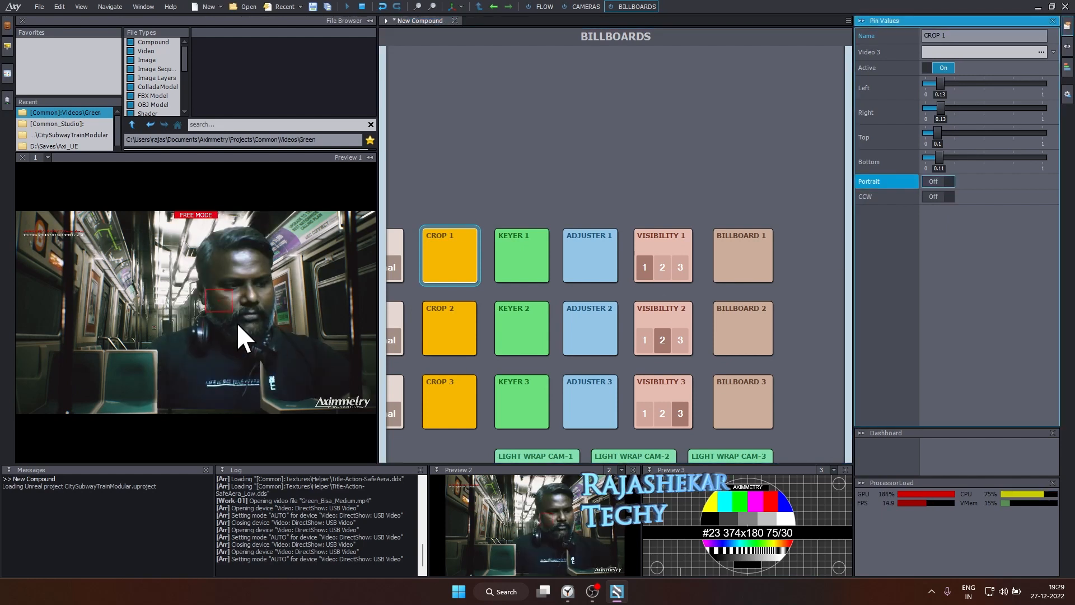
# - Set Billboard 1's Transformation Scale to 0.5, then 0.4
pyautogui.click(662, 256)
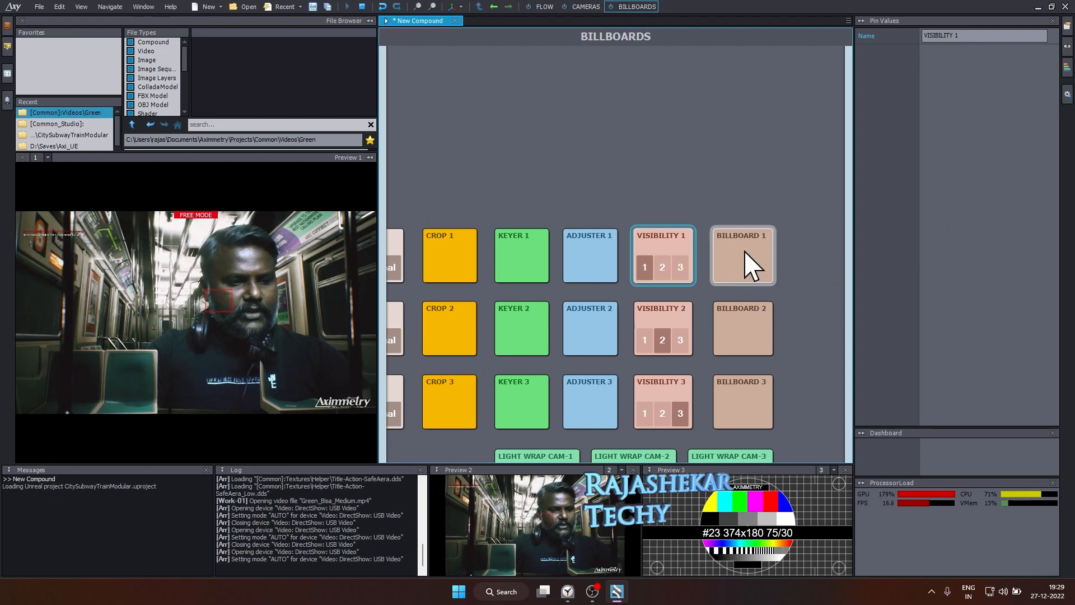
pyautogui.click(743, 255)
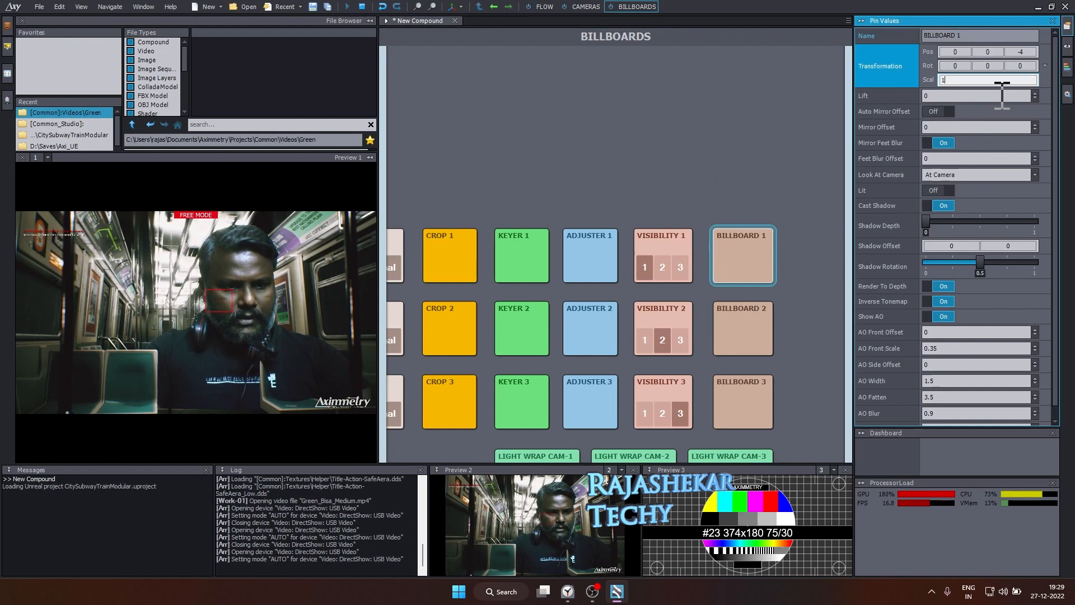
pyautogui.write('0.5')
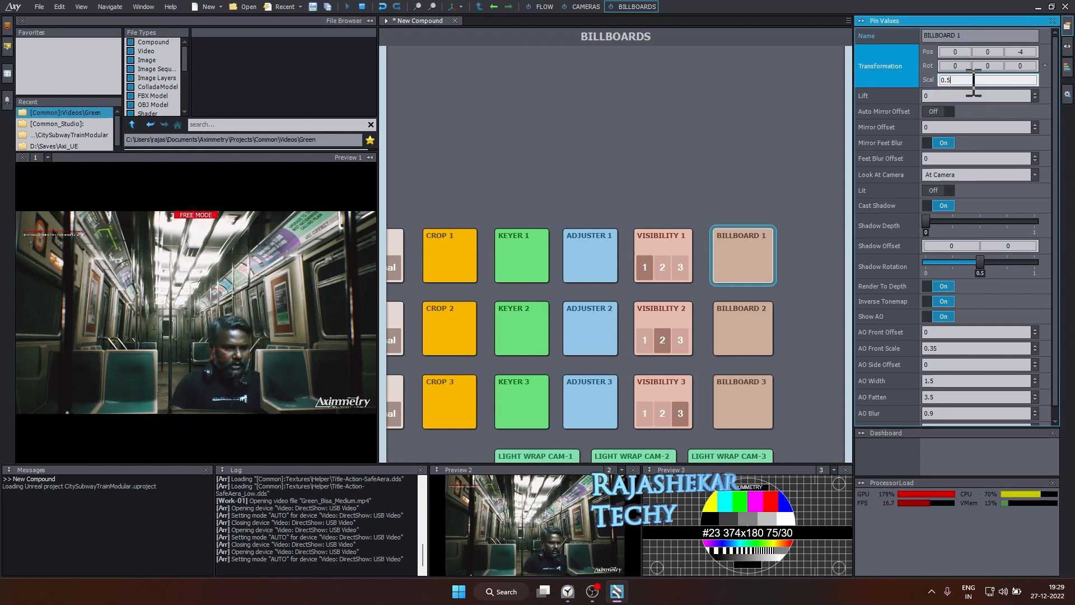
pyautogui.write('0.4')
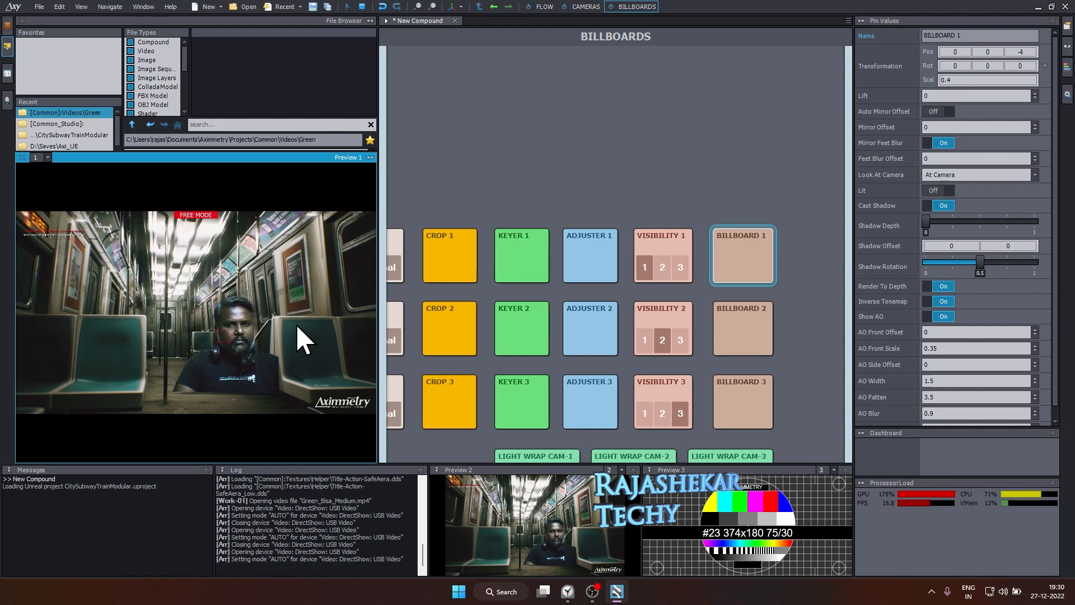
pyautogui.moveTo(106, 381)
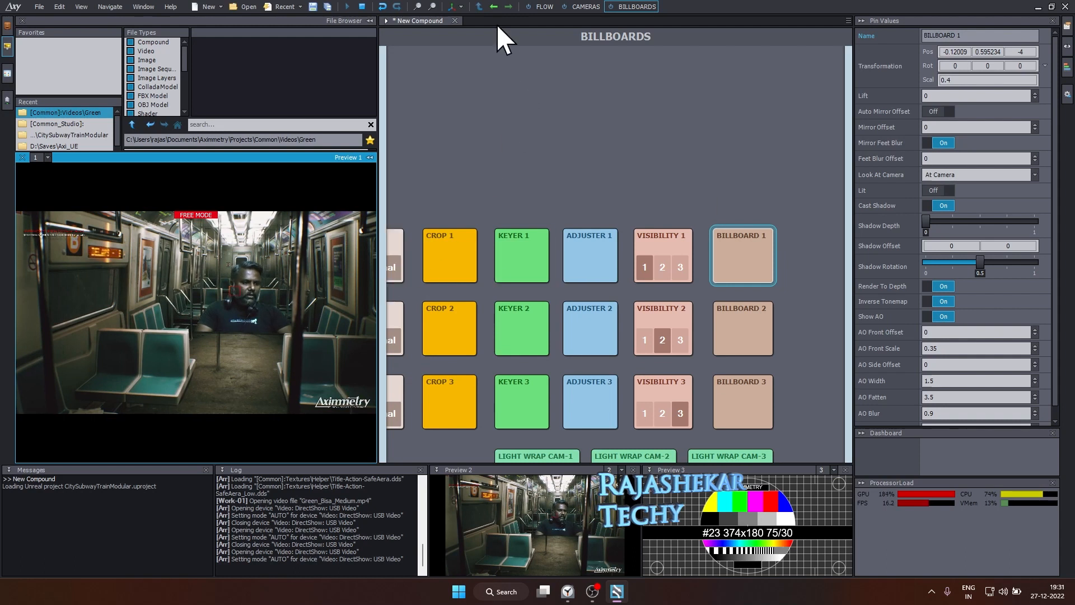
# - Reposition Billboard 1 onto the seat, entering -0.23 as a position value
pyautogui.click(456, 6)
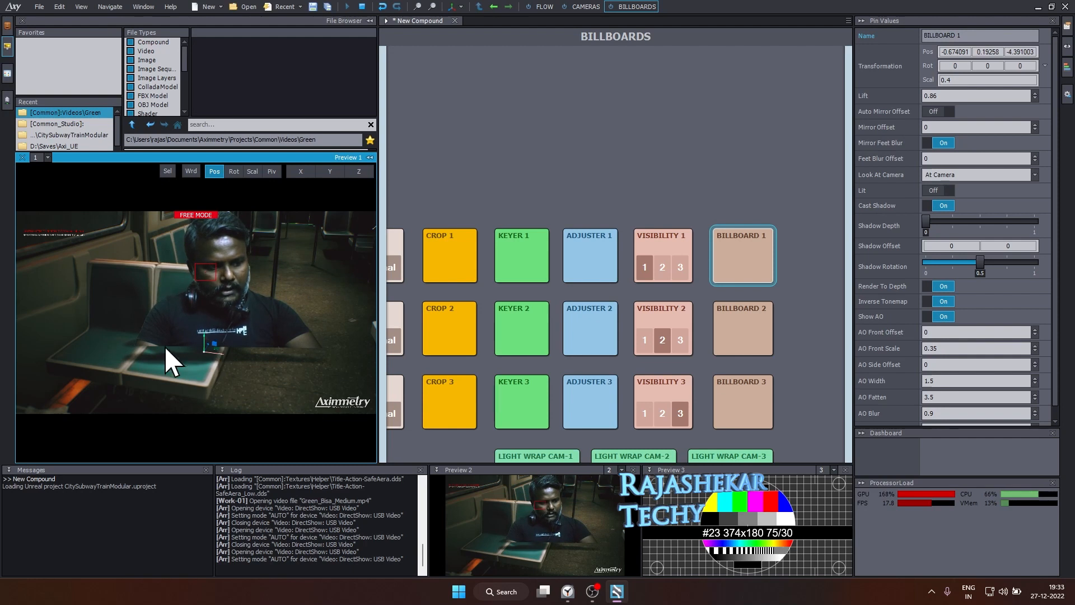
pyautogui.moveTo(206, 357)
pyautogui.write('-0.59')
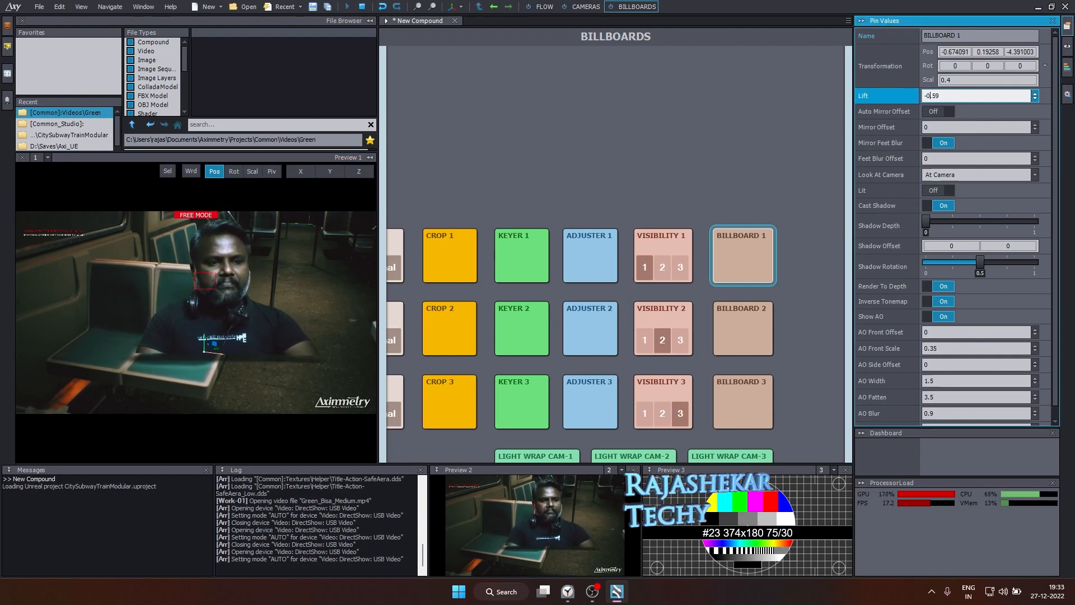
pyautogui.write('-0.23')
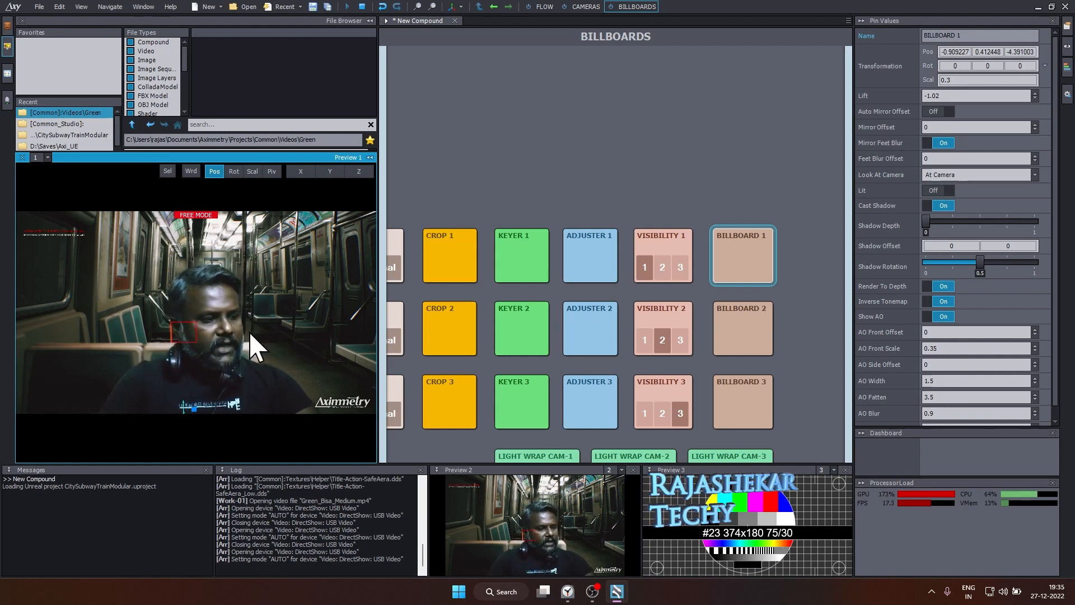
pyautogui.moveTo(288, 305)
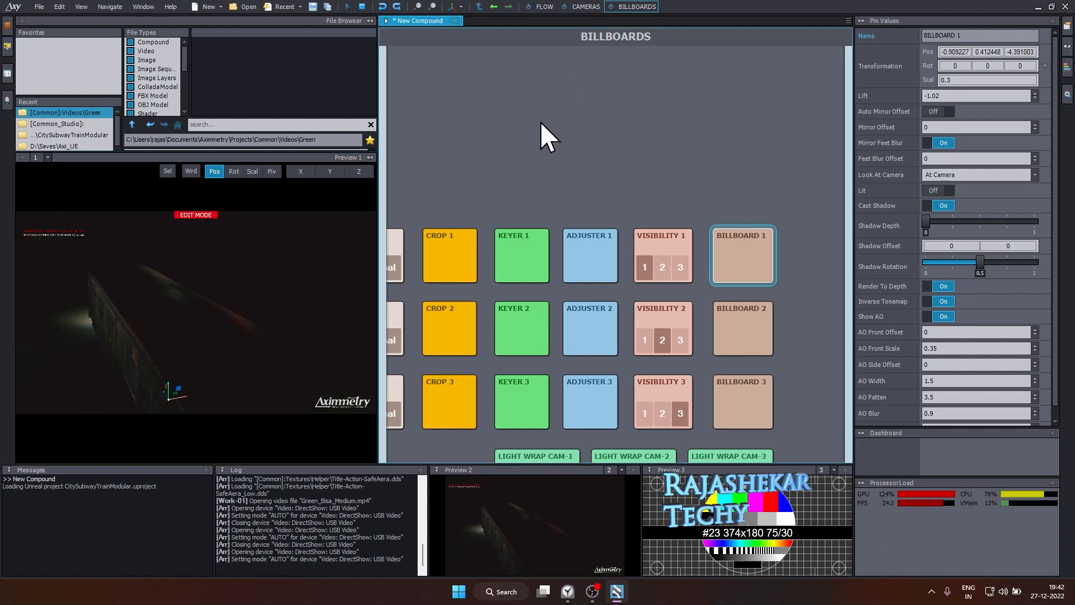
# - Show the Cameras board, toggle free then edit camera mode, and select path point B
pyautogui.click(584, 6)
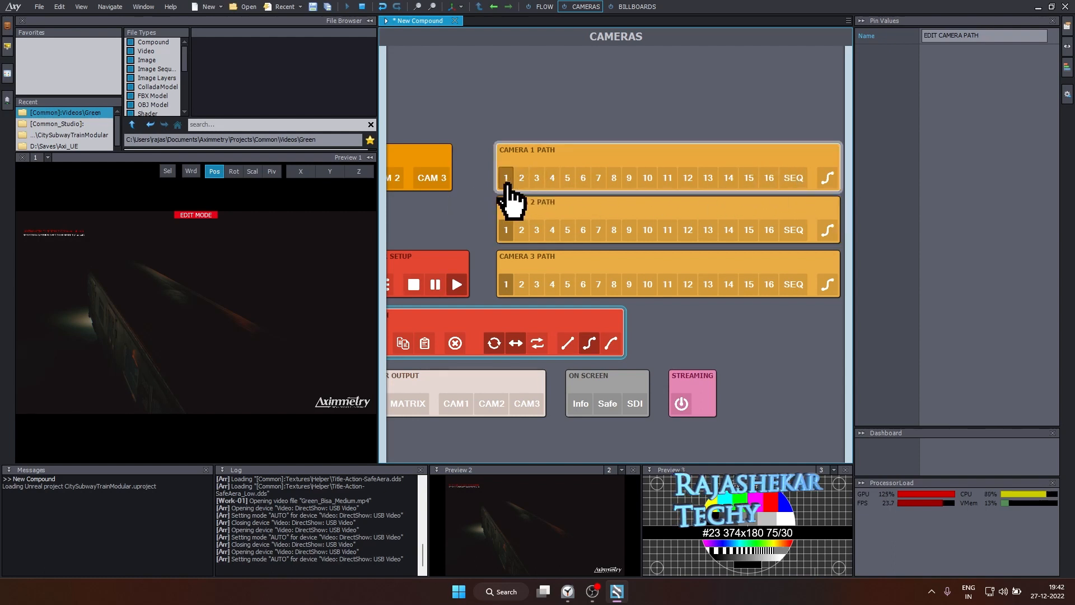
pyautogui.scroll(-3)
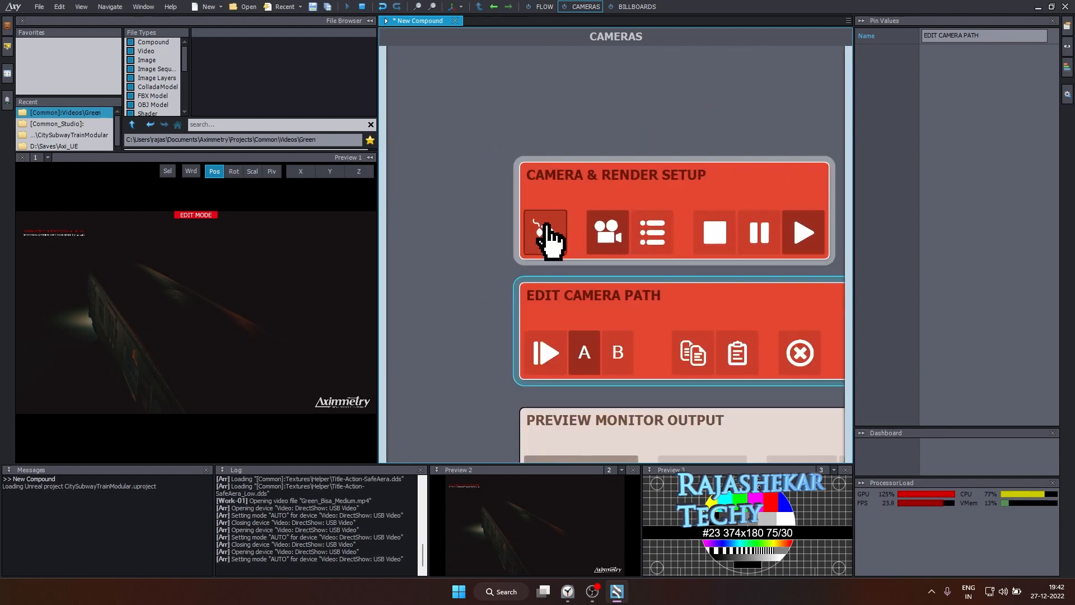
pyautogui.click(545, 232)
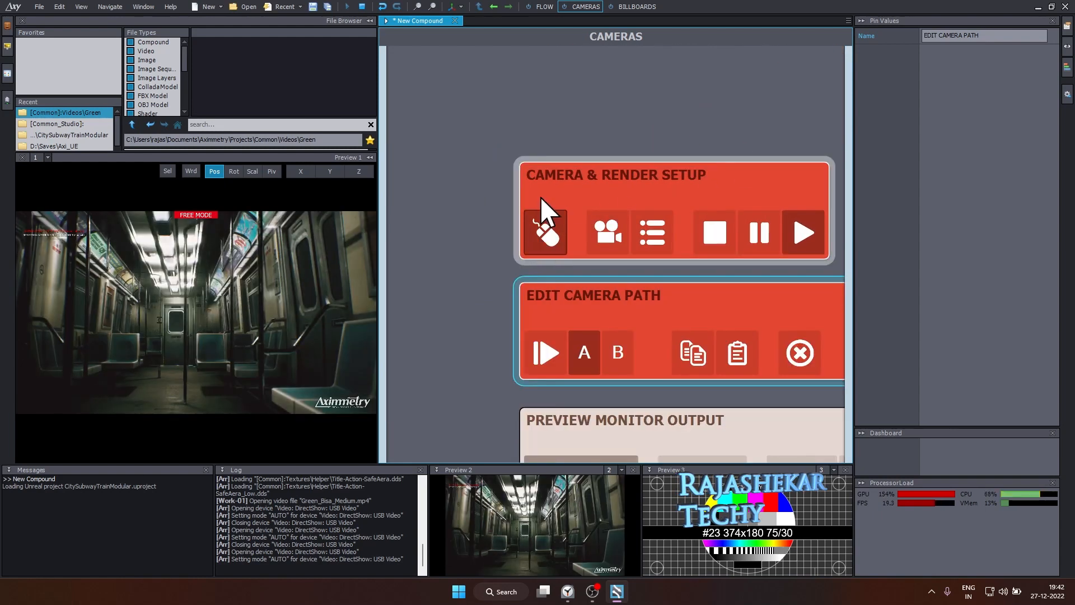
pyautogui.moveTo(504, 285)
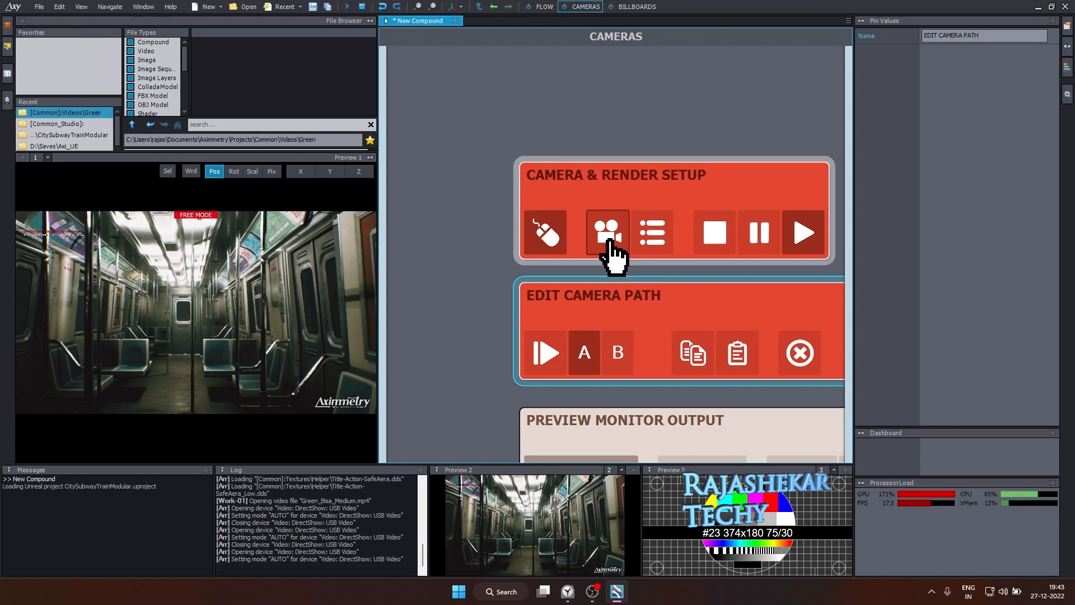
pyautogui.click(606, 232)
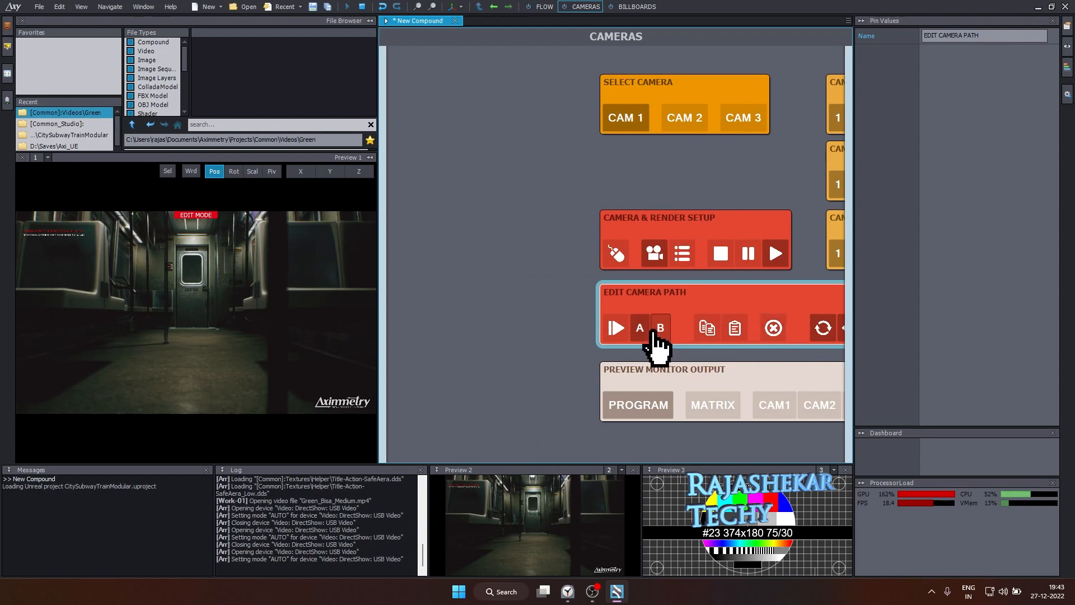
pyautogui.click(660, 328)
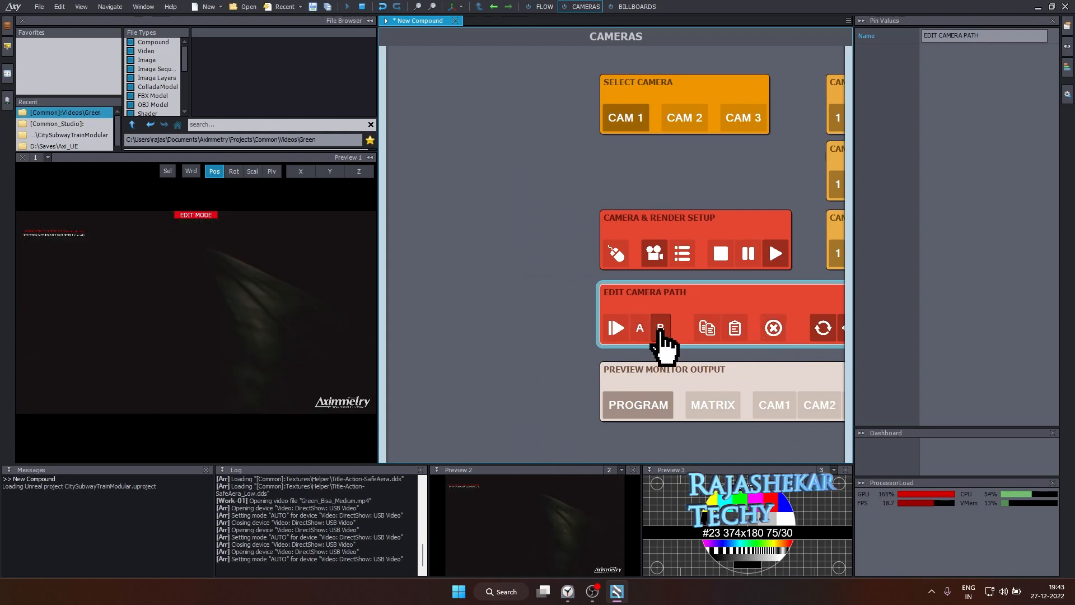
pyautogui.moveTo(773, 328)
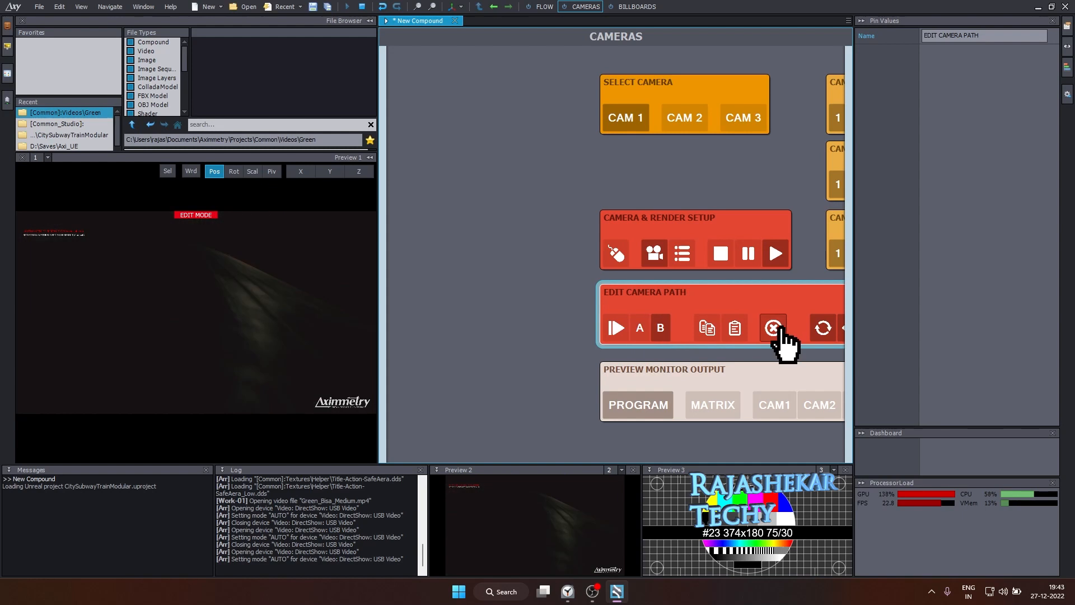
# - Reset point B, store the close-up presenter view as B, then select point A
pyautogui.click(773, 328)
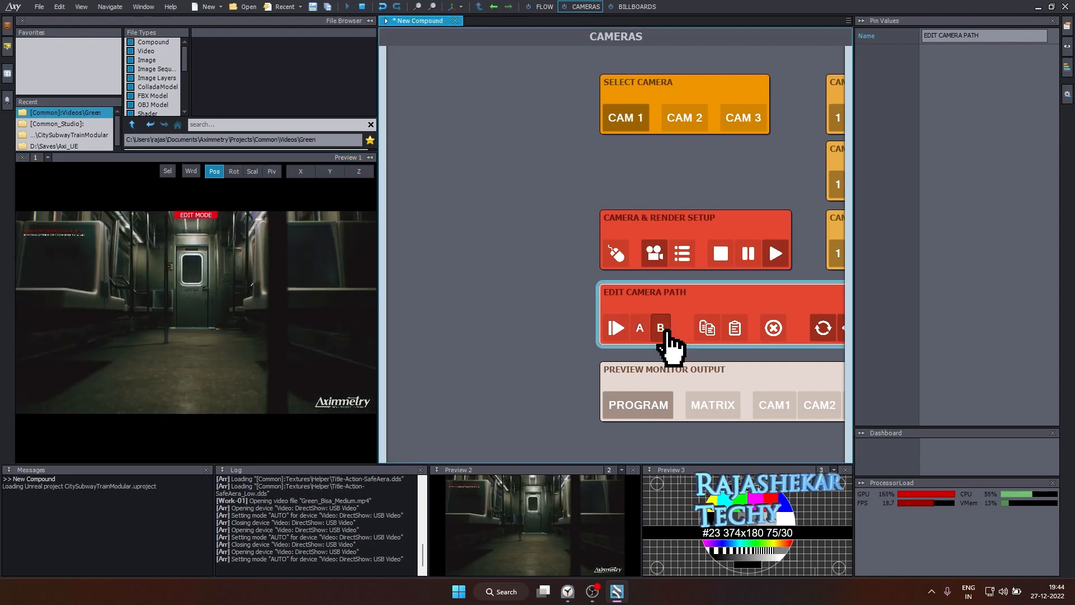
pyautogui.moveTo(226, 354)
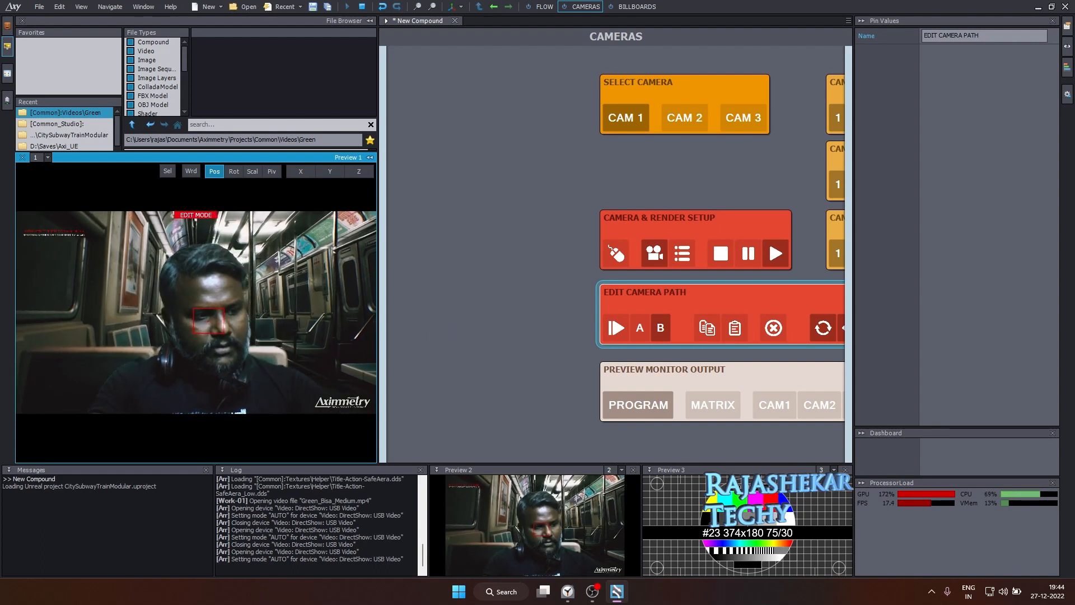
pyautogui.click(639, 327)
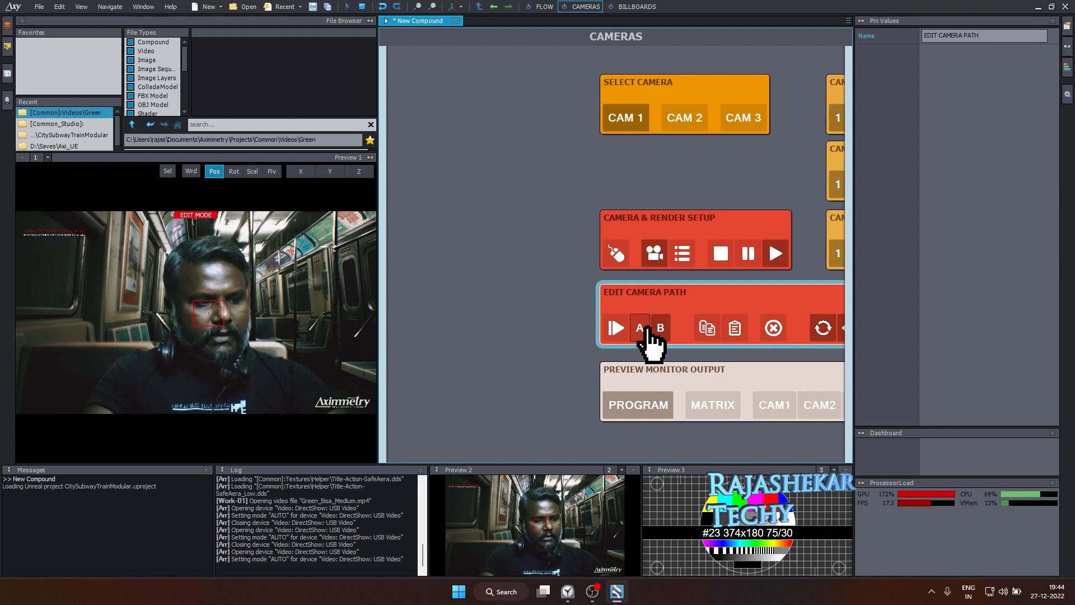
pyautogui.click(615, 327)
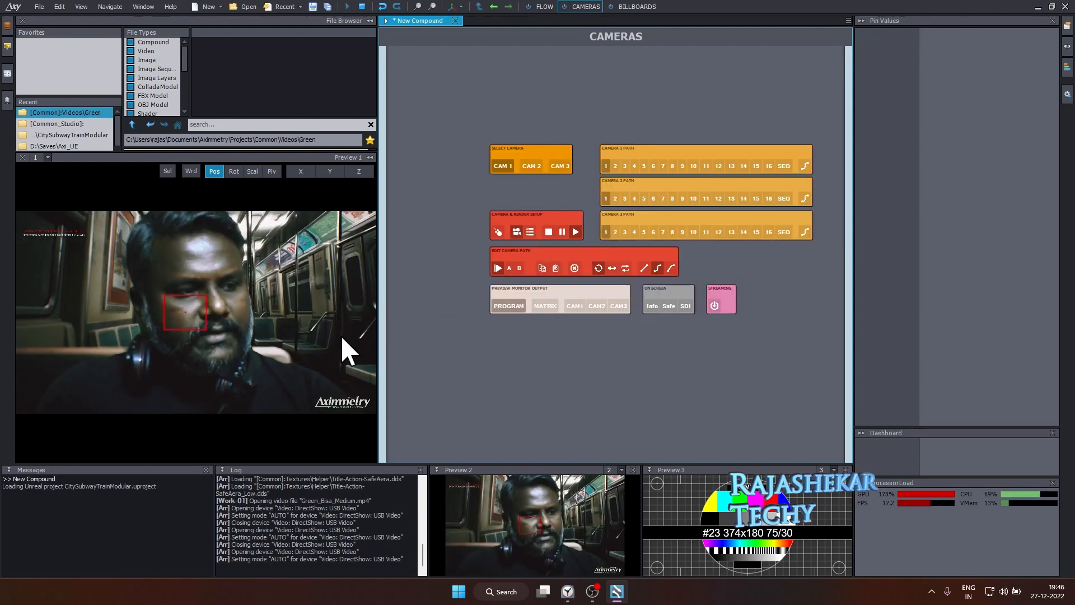
# - Show Camera 1 Path speeds (Path 1 at 10, Path 3 at 15) and stop playback
pyautogui.click(705, 148)
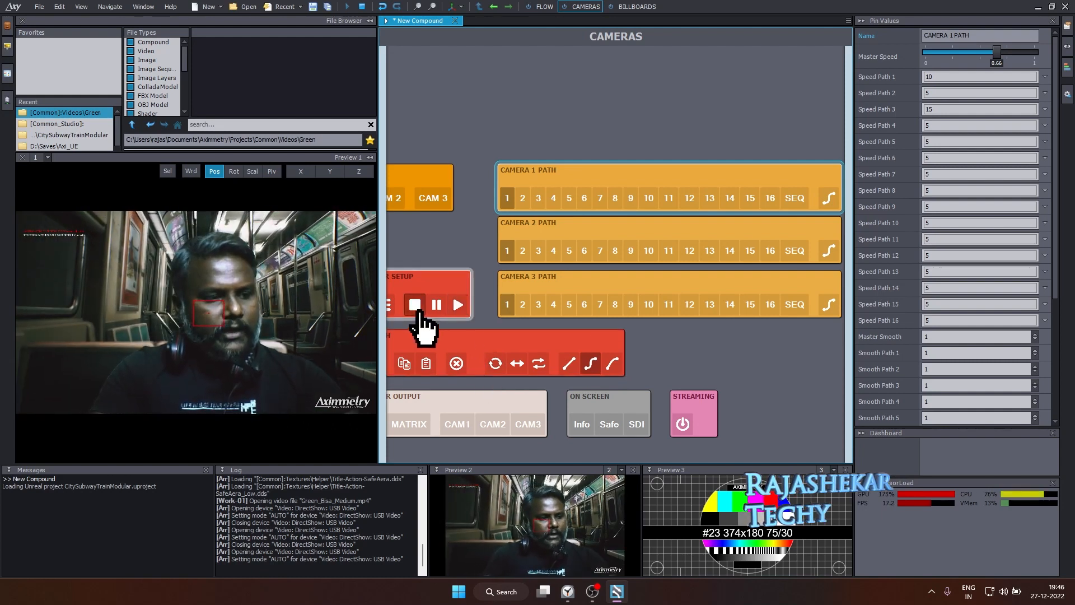
pyautogui.click(459, 304)
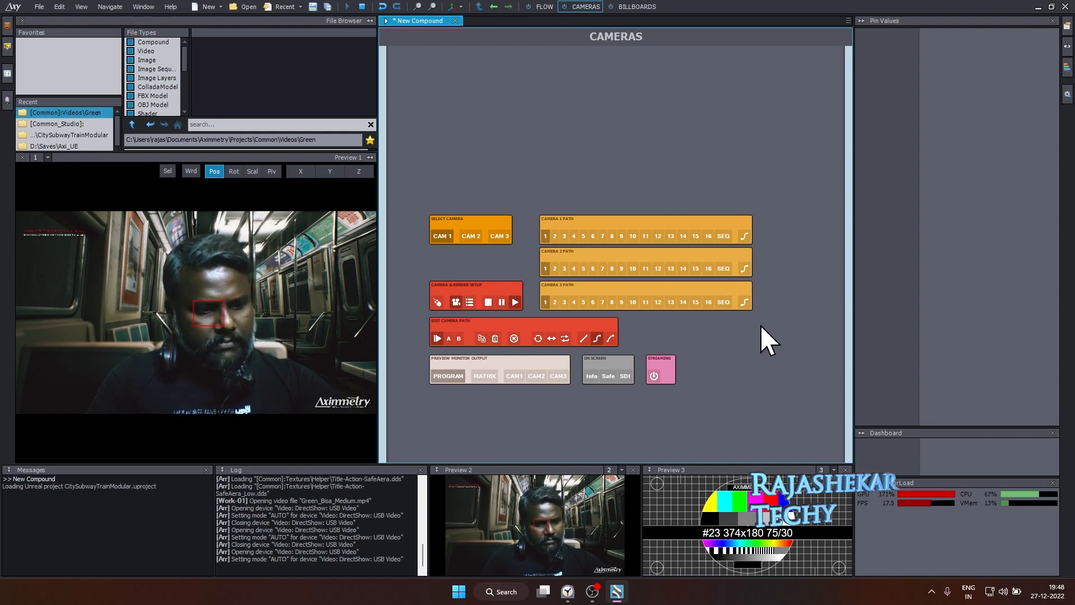
pyautogui.moveTo(720, 377)
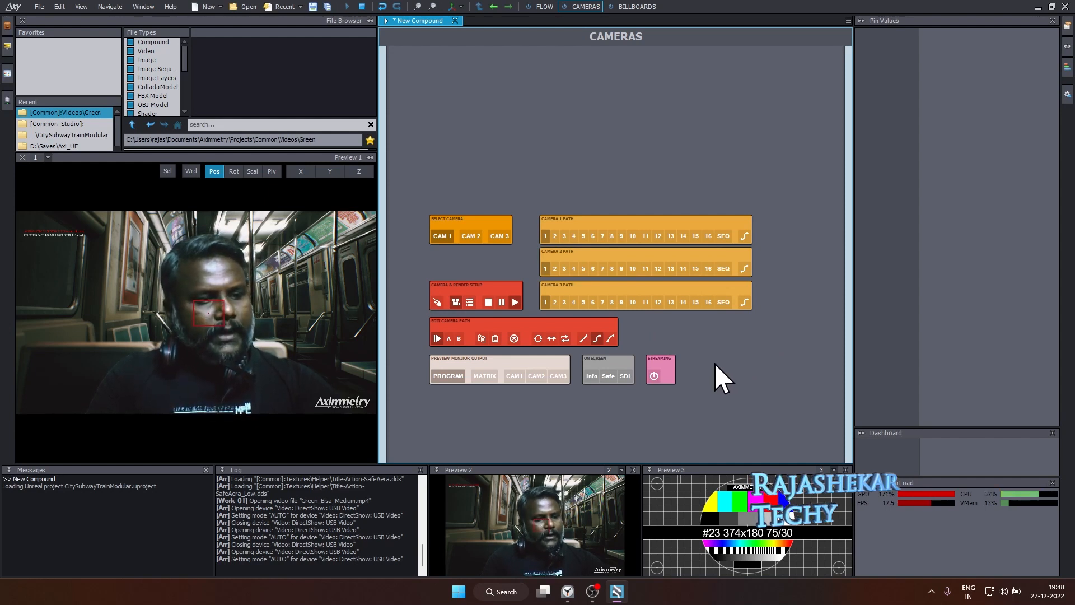
pyautogui.moveTo(792, 305)
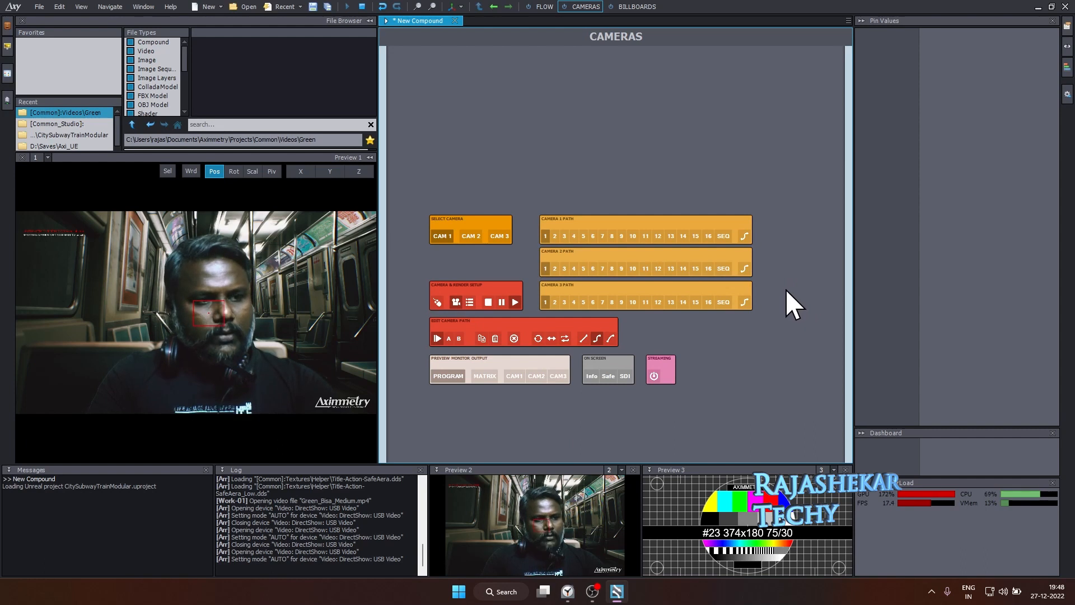
# - Return to the Flow node graph and search the File Browser for 'record'
pyautogui.click(544, 6)
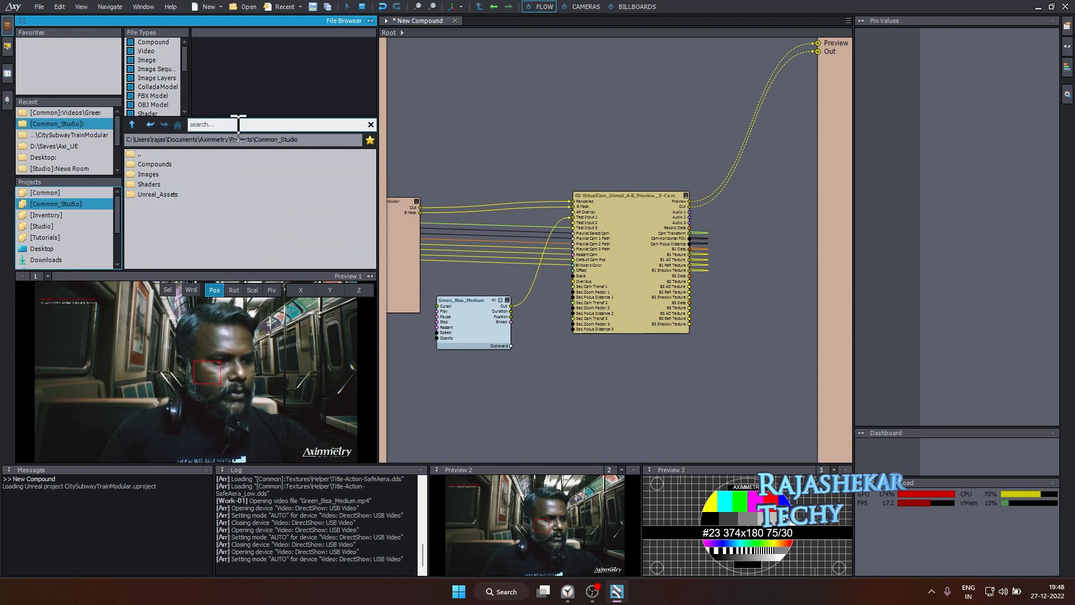
pyautogui.write('record')
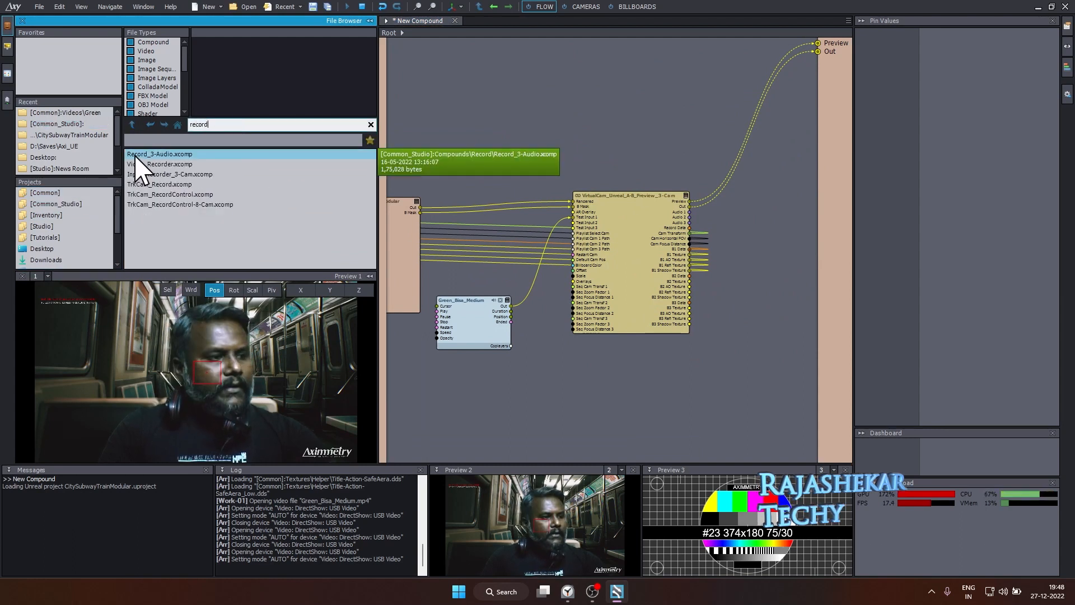